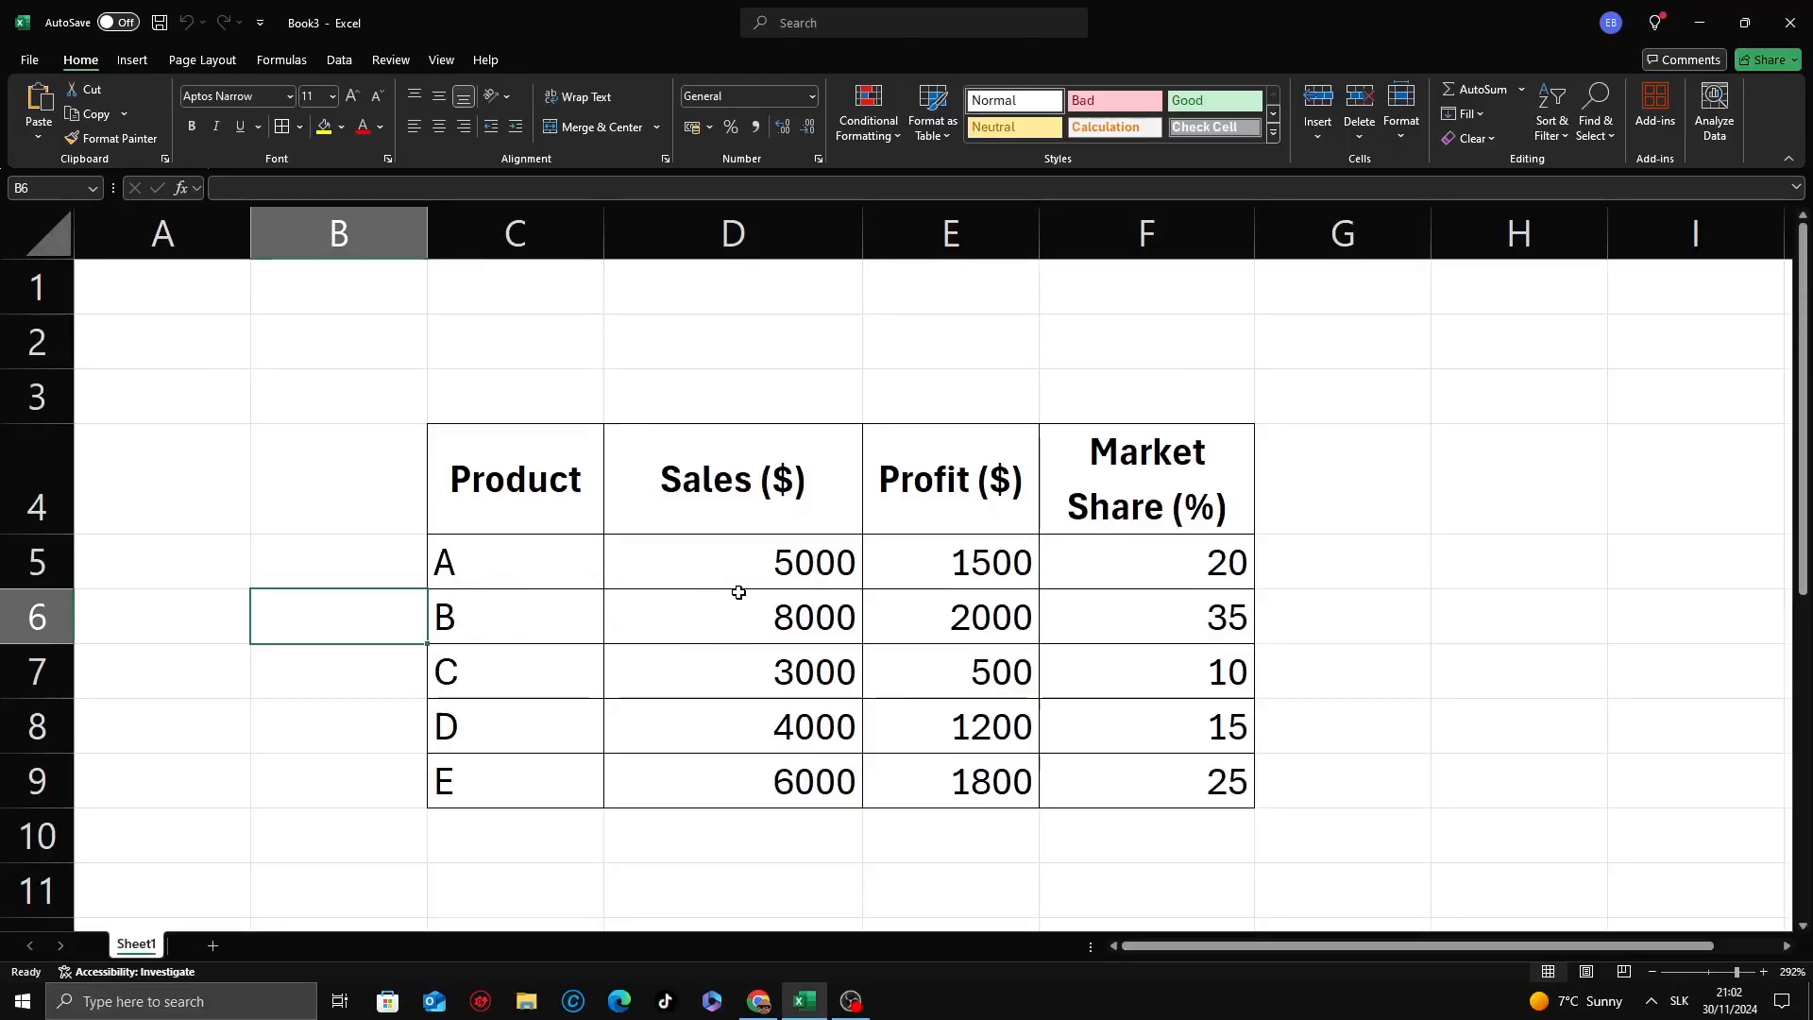
- Colour the Sales value 5000 red, then repeat the red font on 6000 with F4
left_click(731, 562)
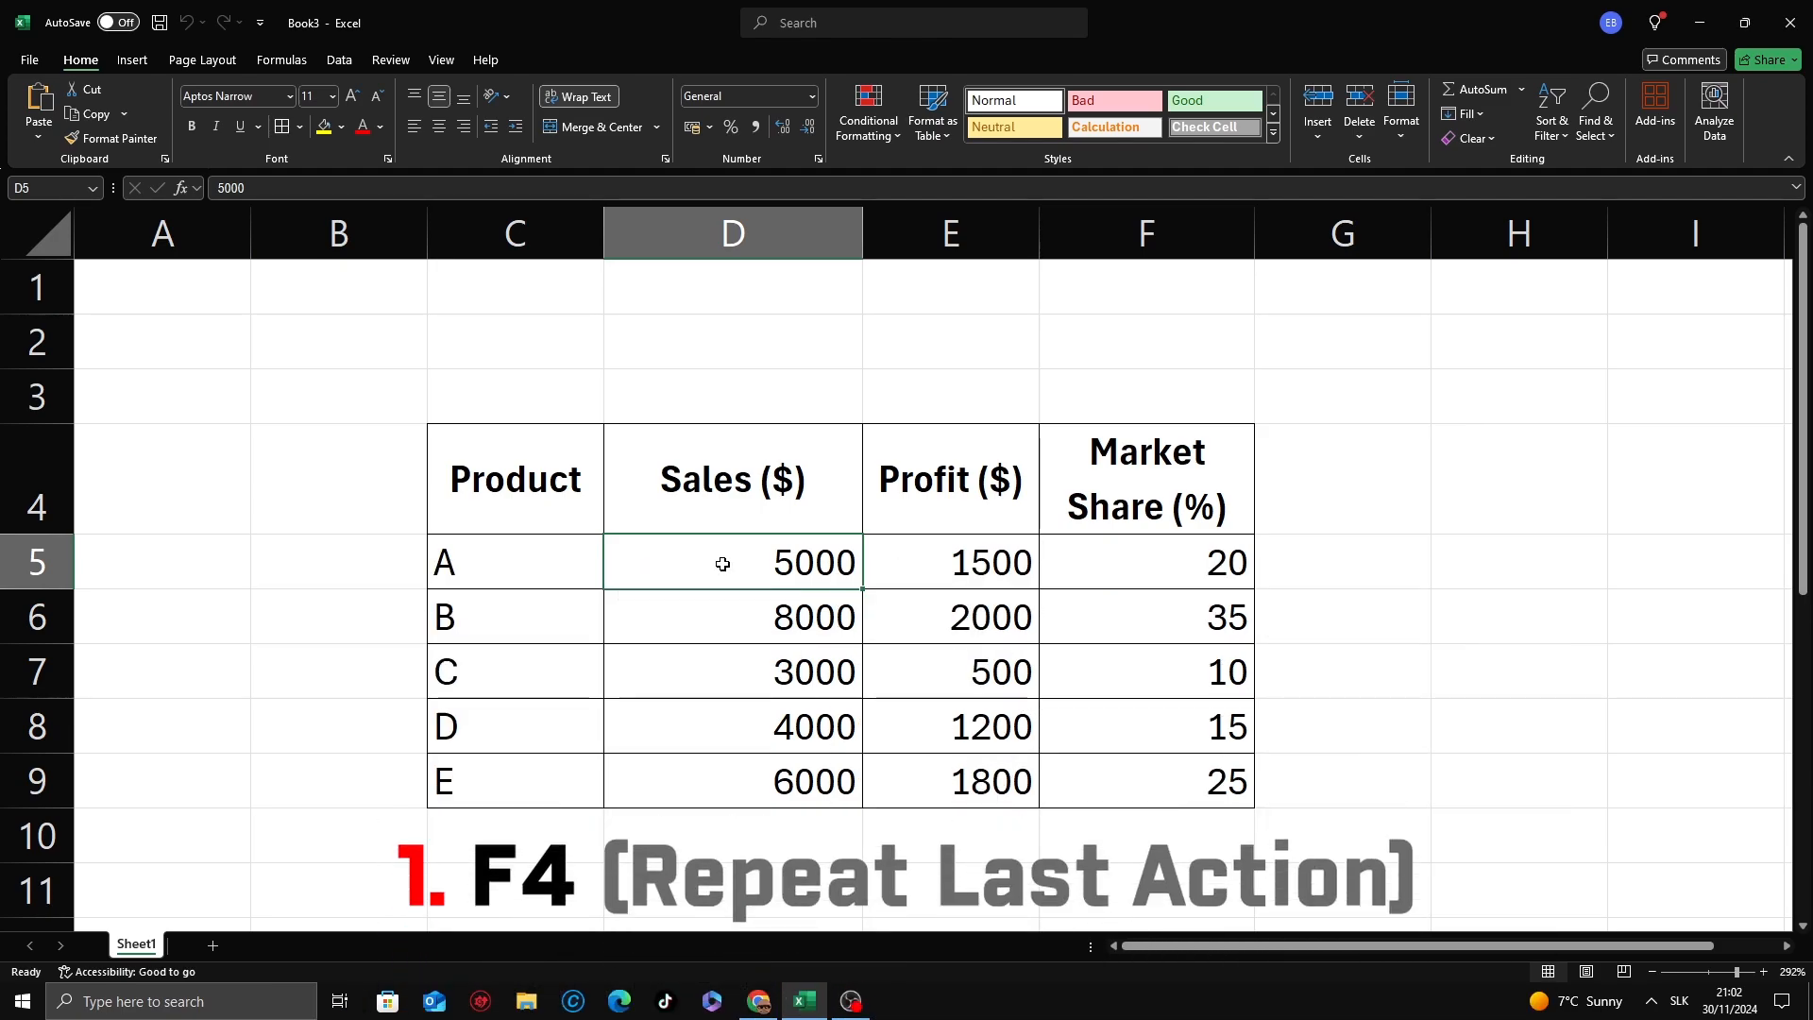
mouse_move(390, 308)
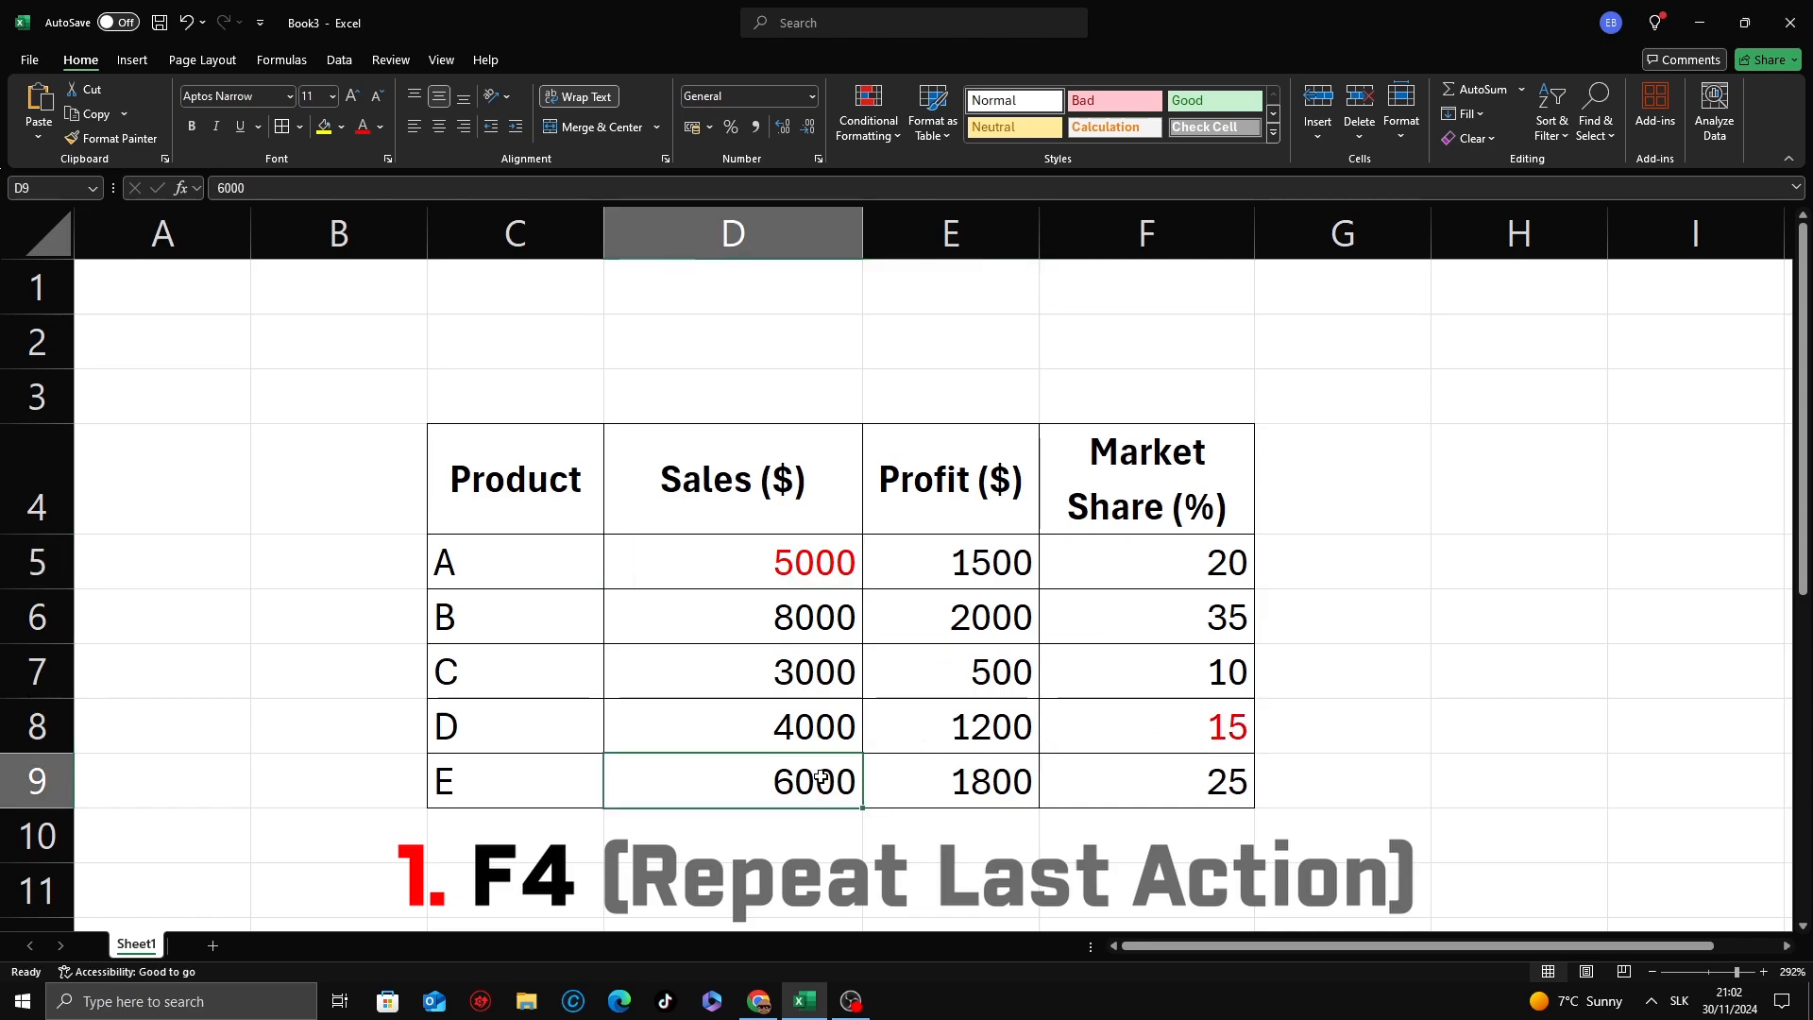
key("f4")
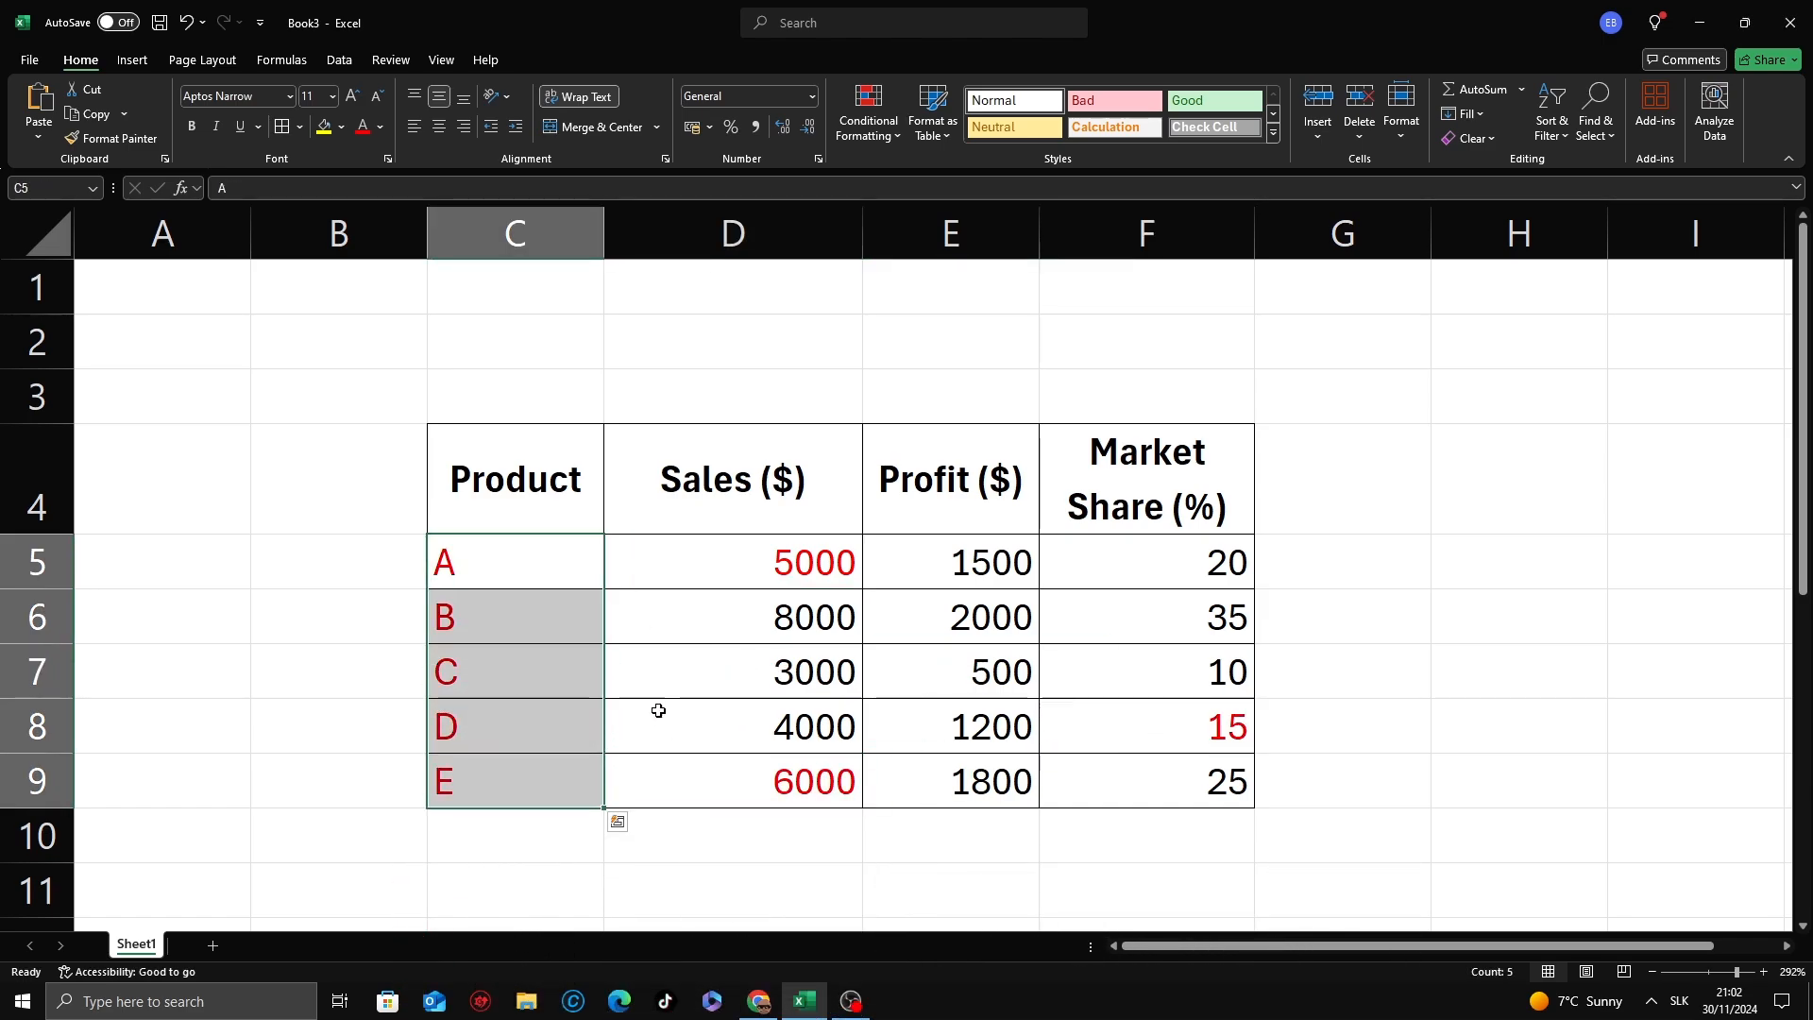
- Insert several new blank worksheets with Shift+F11, reaching Sheet20
left_click(732, 725)
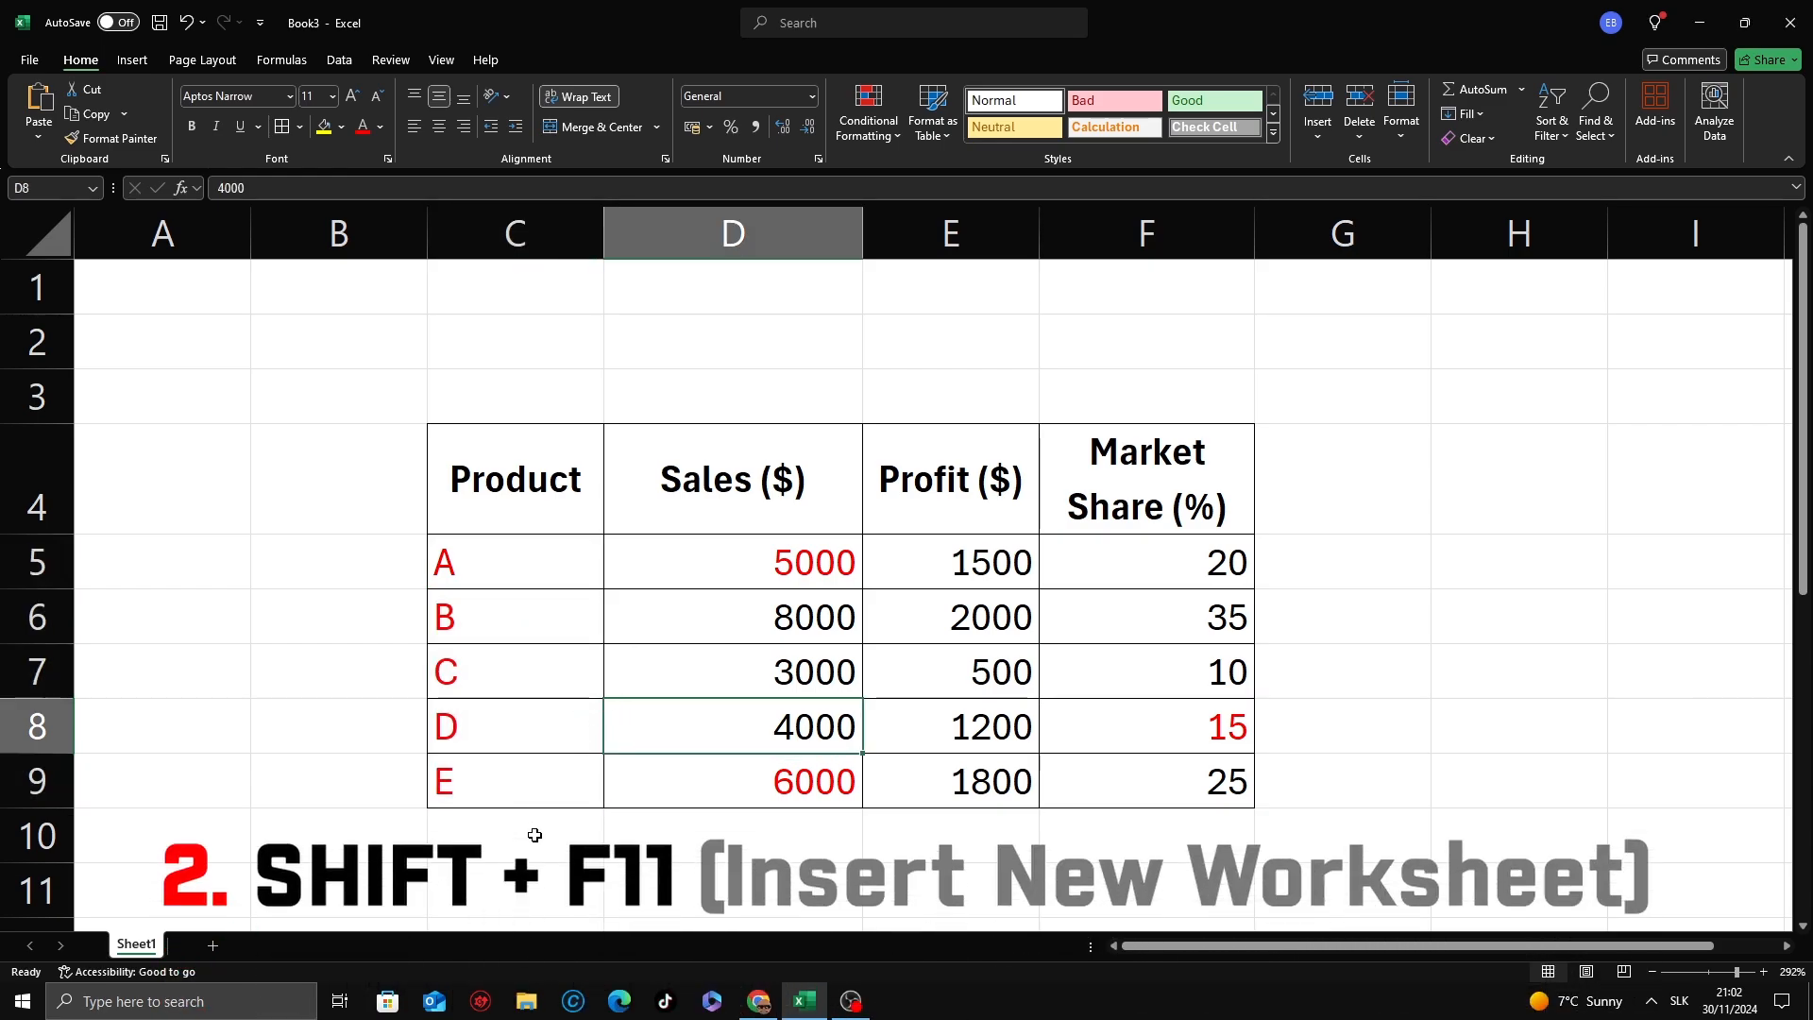
key("shift+F11")
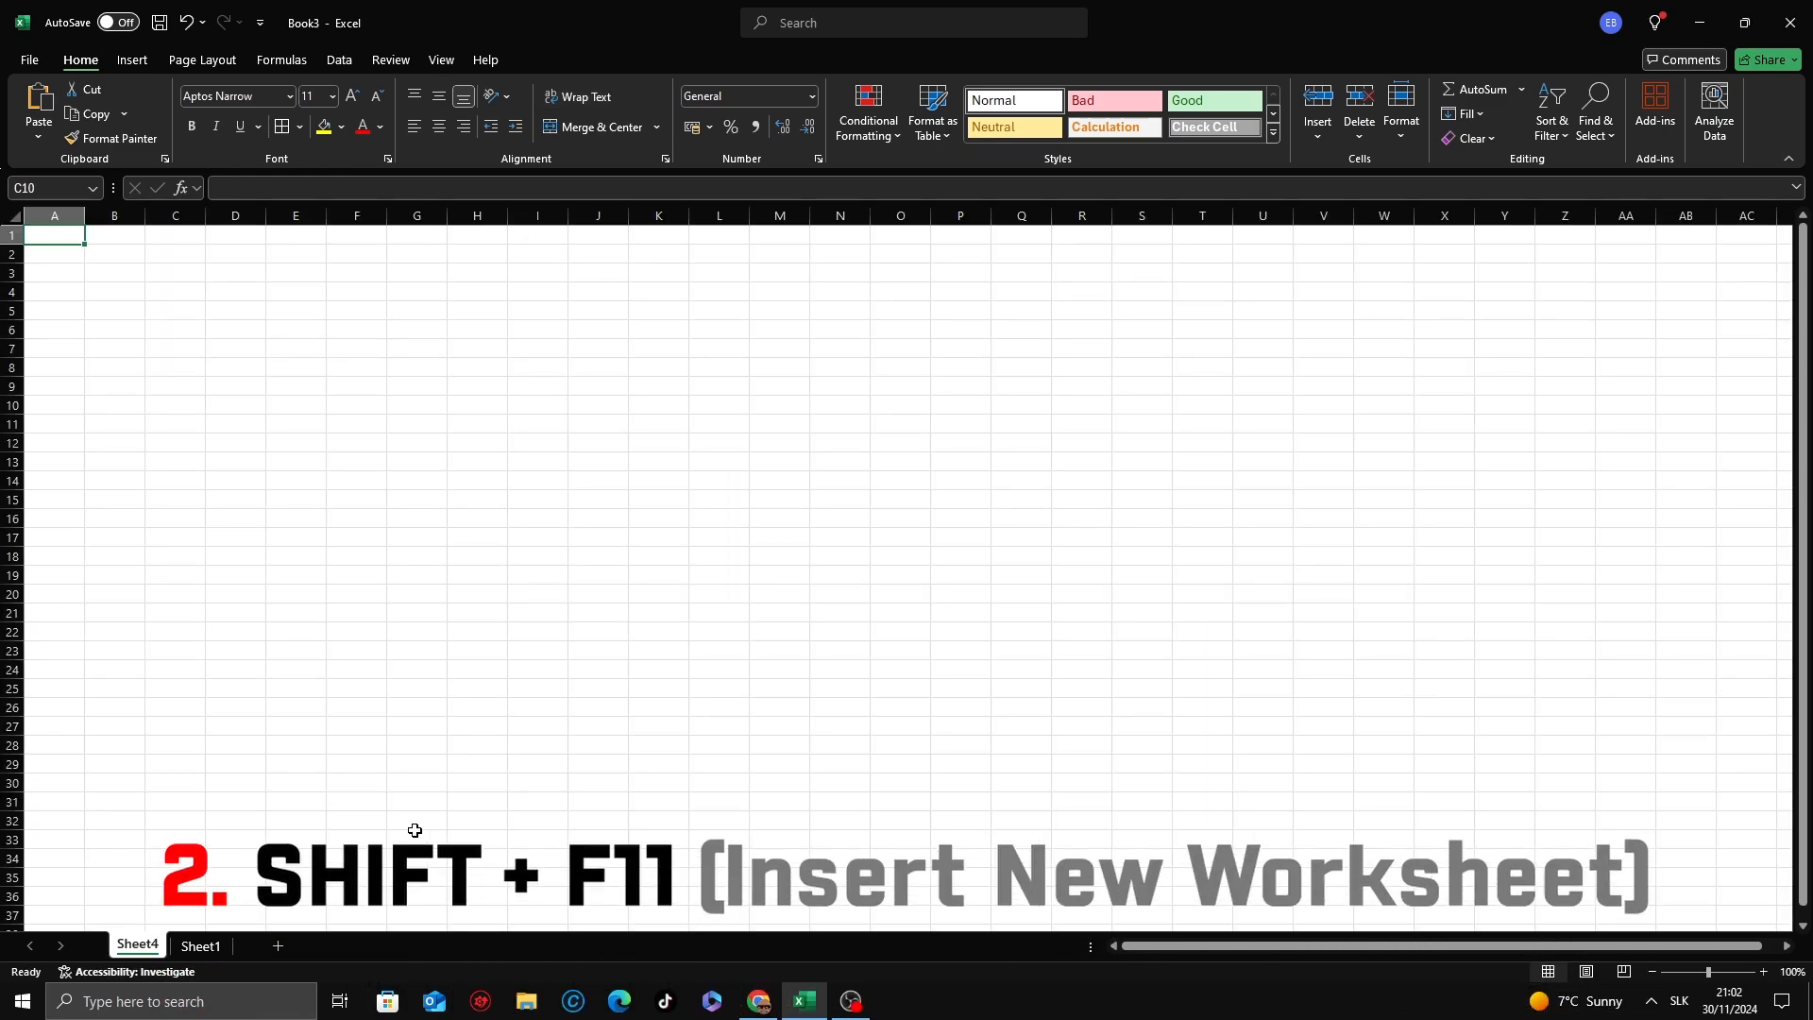
key("shift+F11")
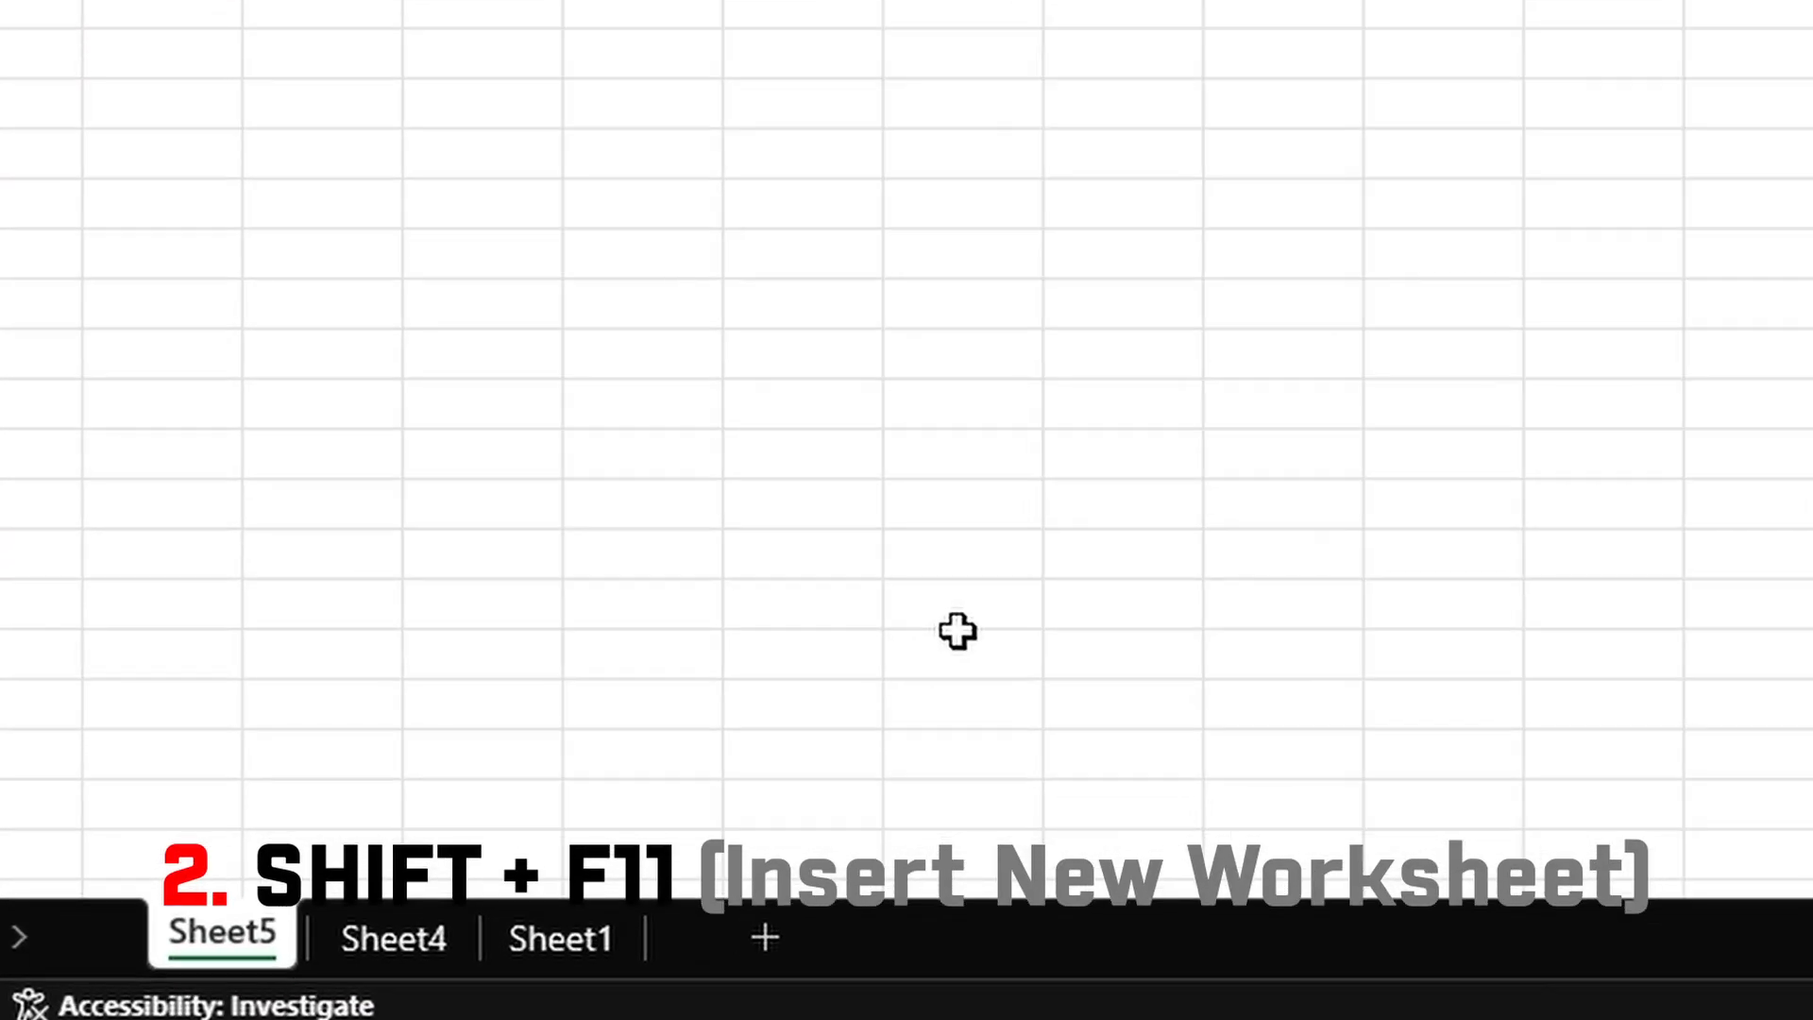
key("shift+F11")
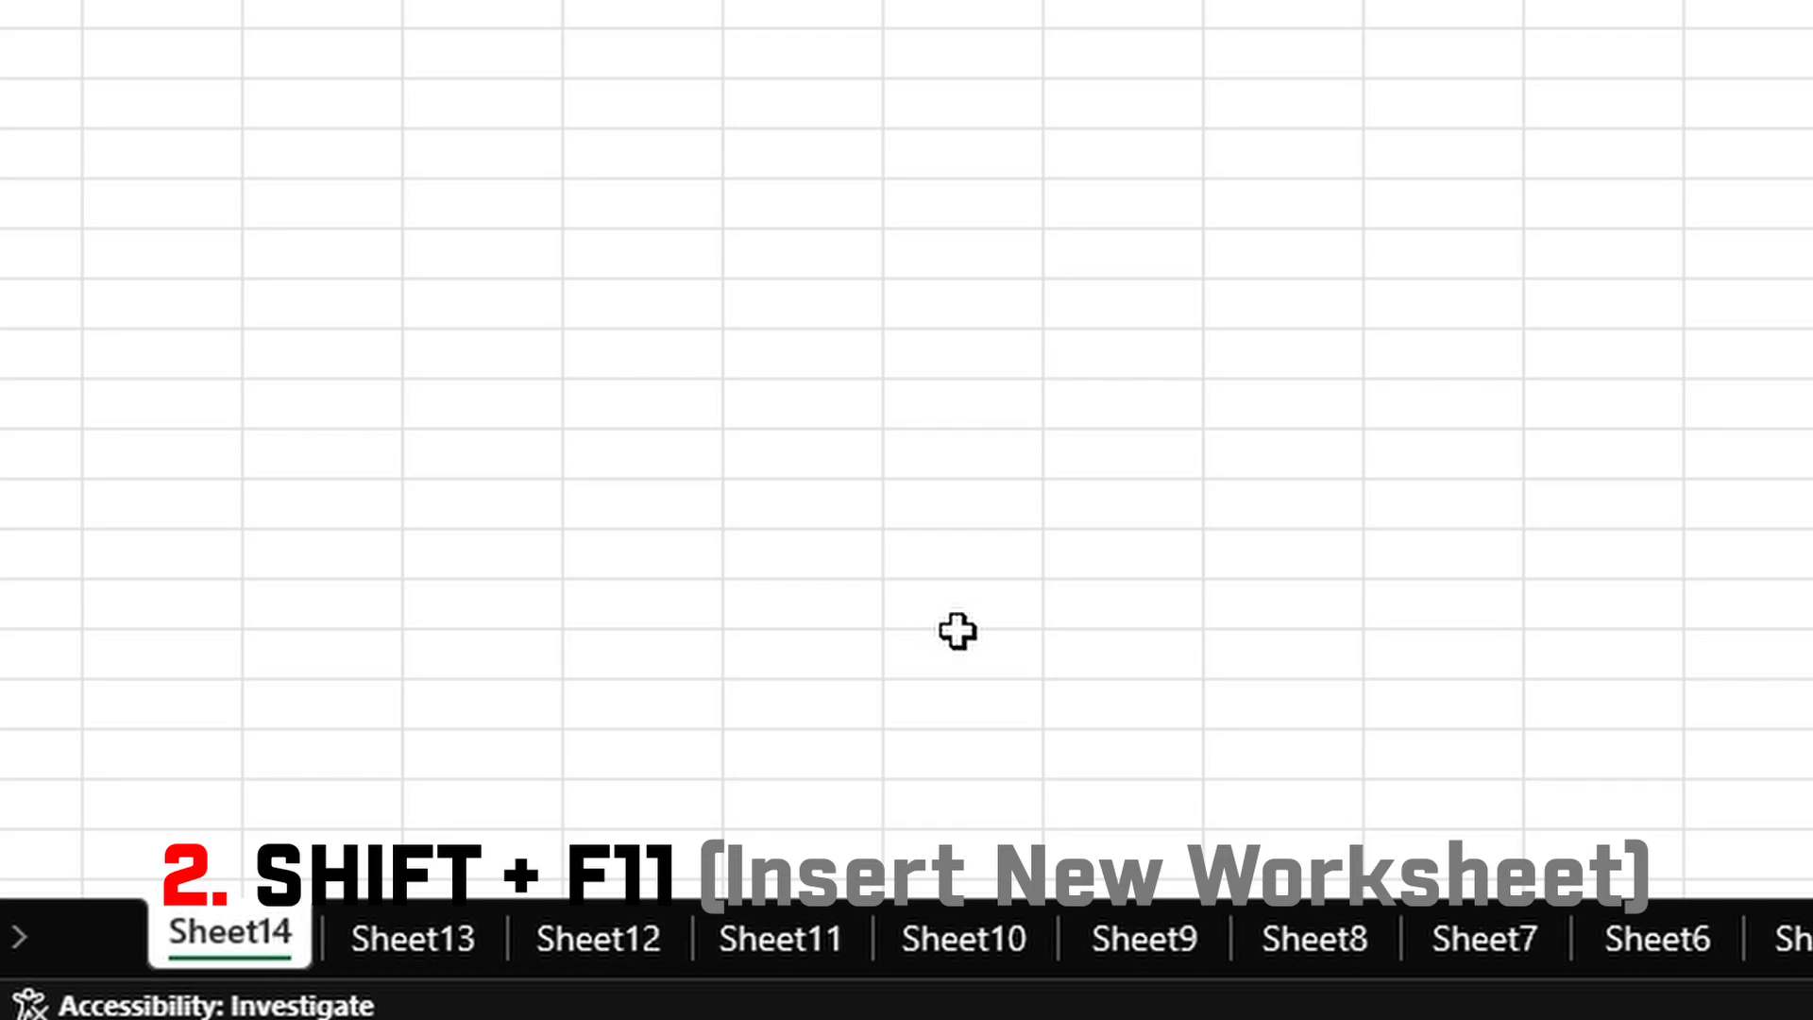
key("shift+F11")
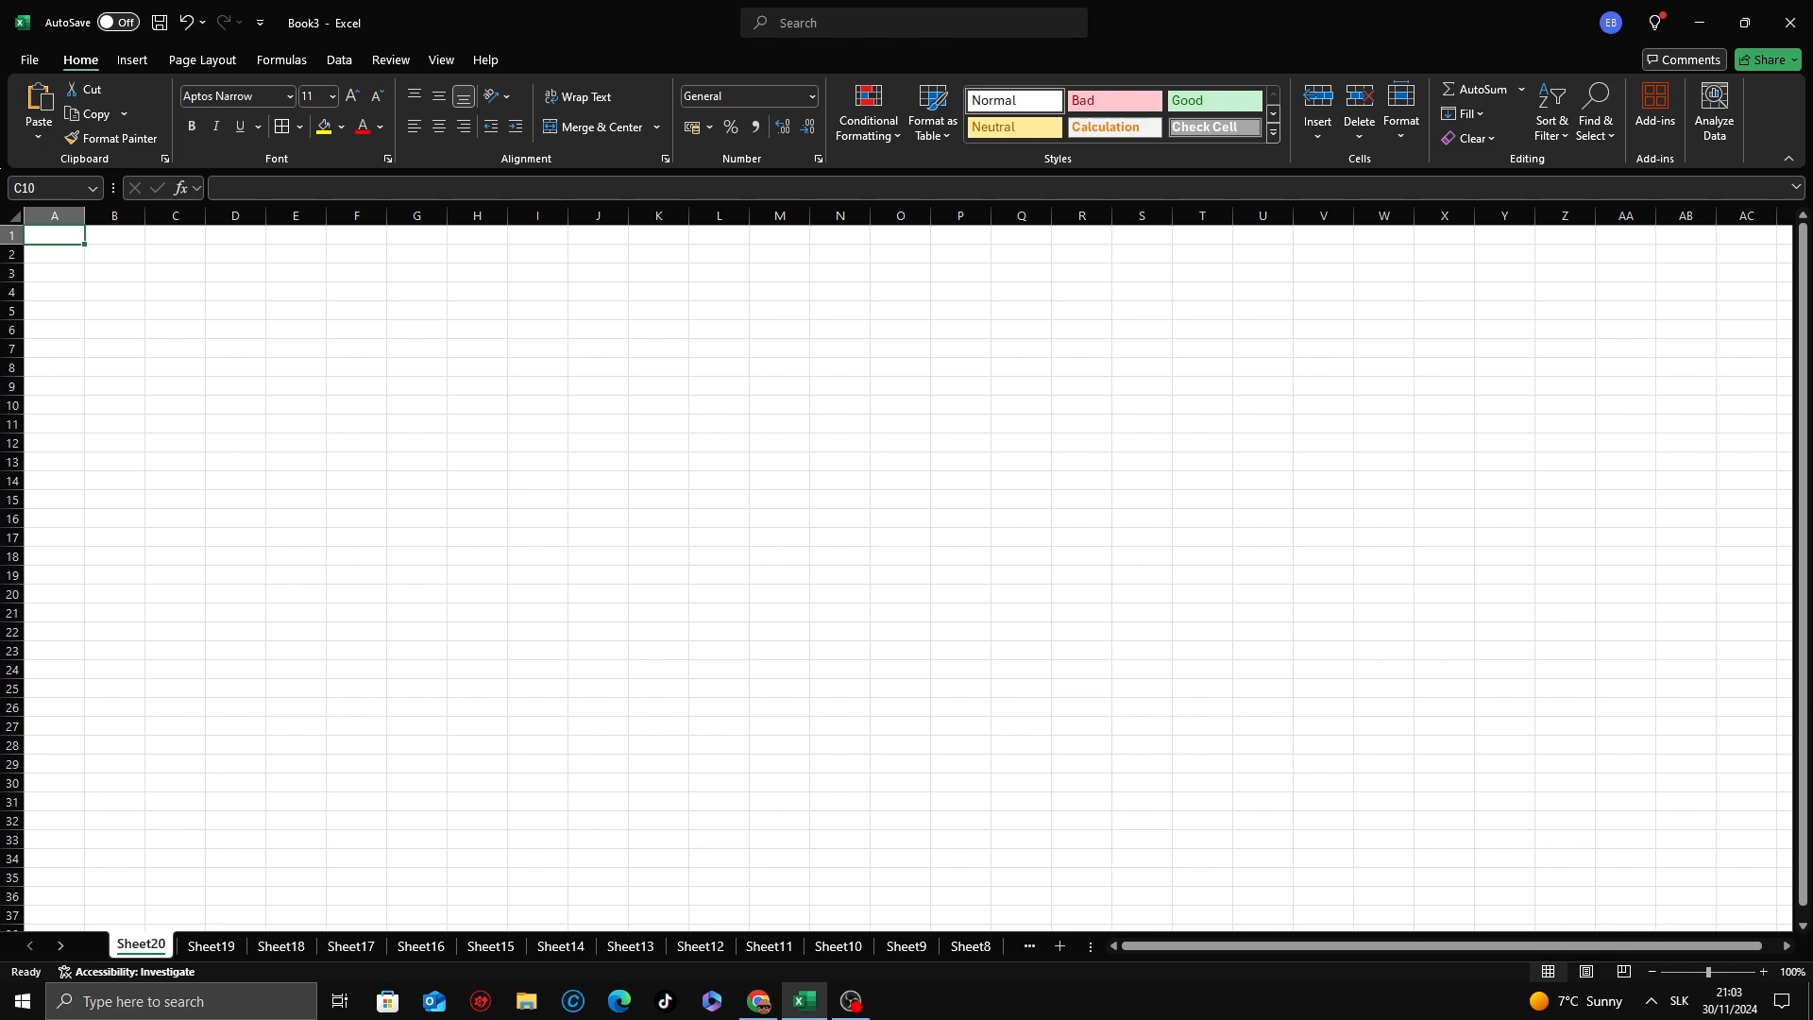
- Select the bodybuilder weight table A1:C10 and insert a default column chart with Alt+F1
left_click(202, 950)
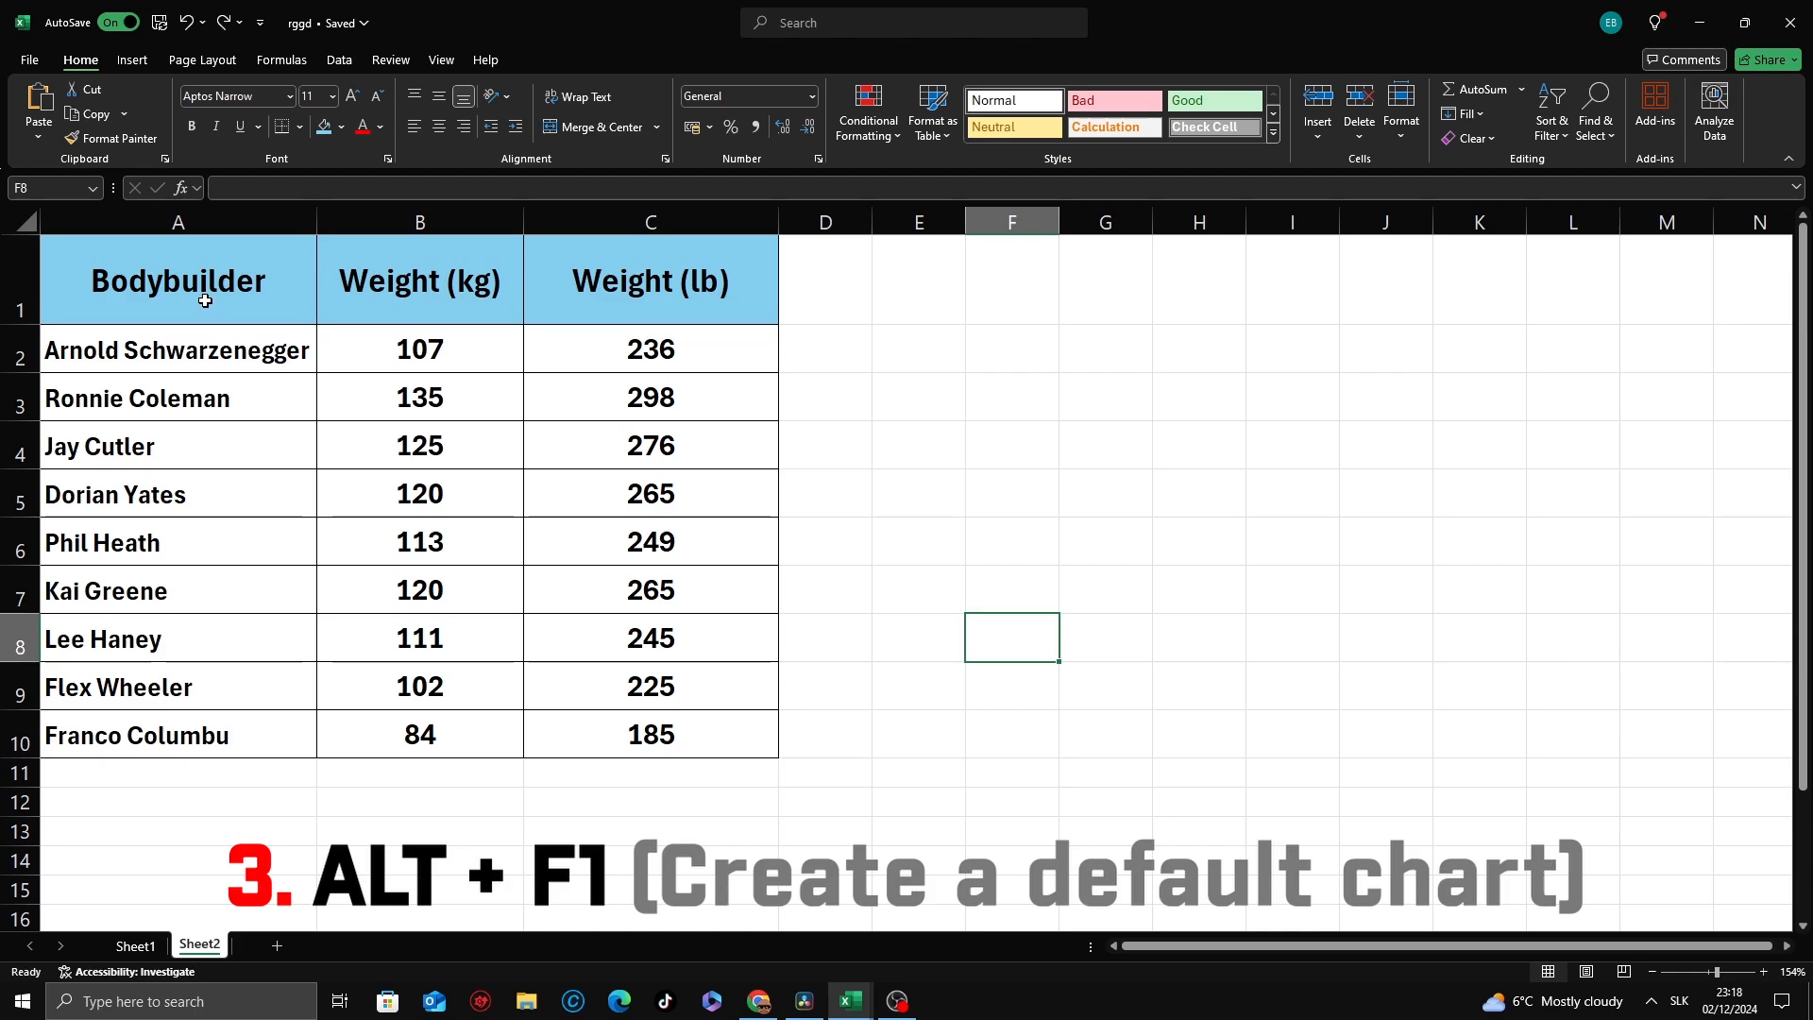
left_click_drag(178, 279, 177, 349)
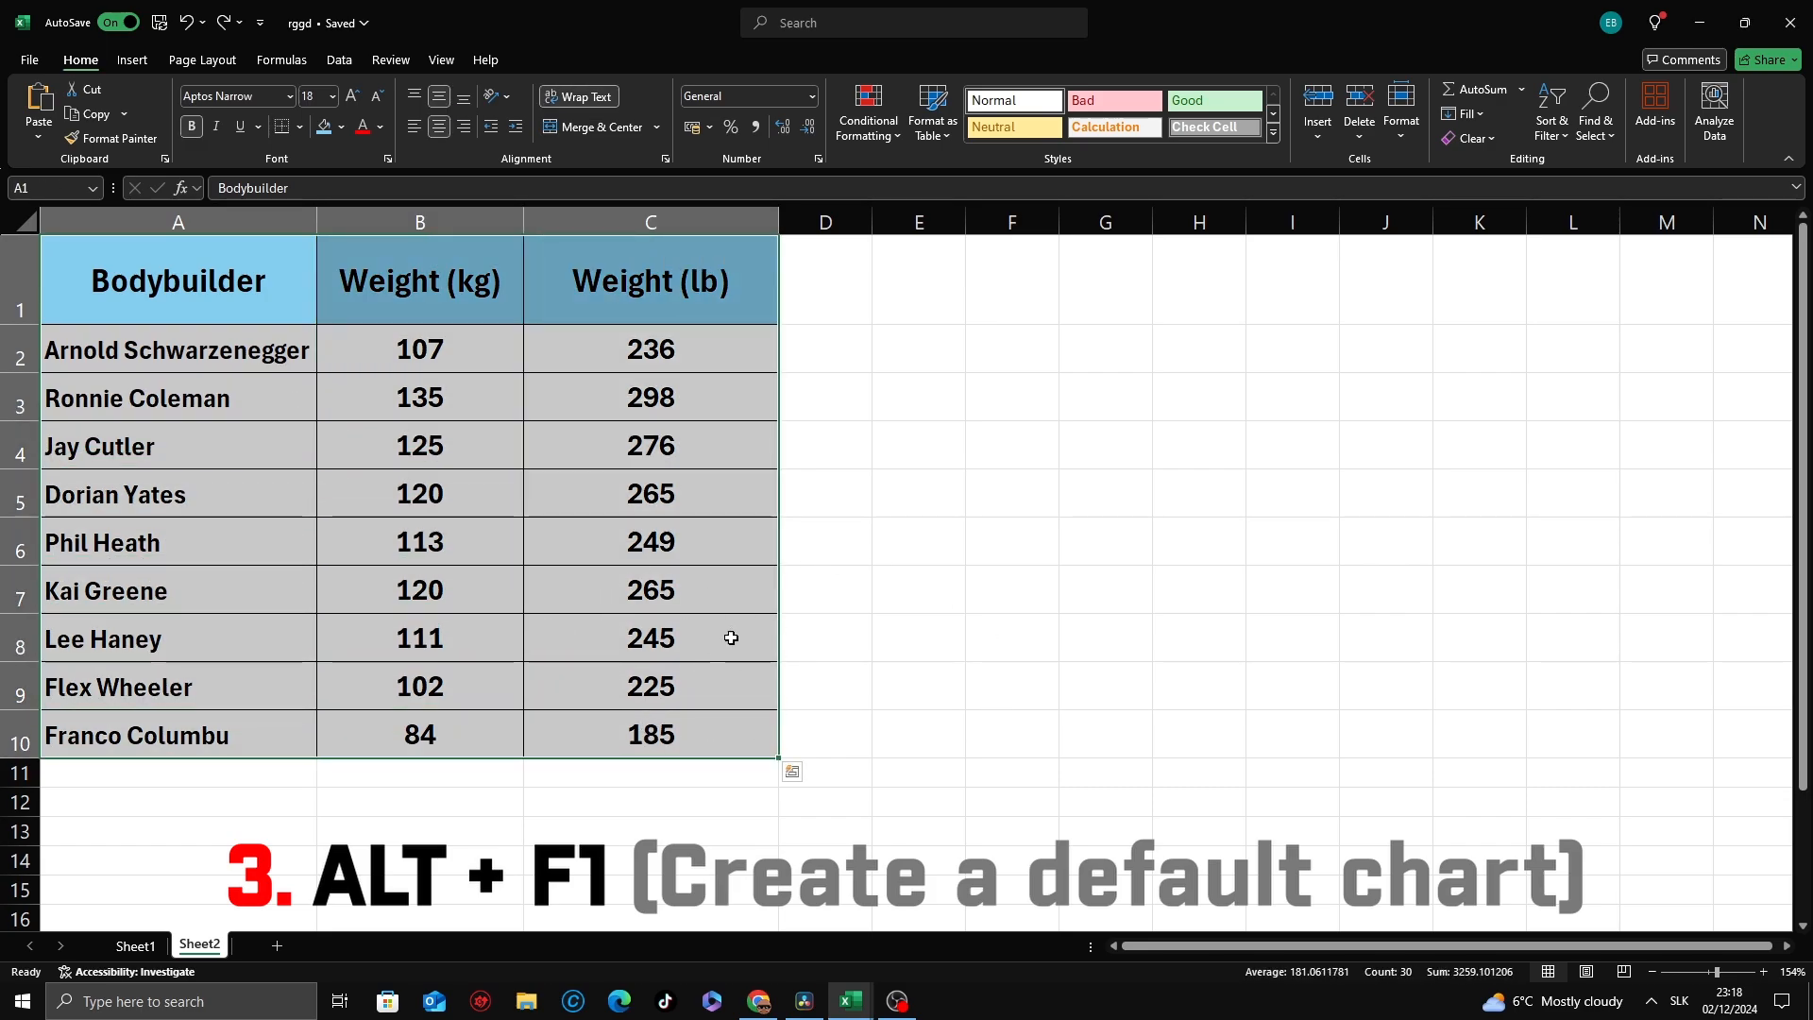
key("alt+f1")
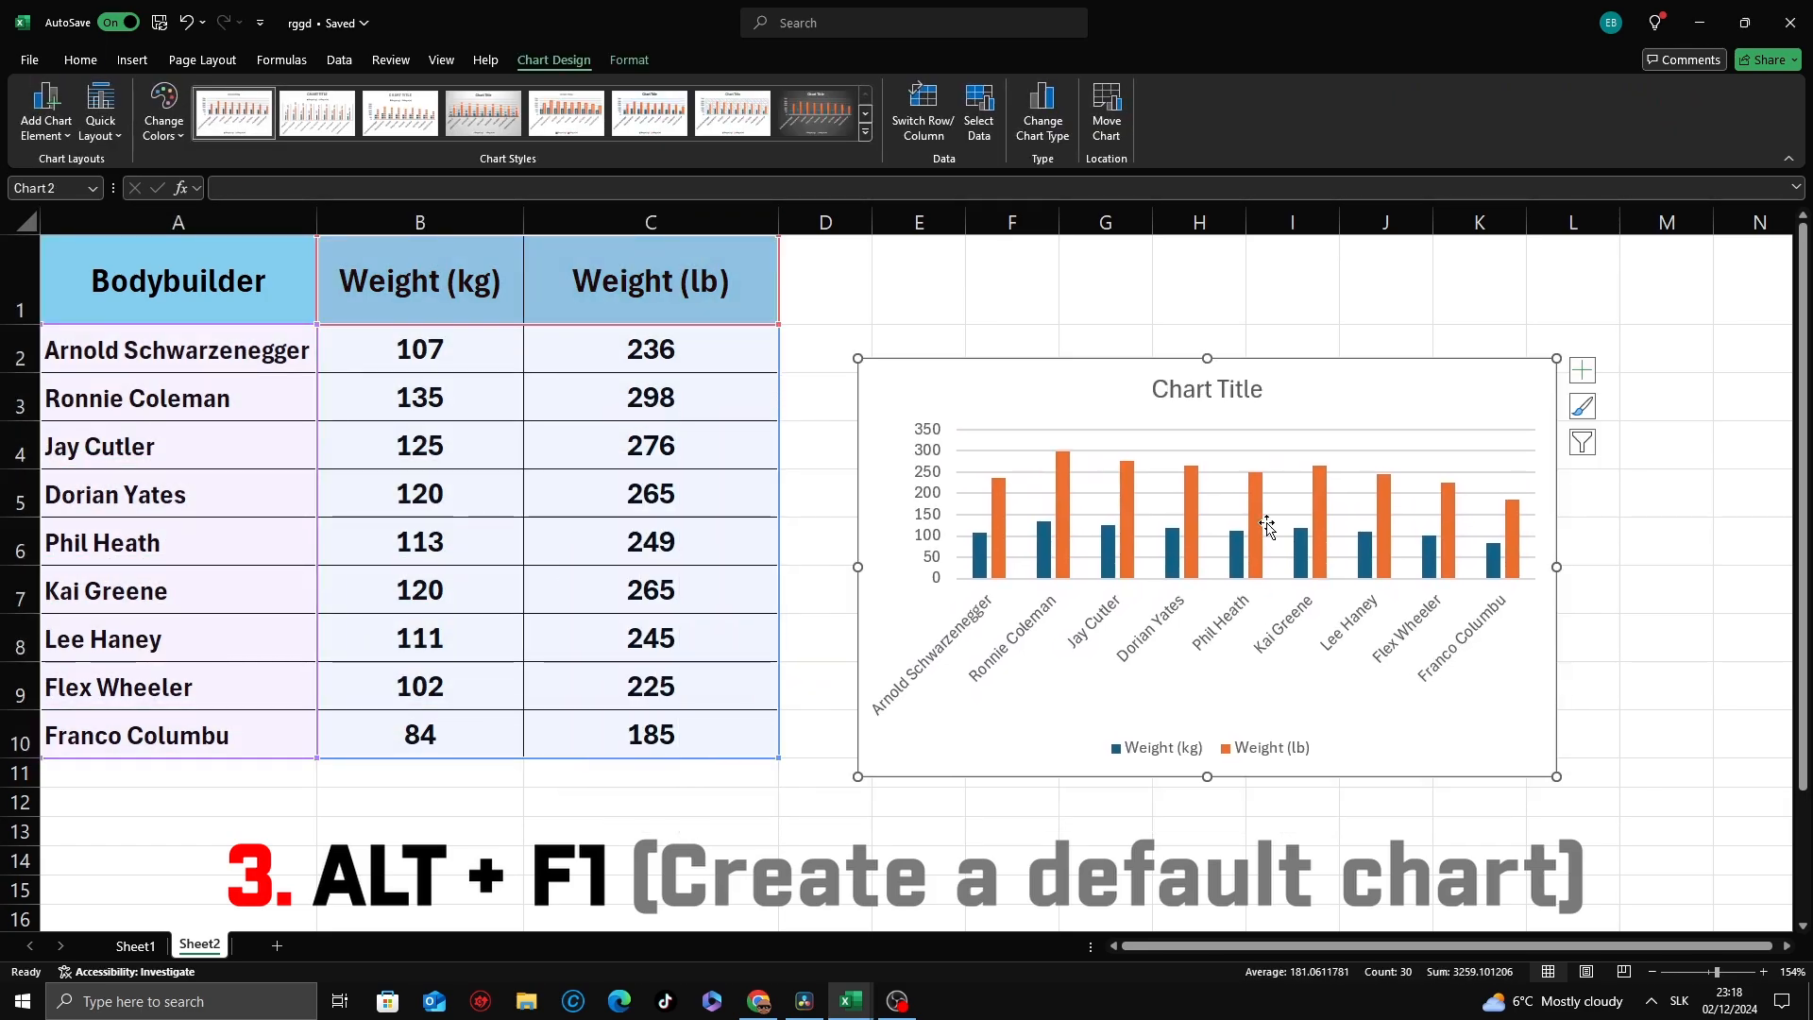
left_click(1292, 830)
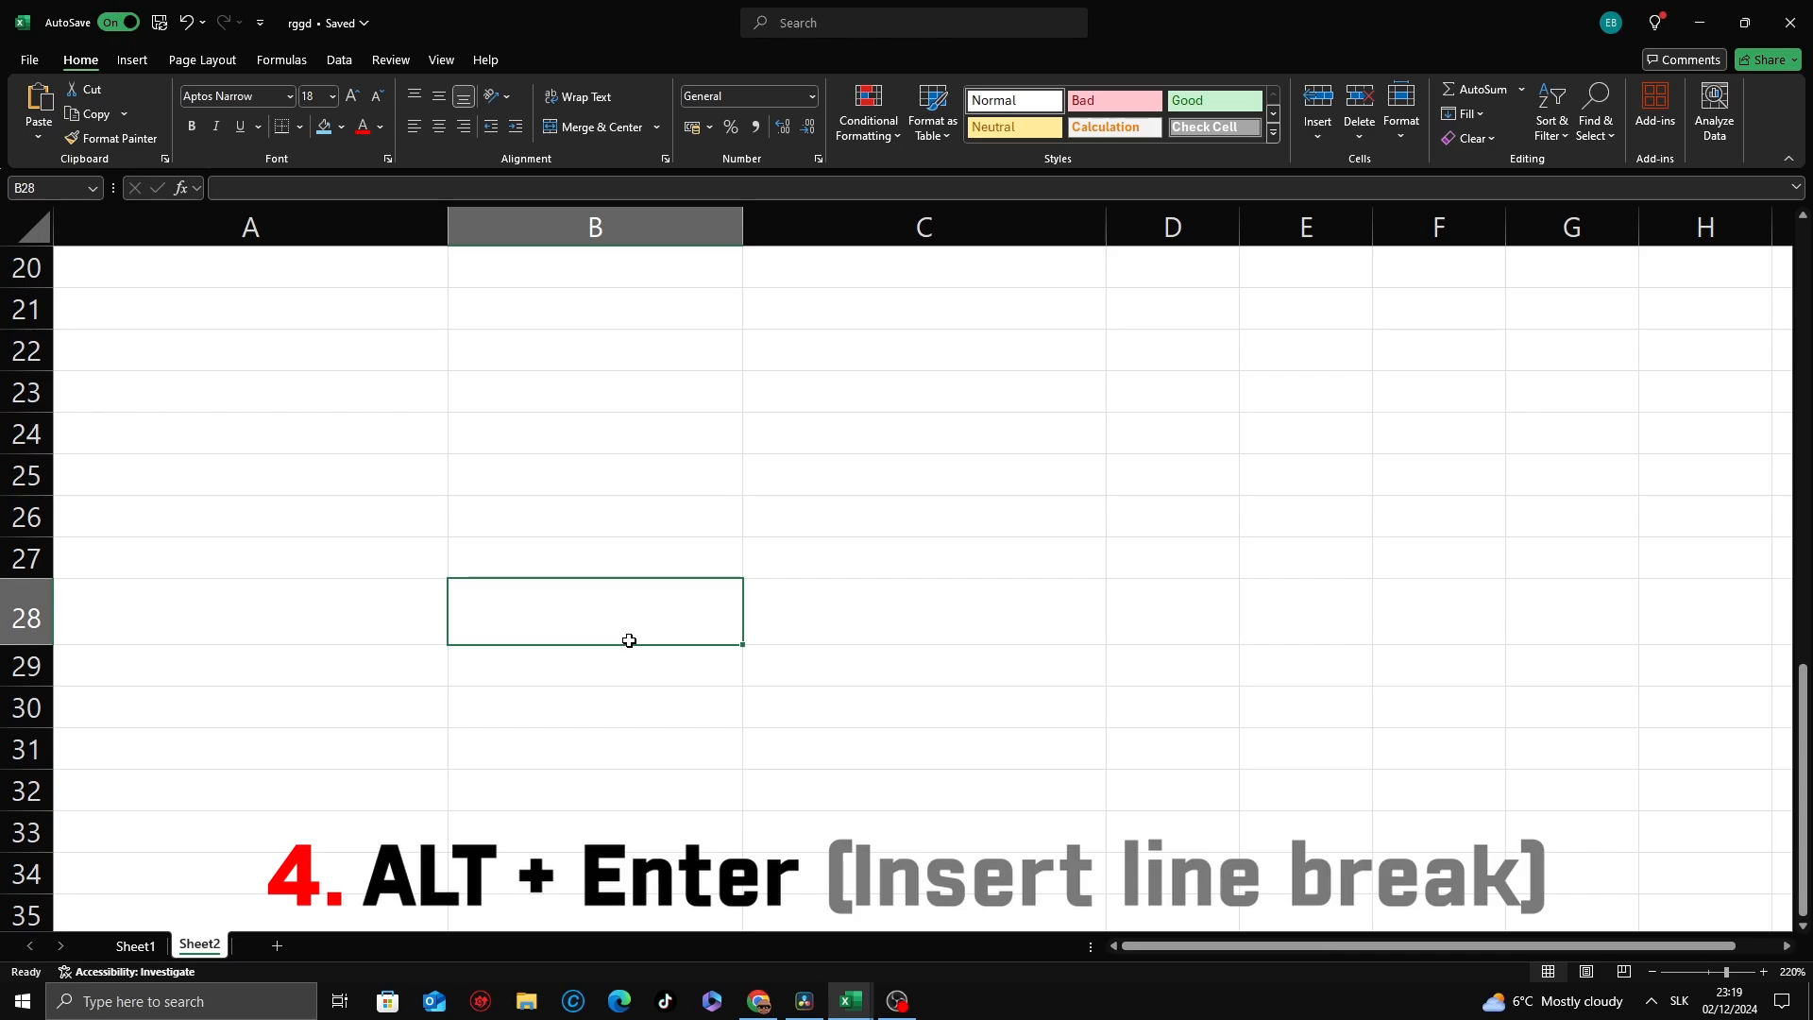
mouse_move(683, 697)
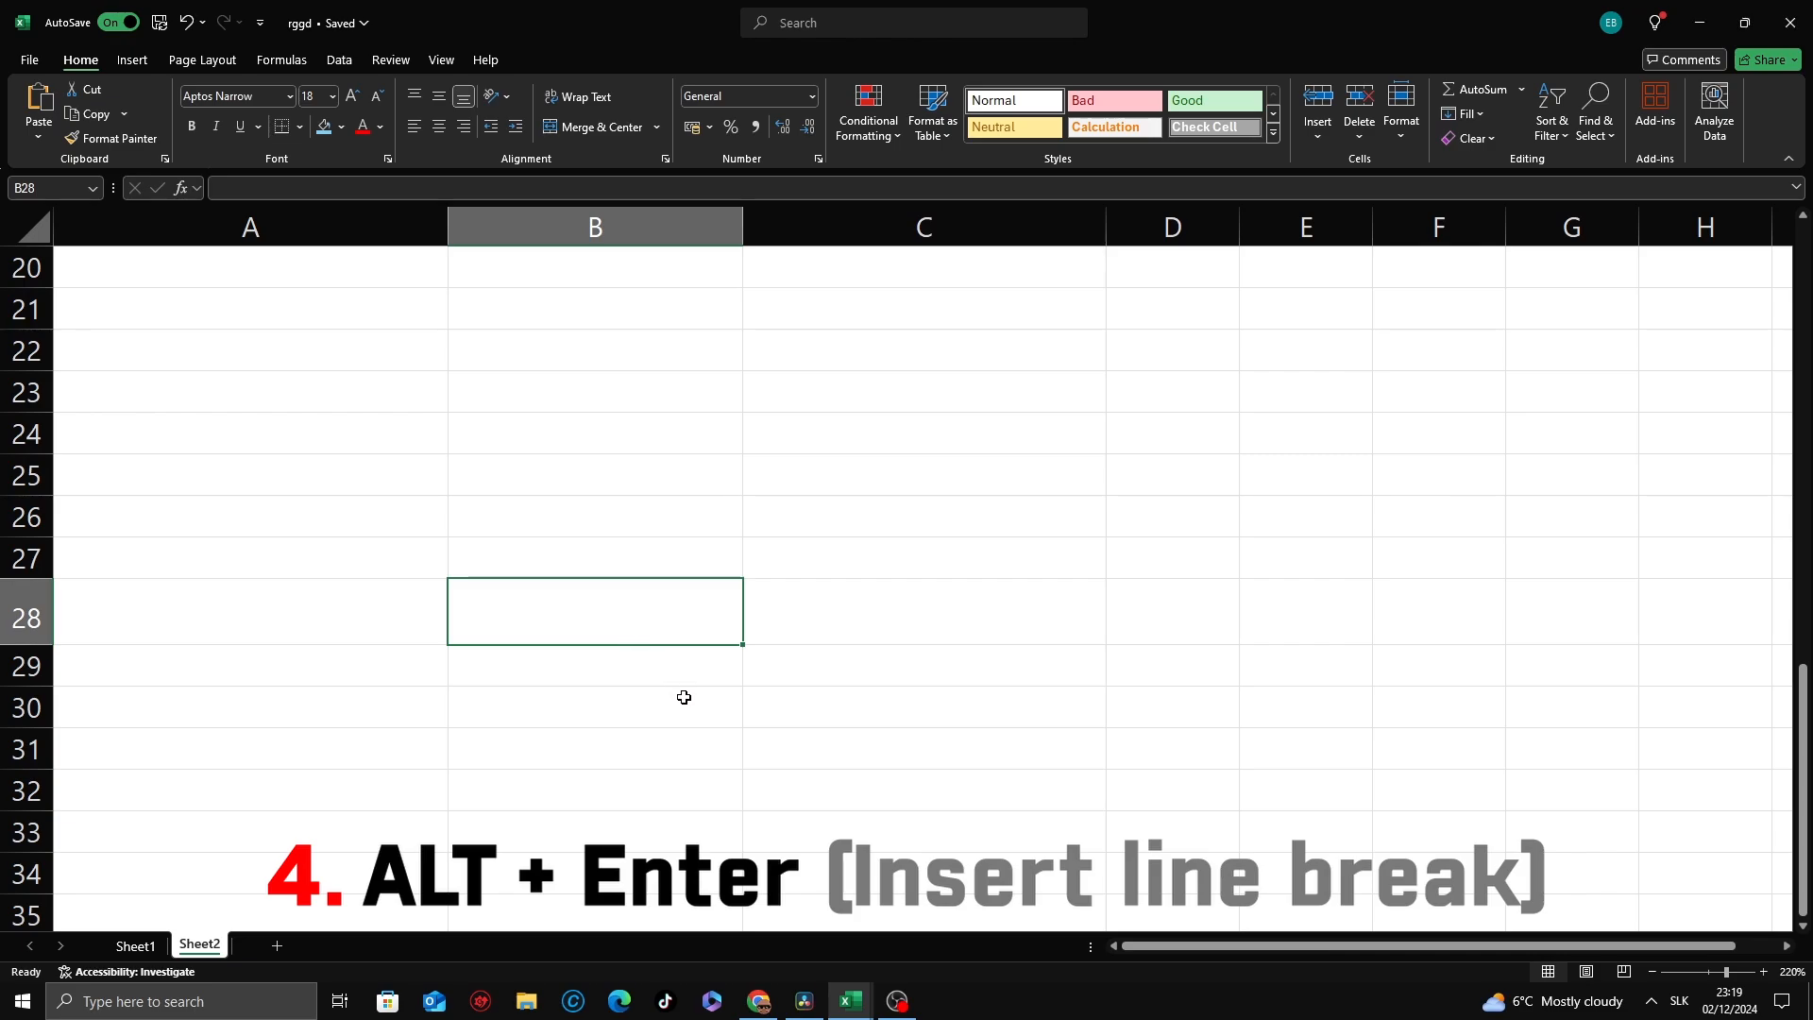
- Enter Hello and World on separate lines in cell B28
type("Hello")
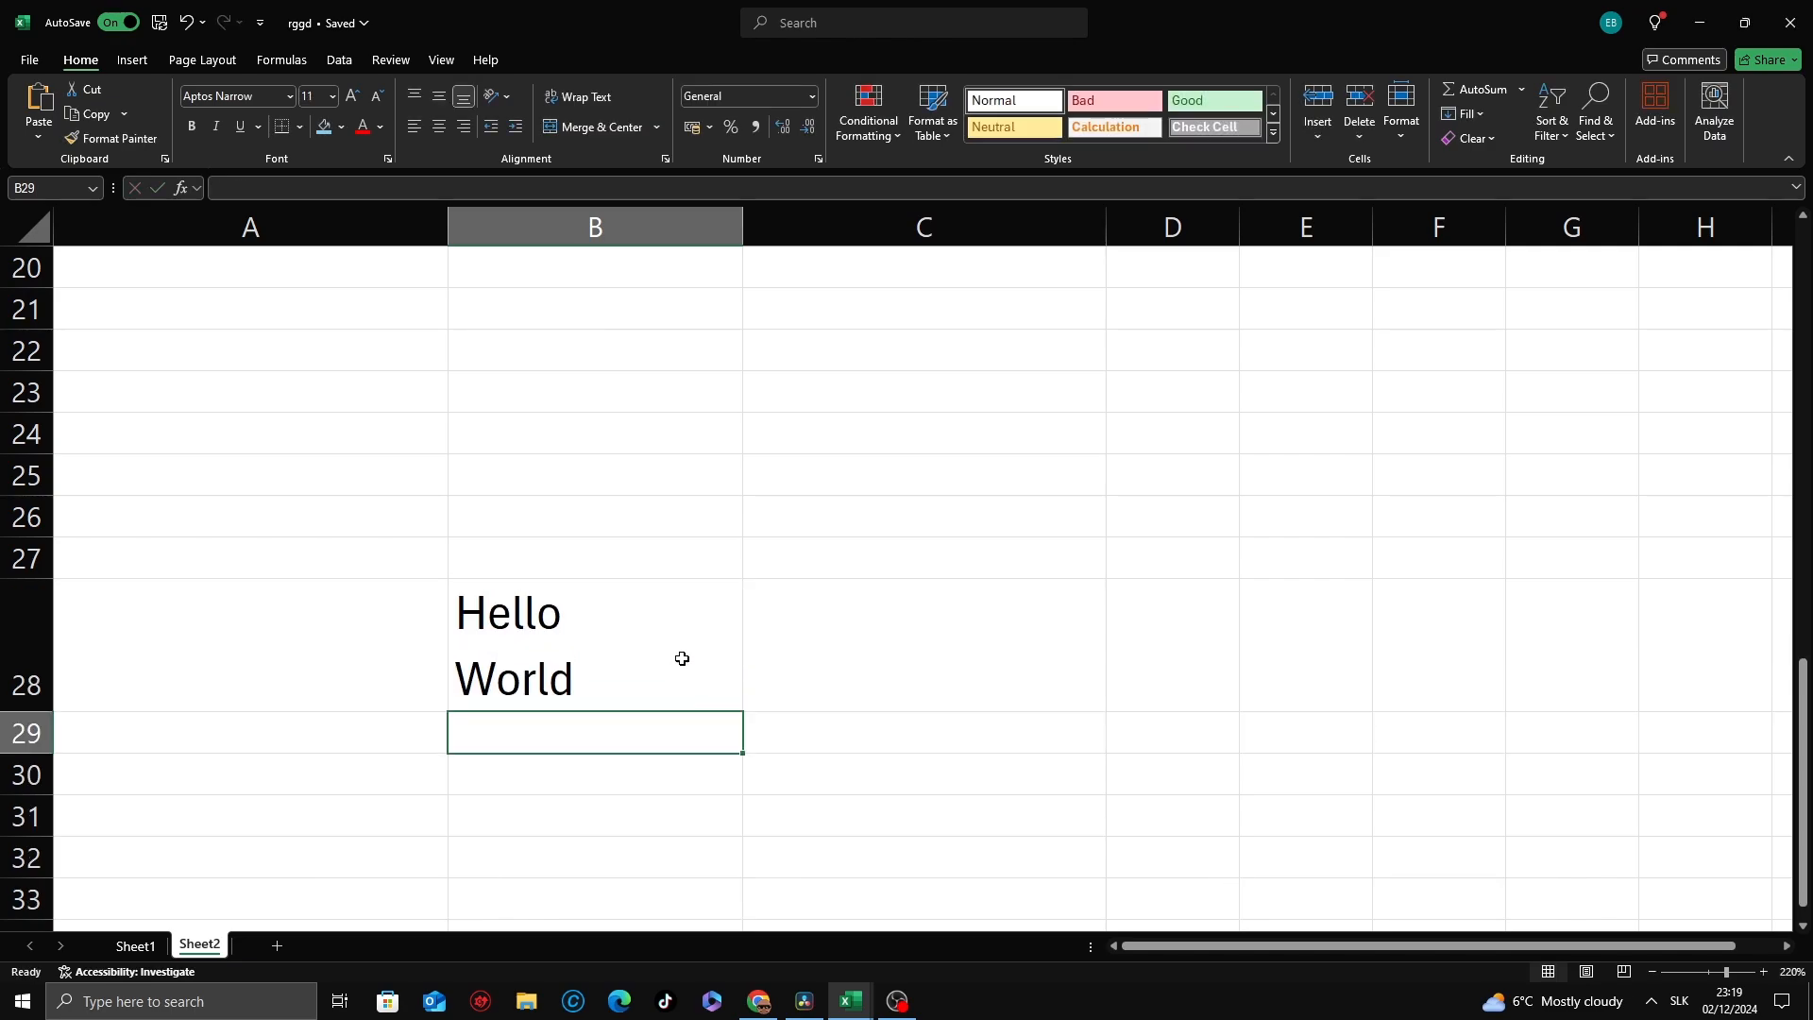
left_click(594, 644)
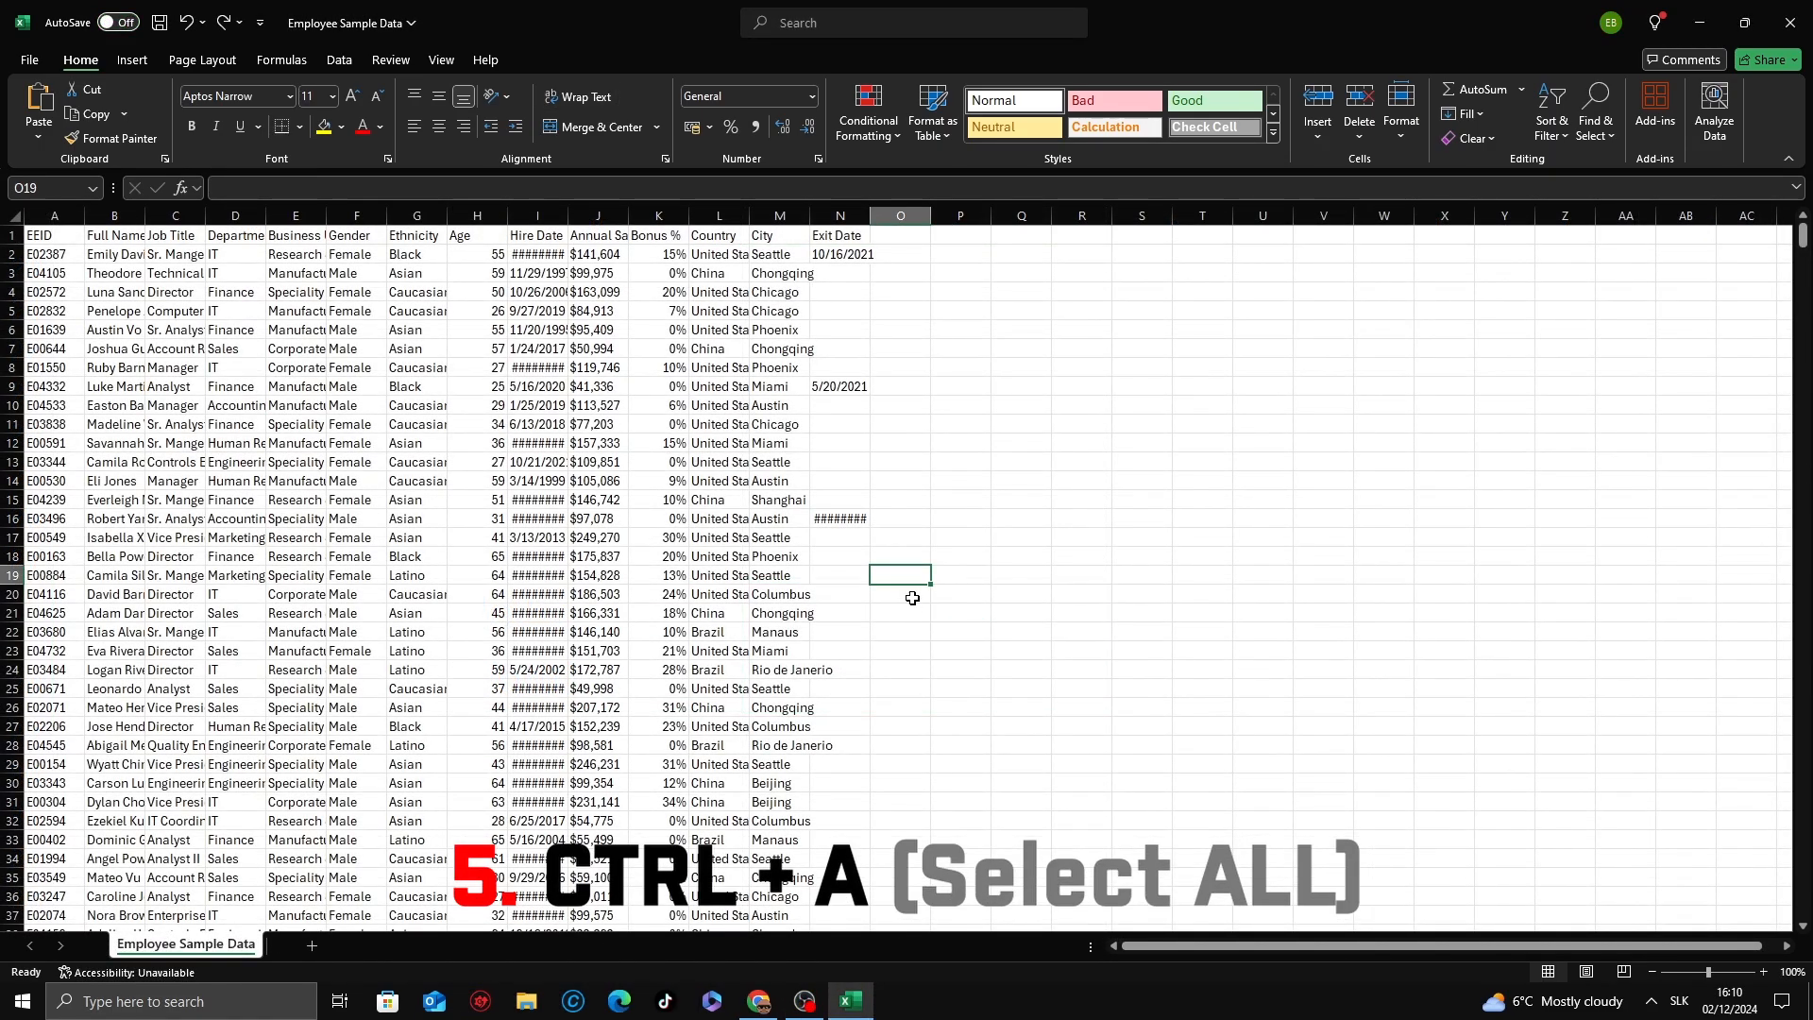
mouse_move(878, 568)
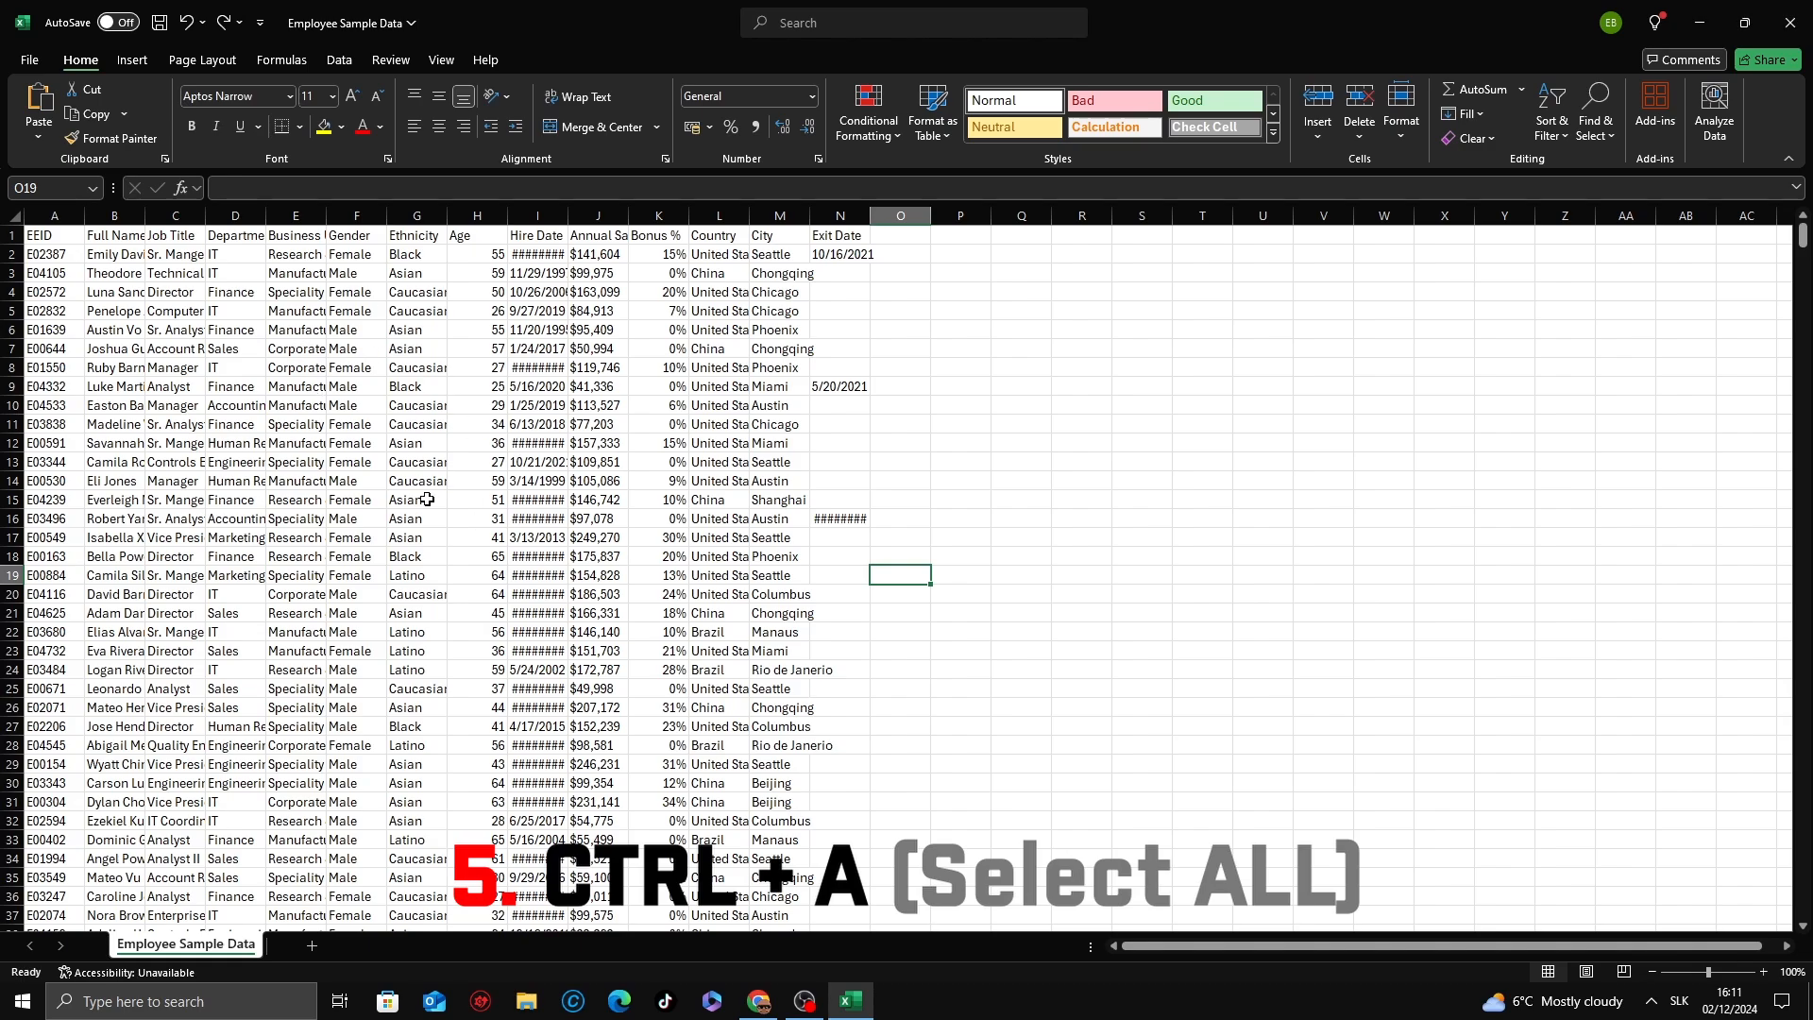
- Select all employee data and AutoFit the column widths so every entry shows in full
key("ctrl+a")
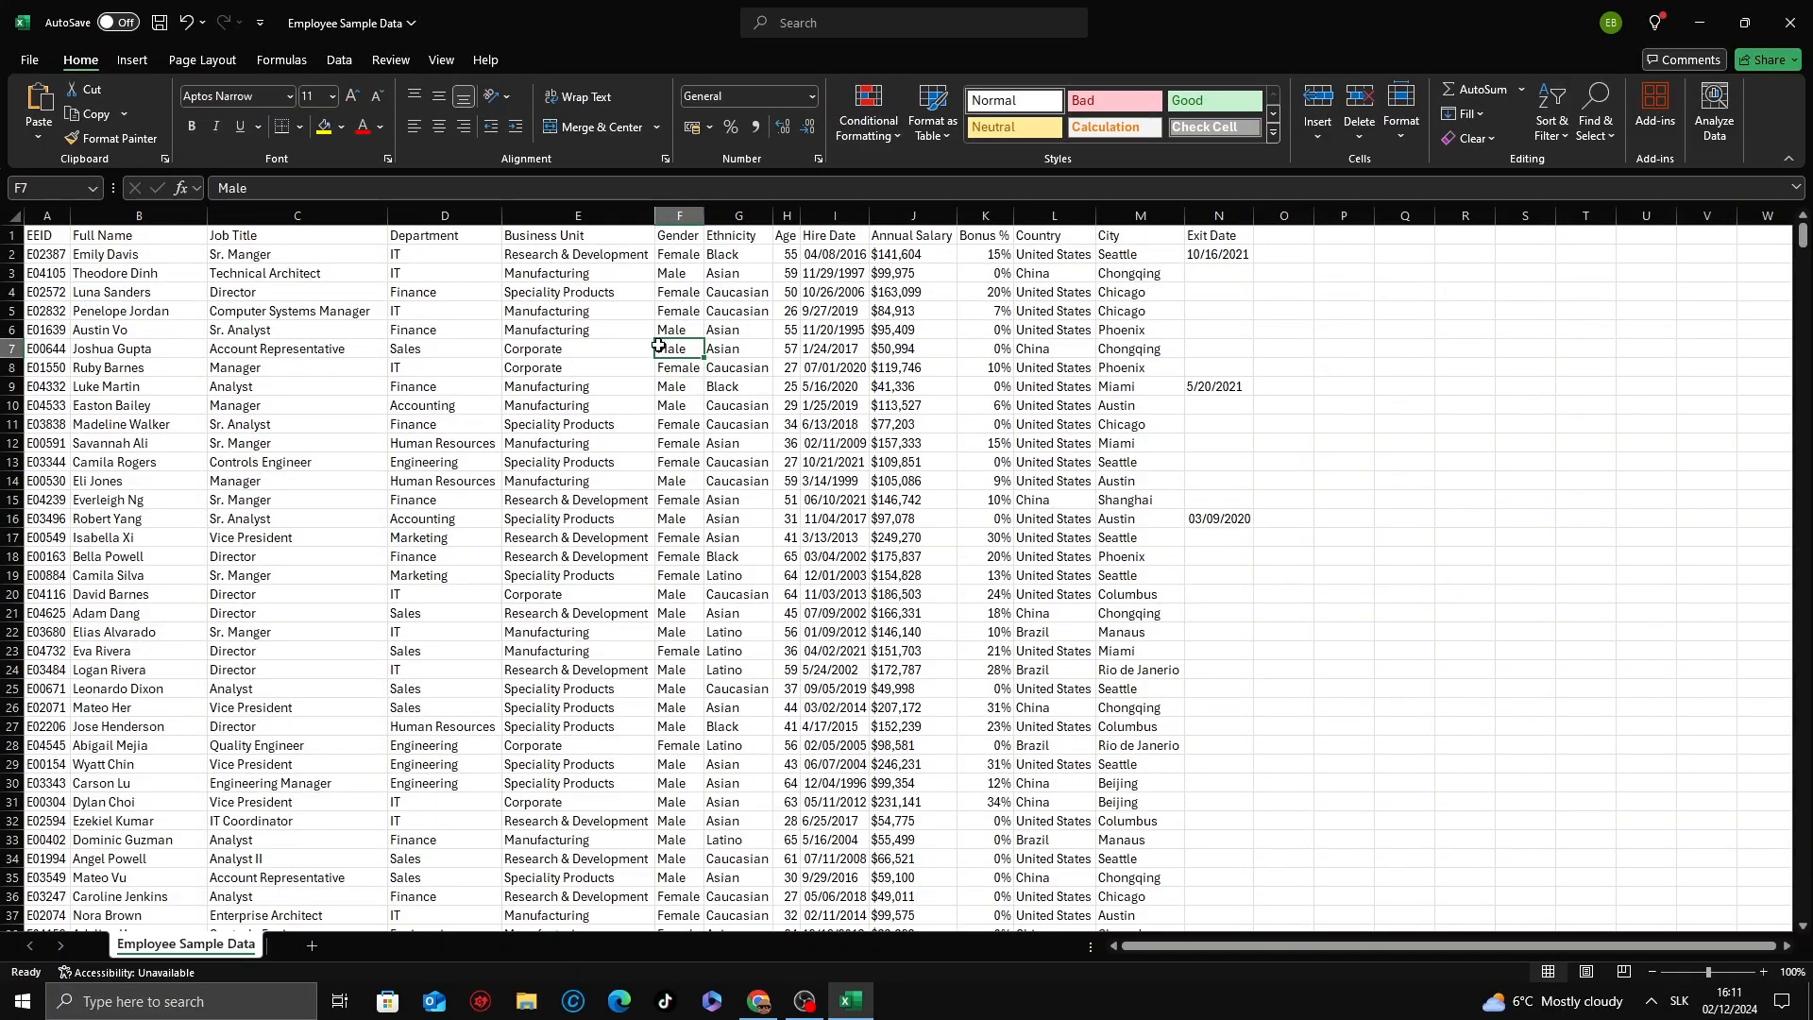
left_click(1216, 442)
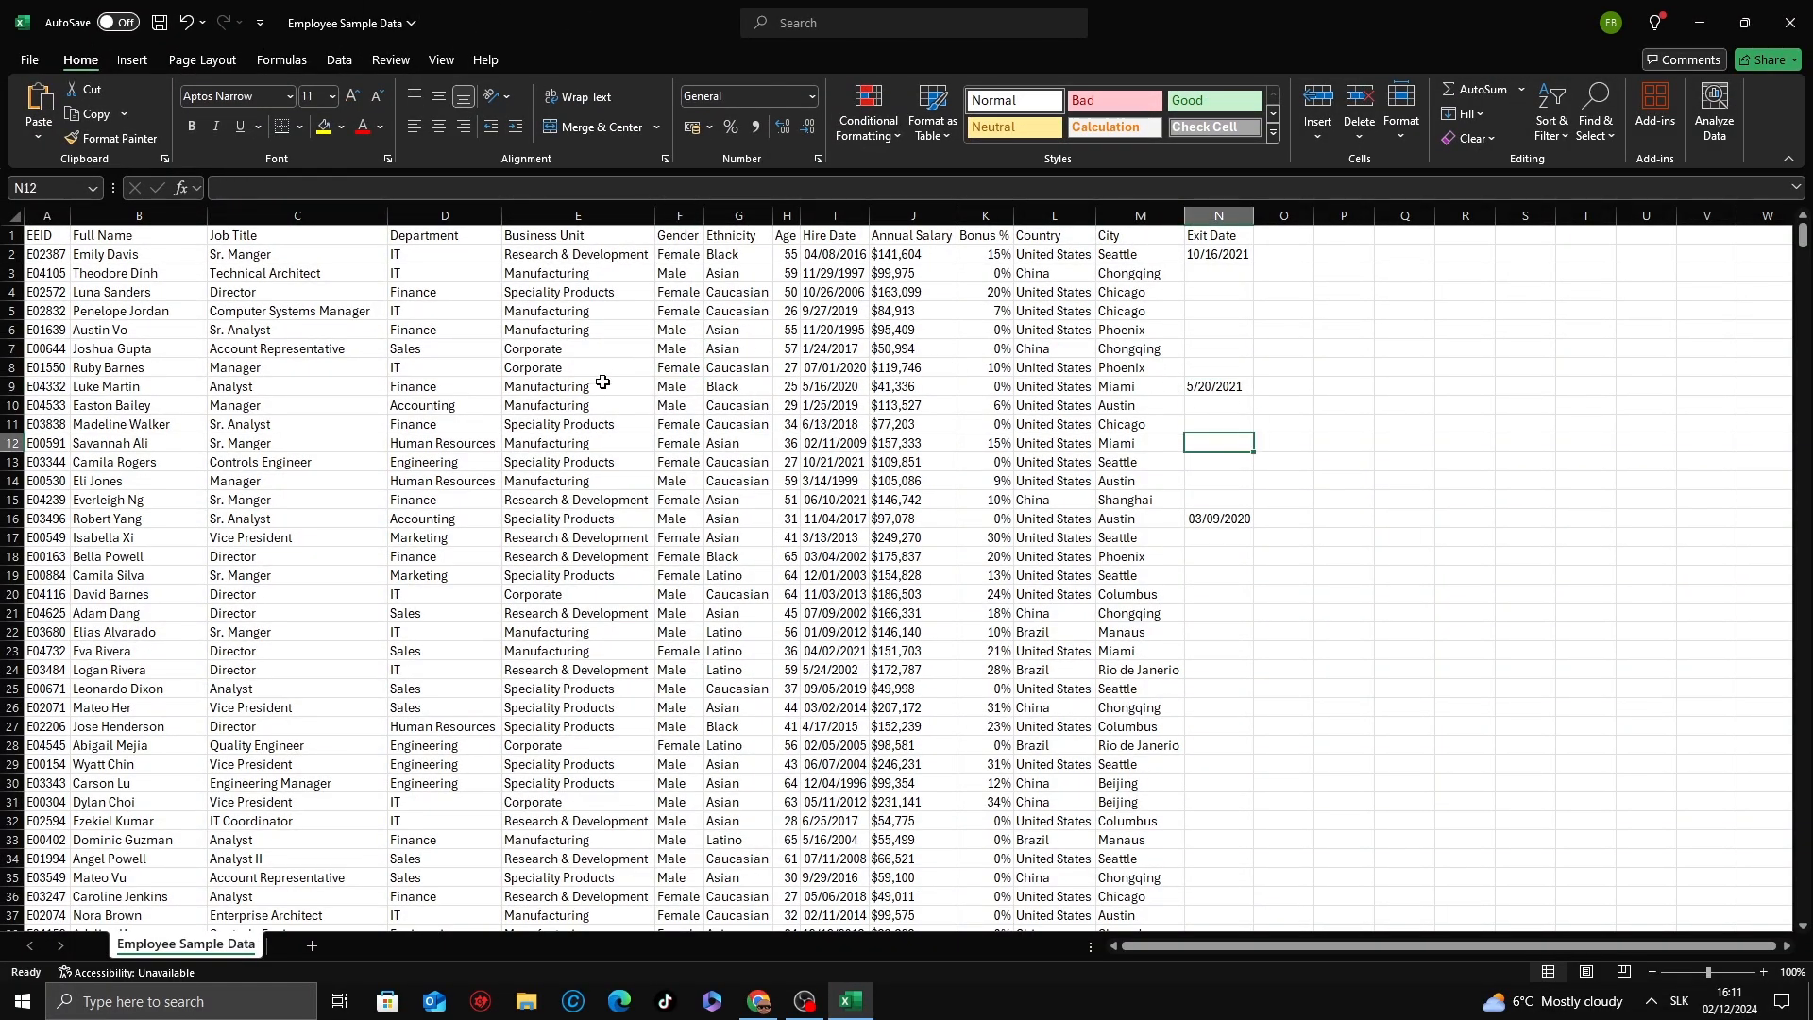
left_click(576, 368)
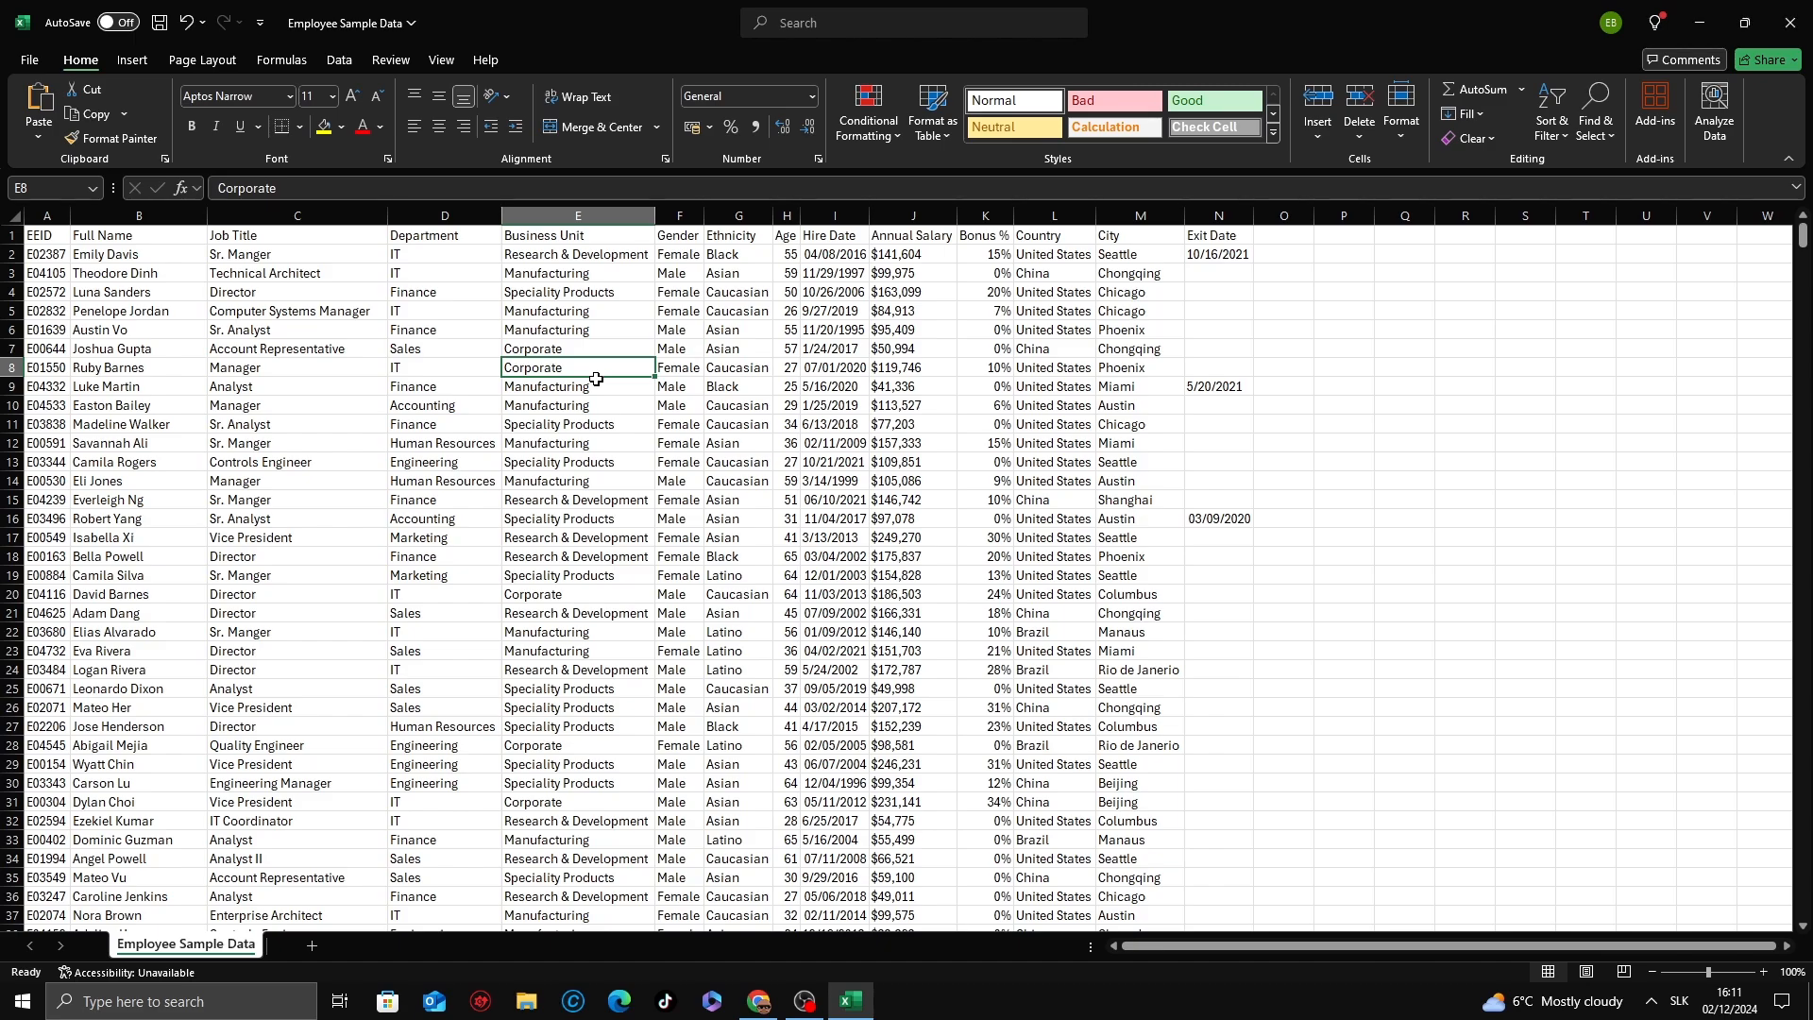
key("ctrl+t")
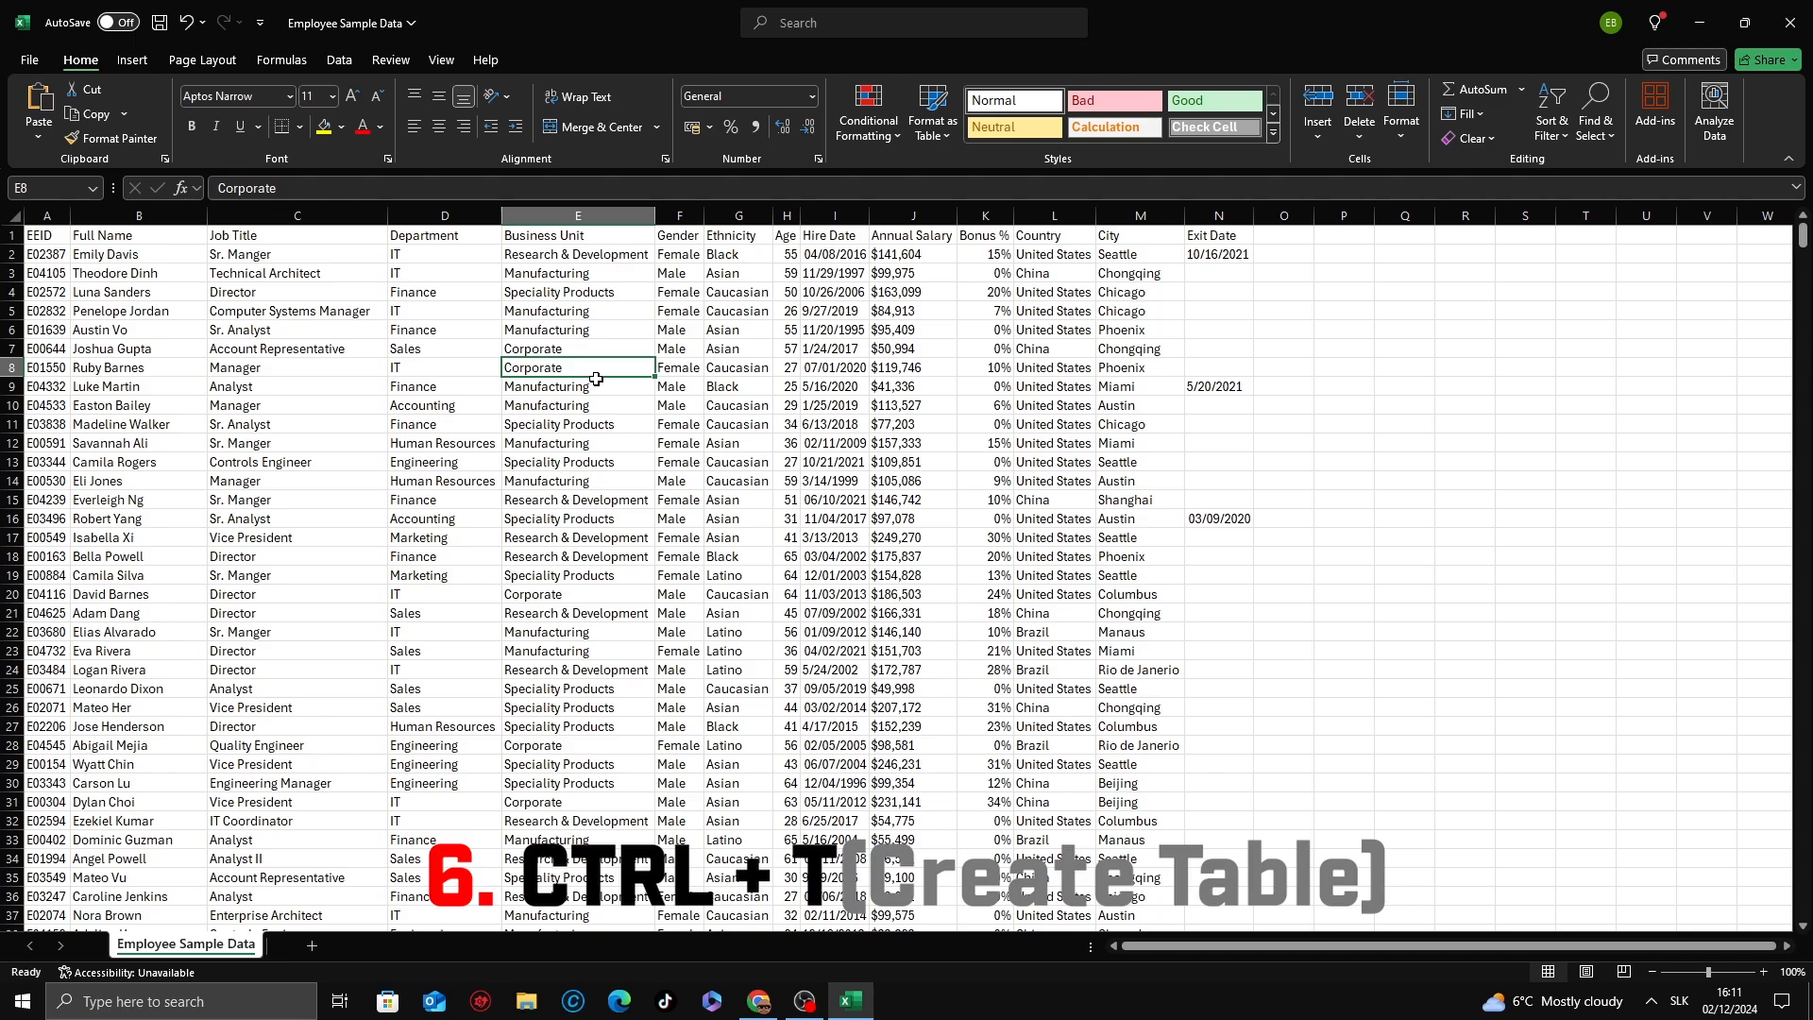
- Convert the employee data into a formatted table with headers via Ctrl+T and confirm
key("ctrl+t")
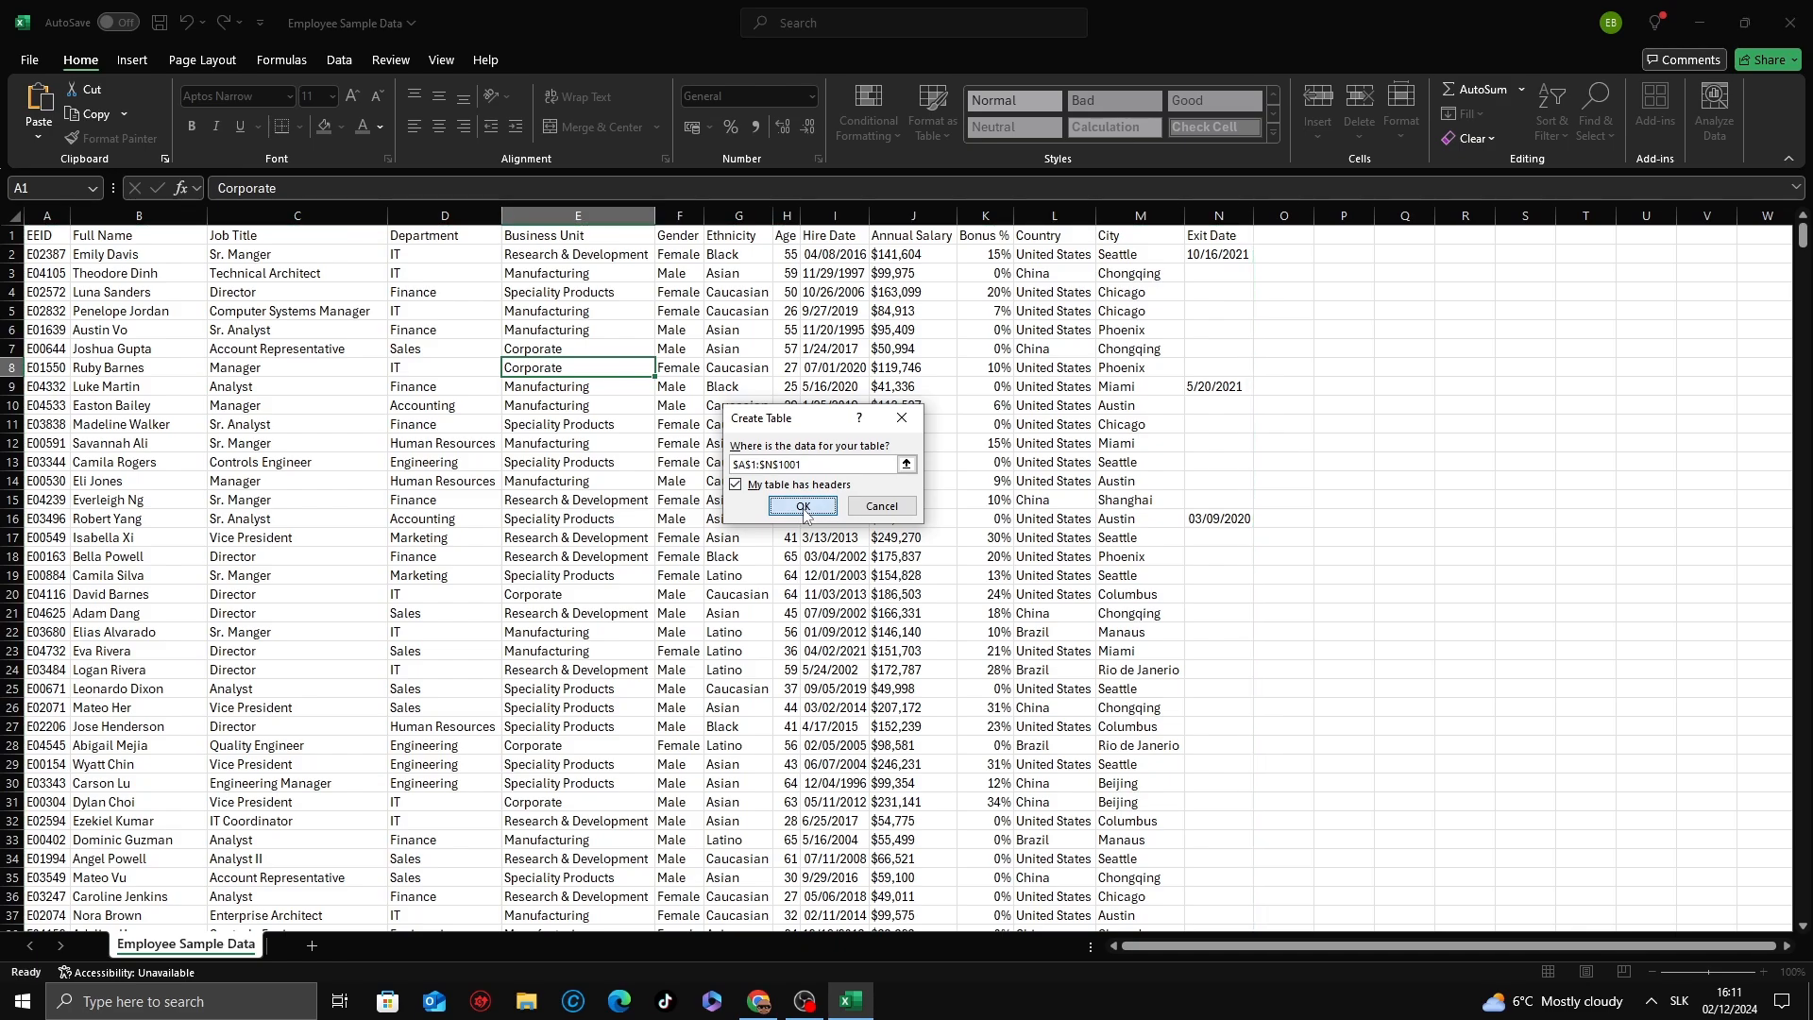
left_click(803, 506)
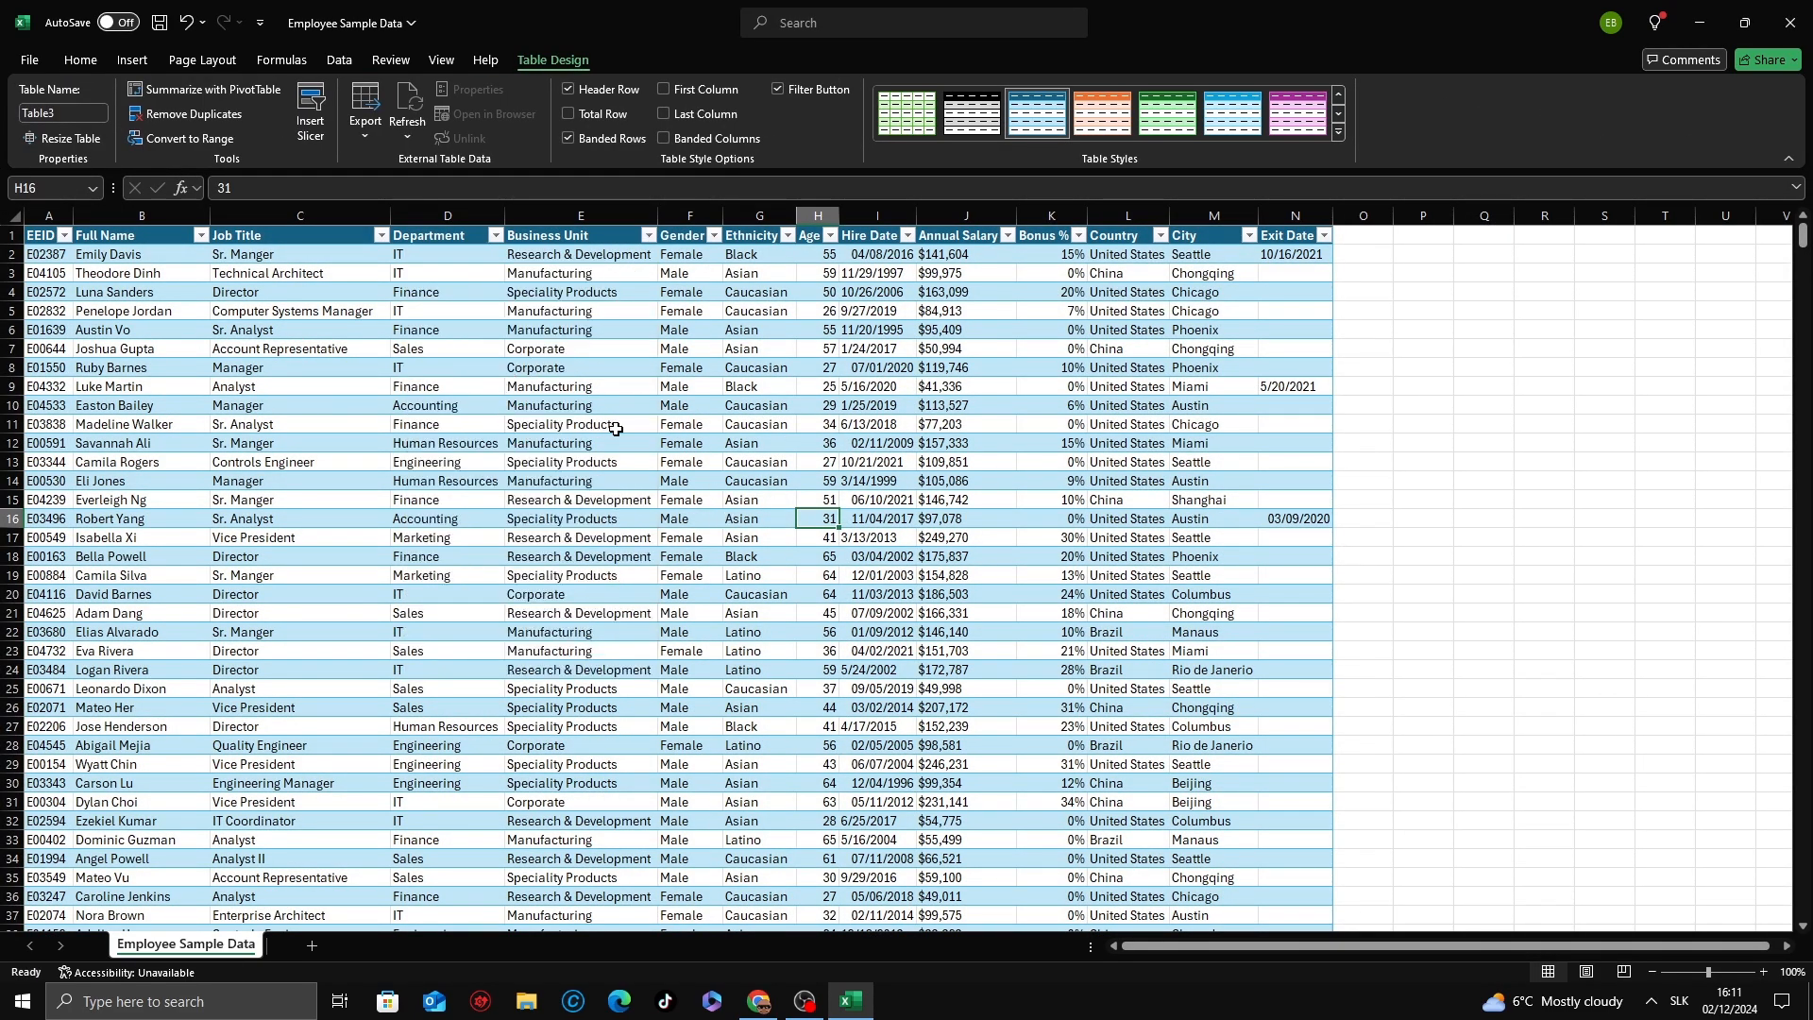
left_click(580, 536)
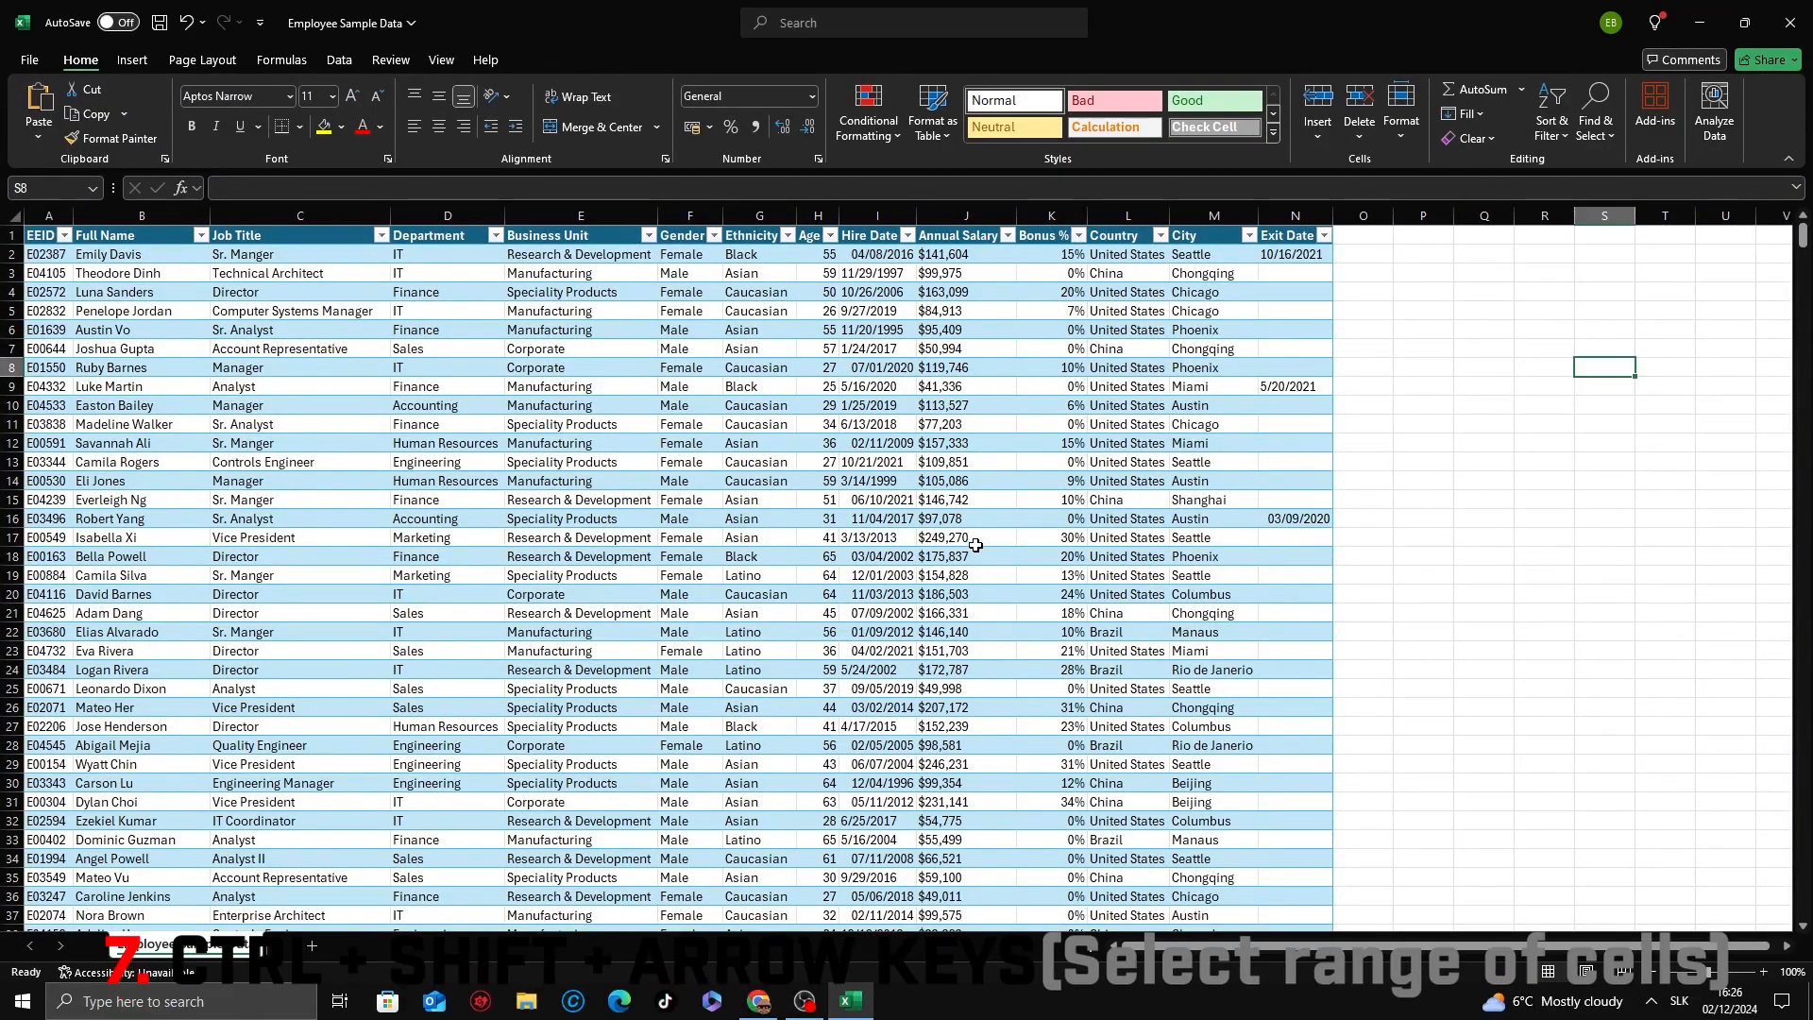
left_click(687, 404)
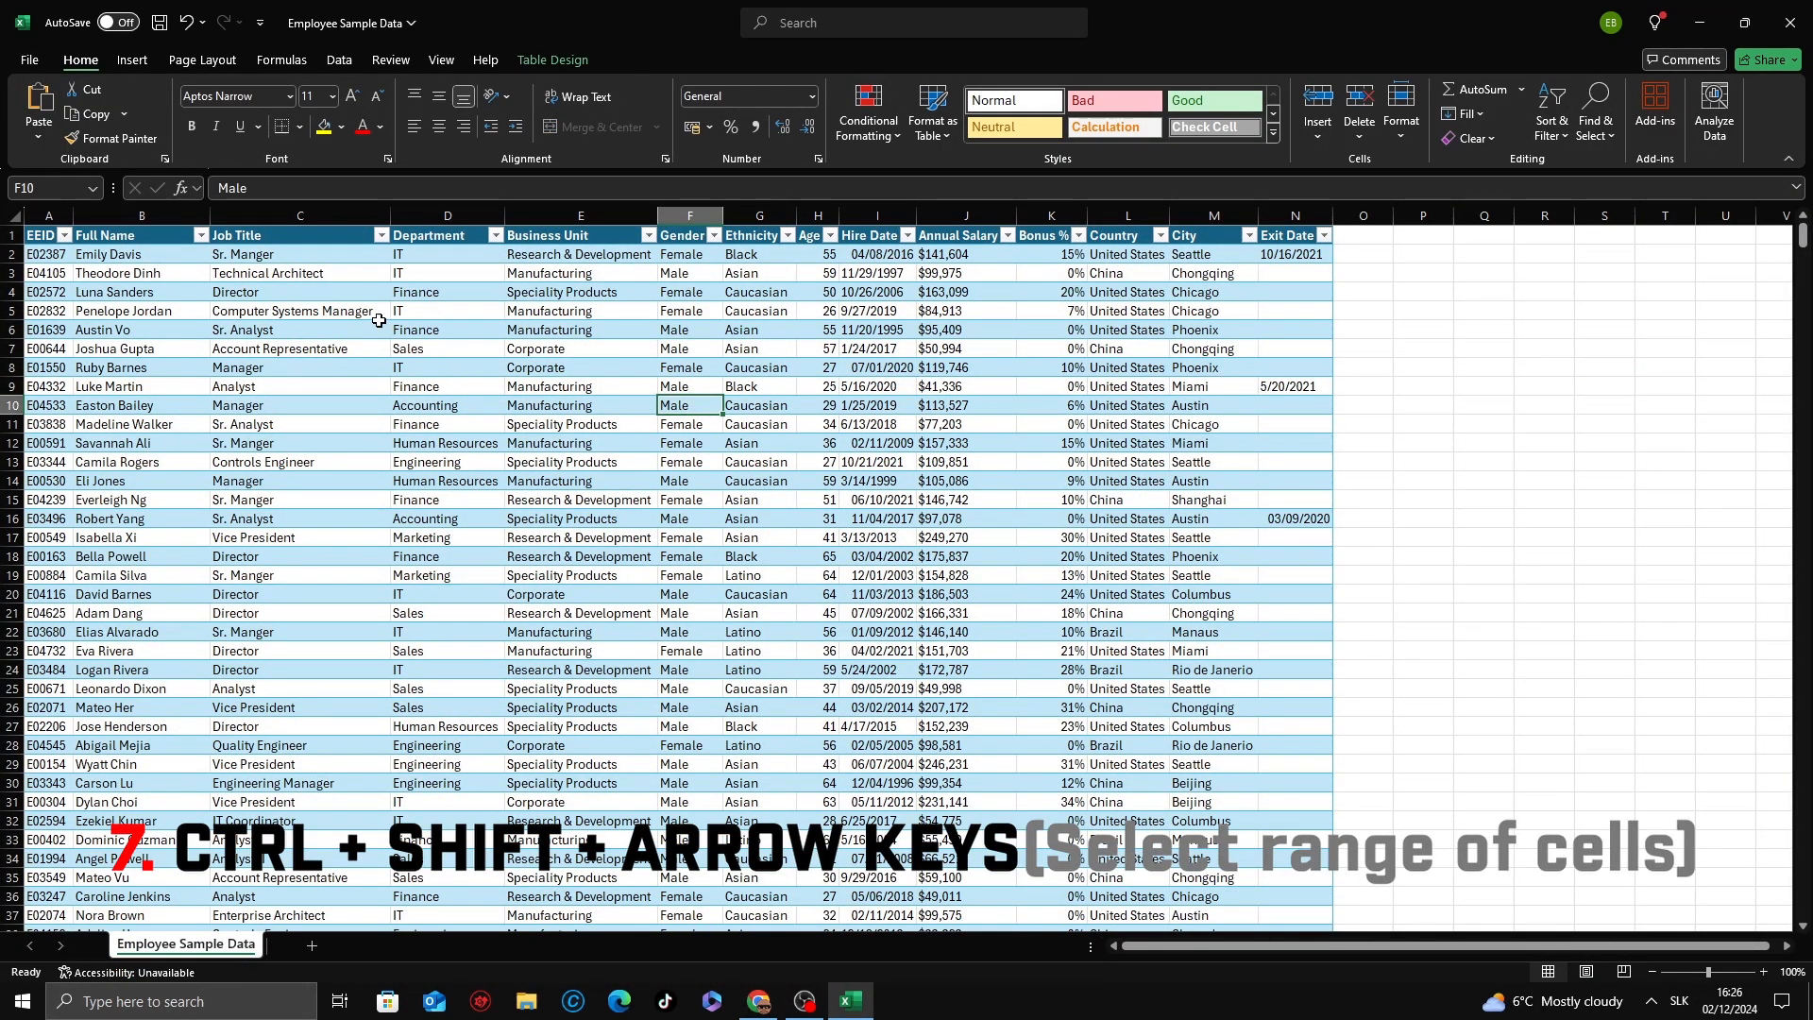
mouse_move(452, 321)
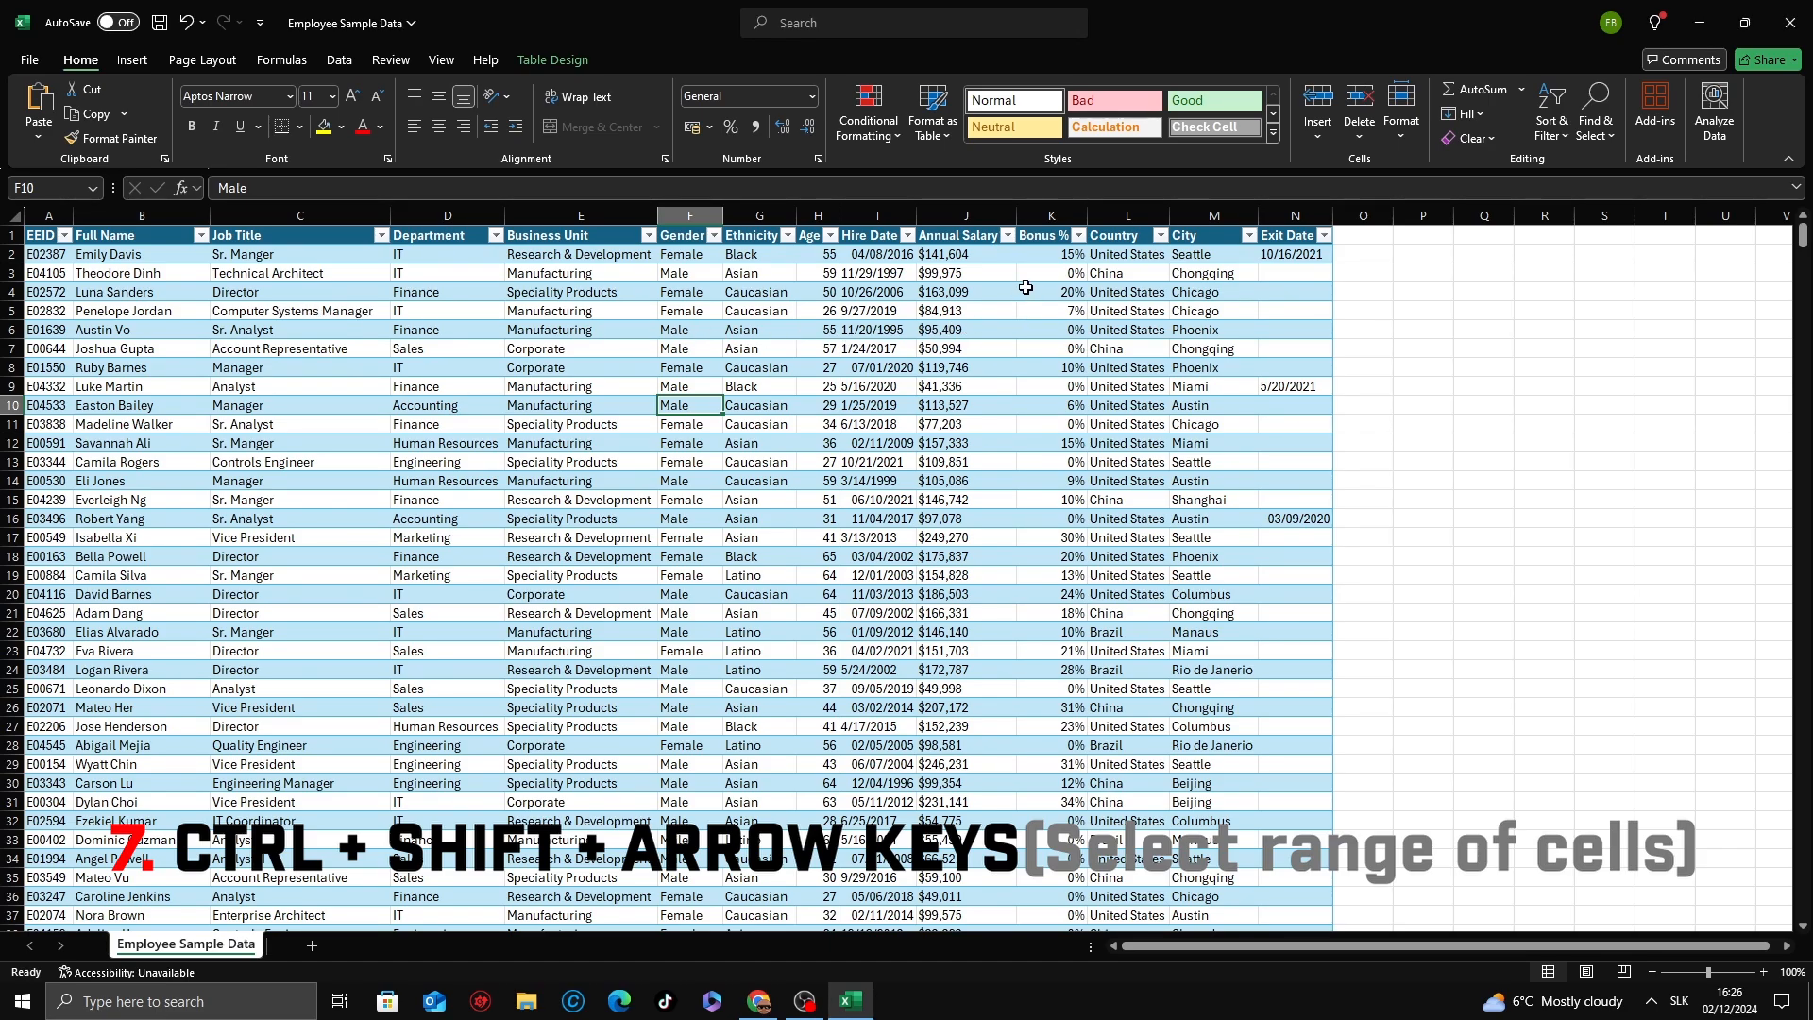
left_click(1048, 290)
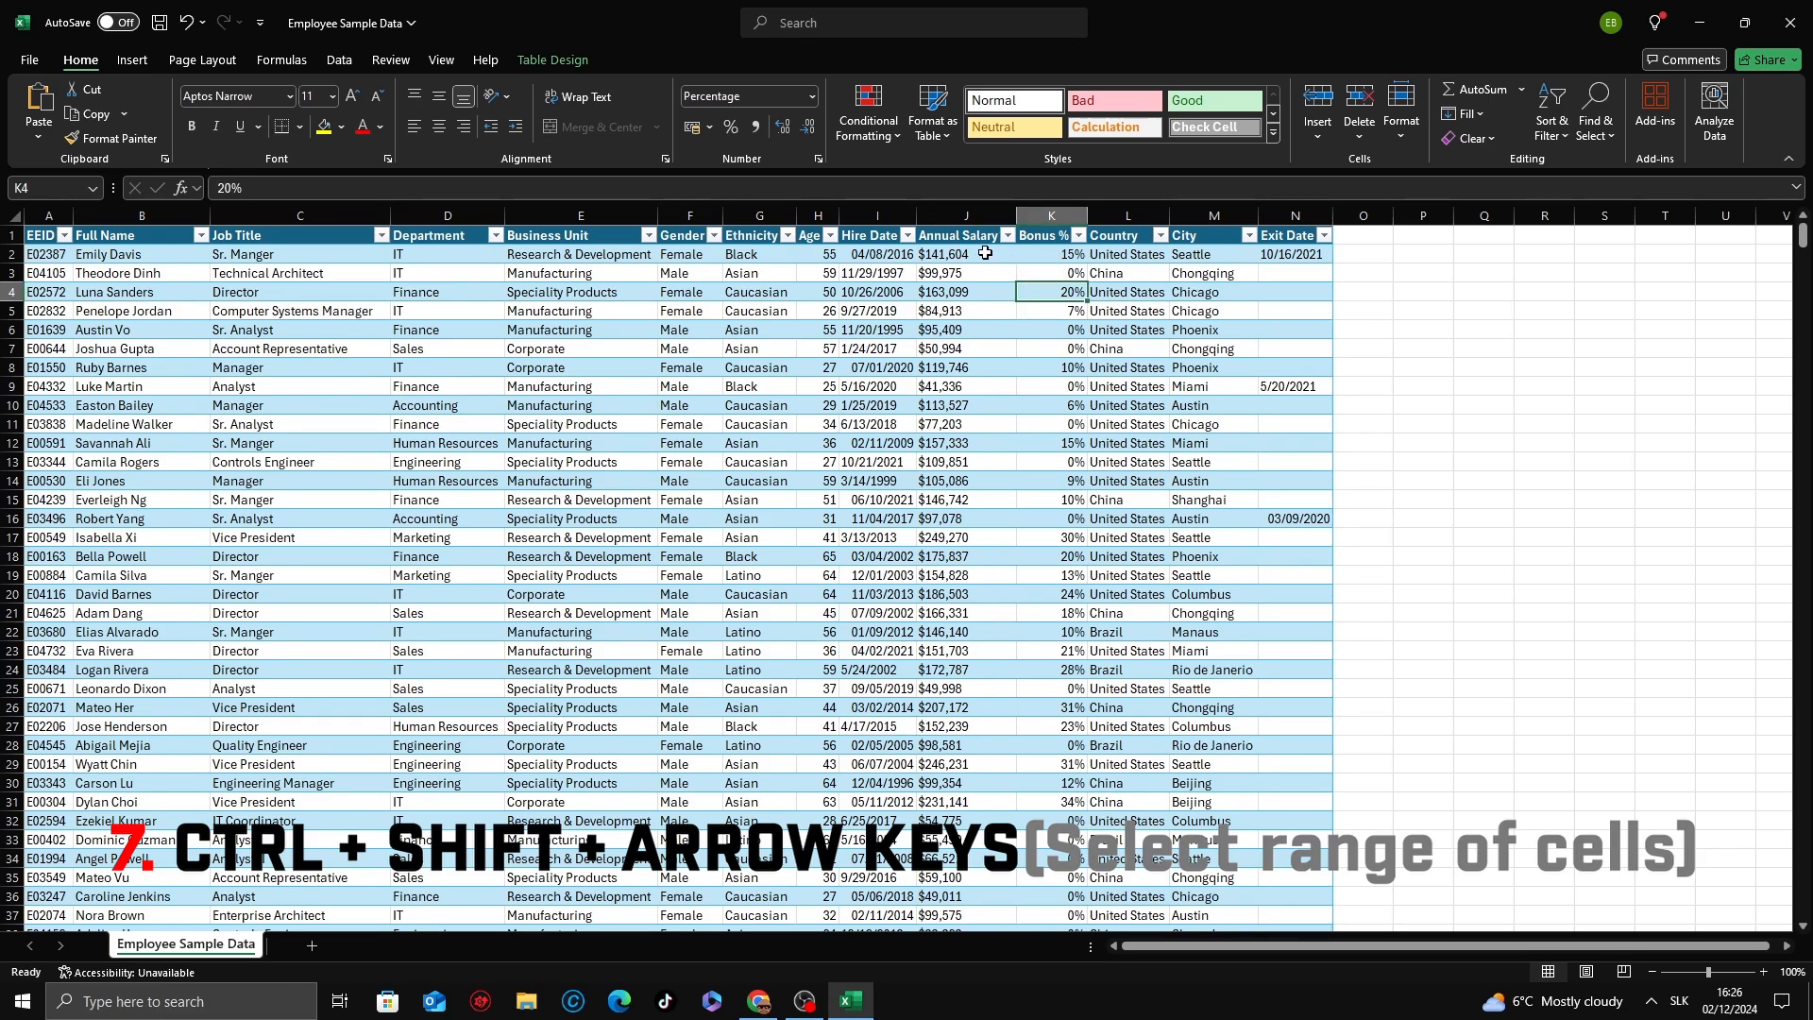
left_click(965, 253)
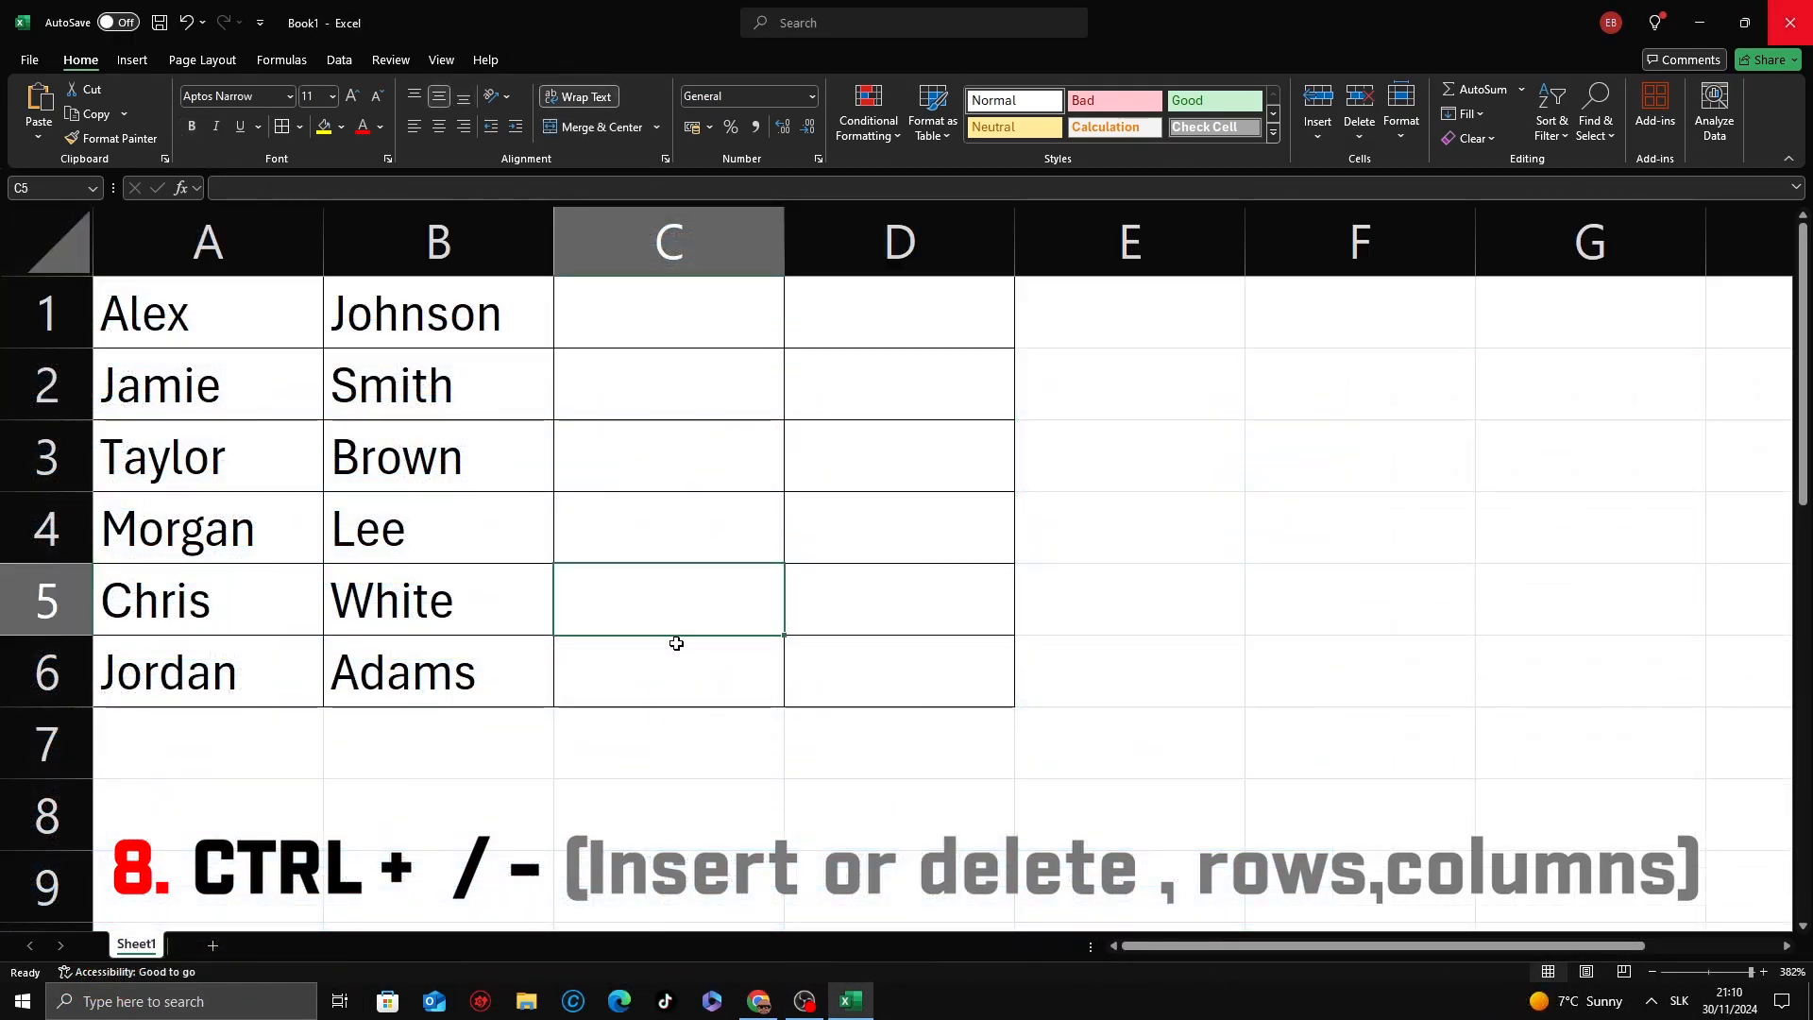
left_click(436, 742)
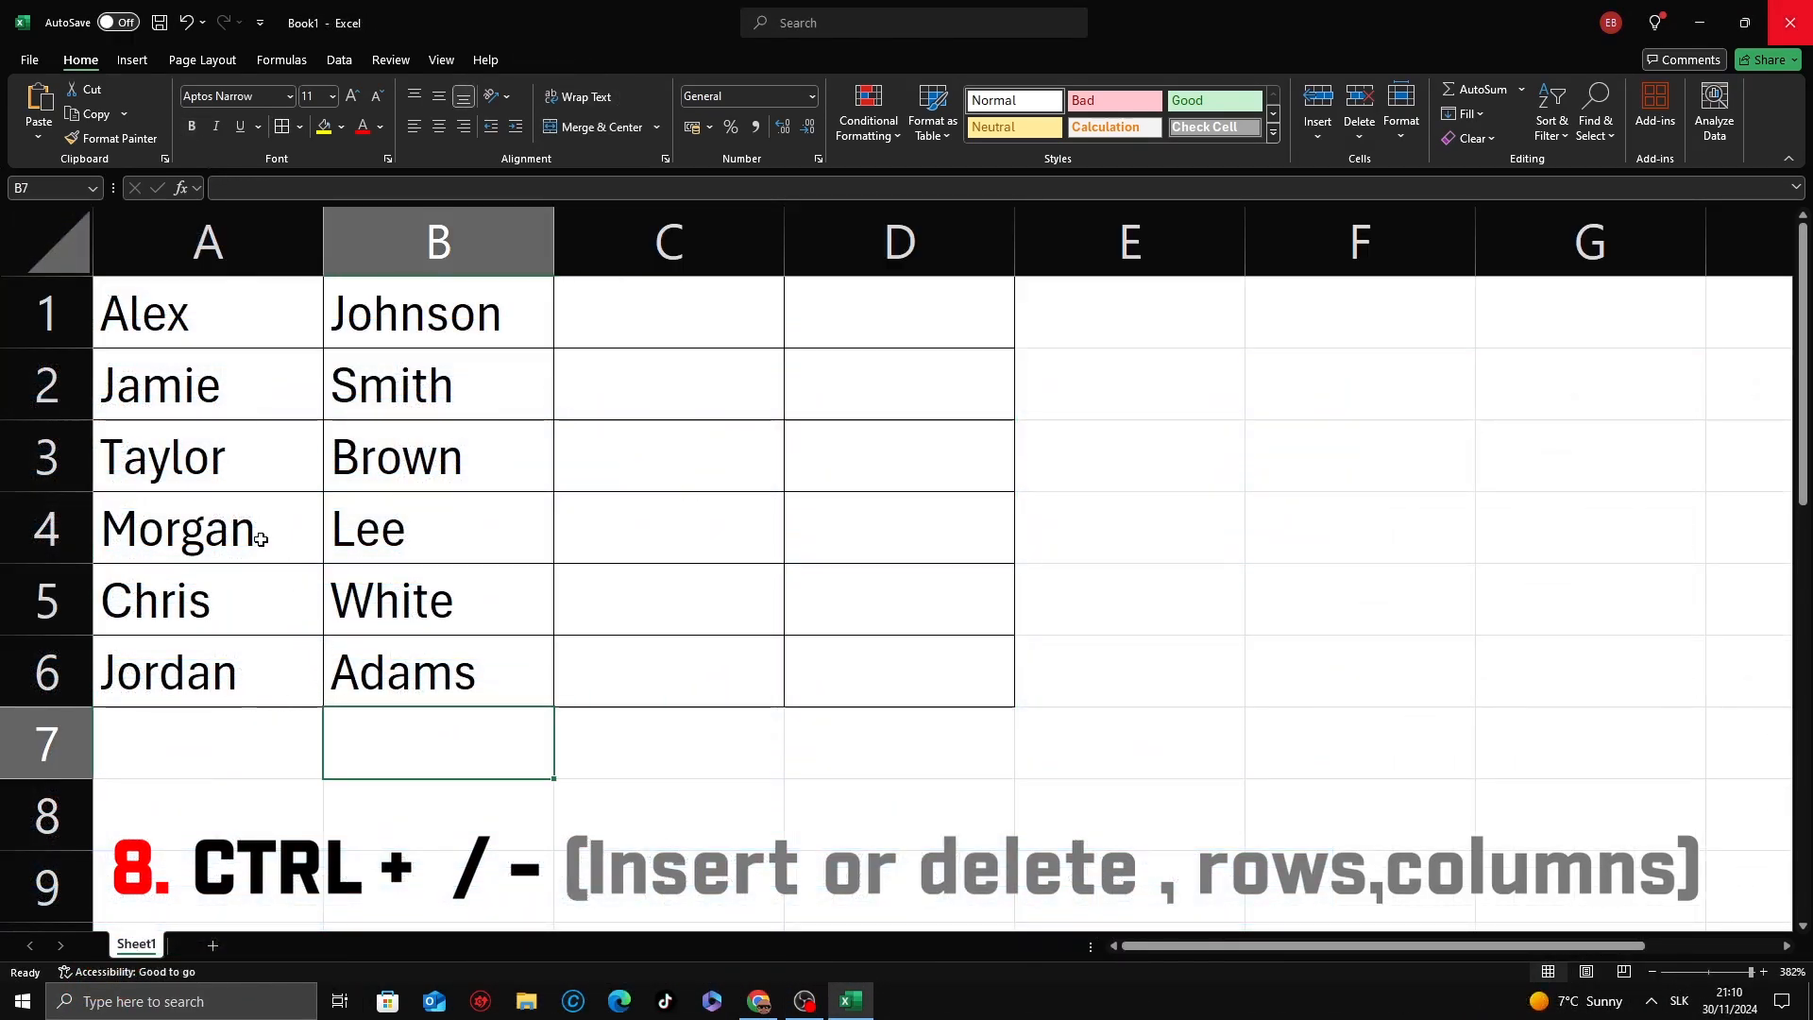
left_click(45, 383)
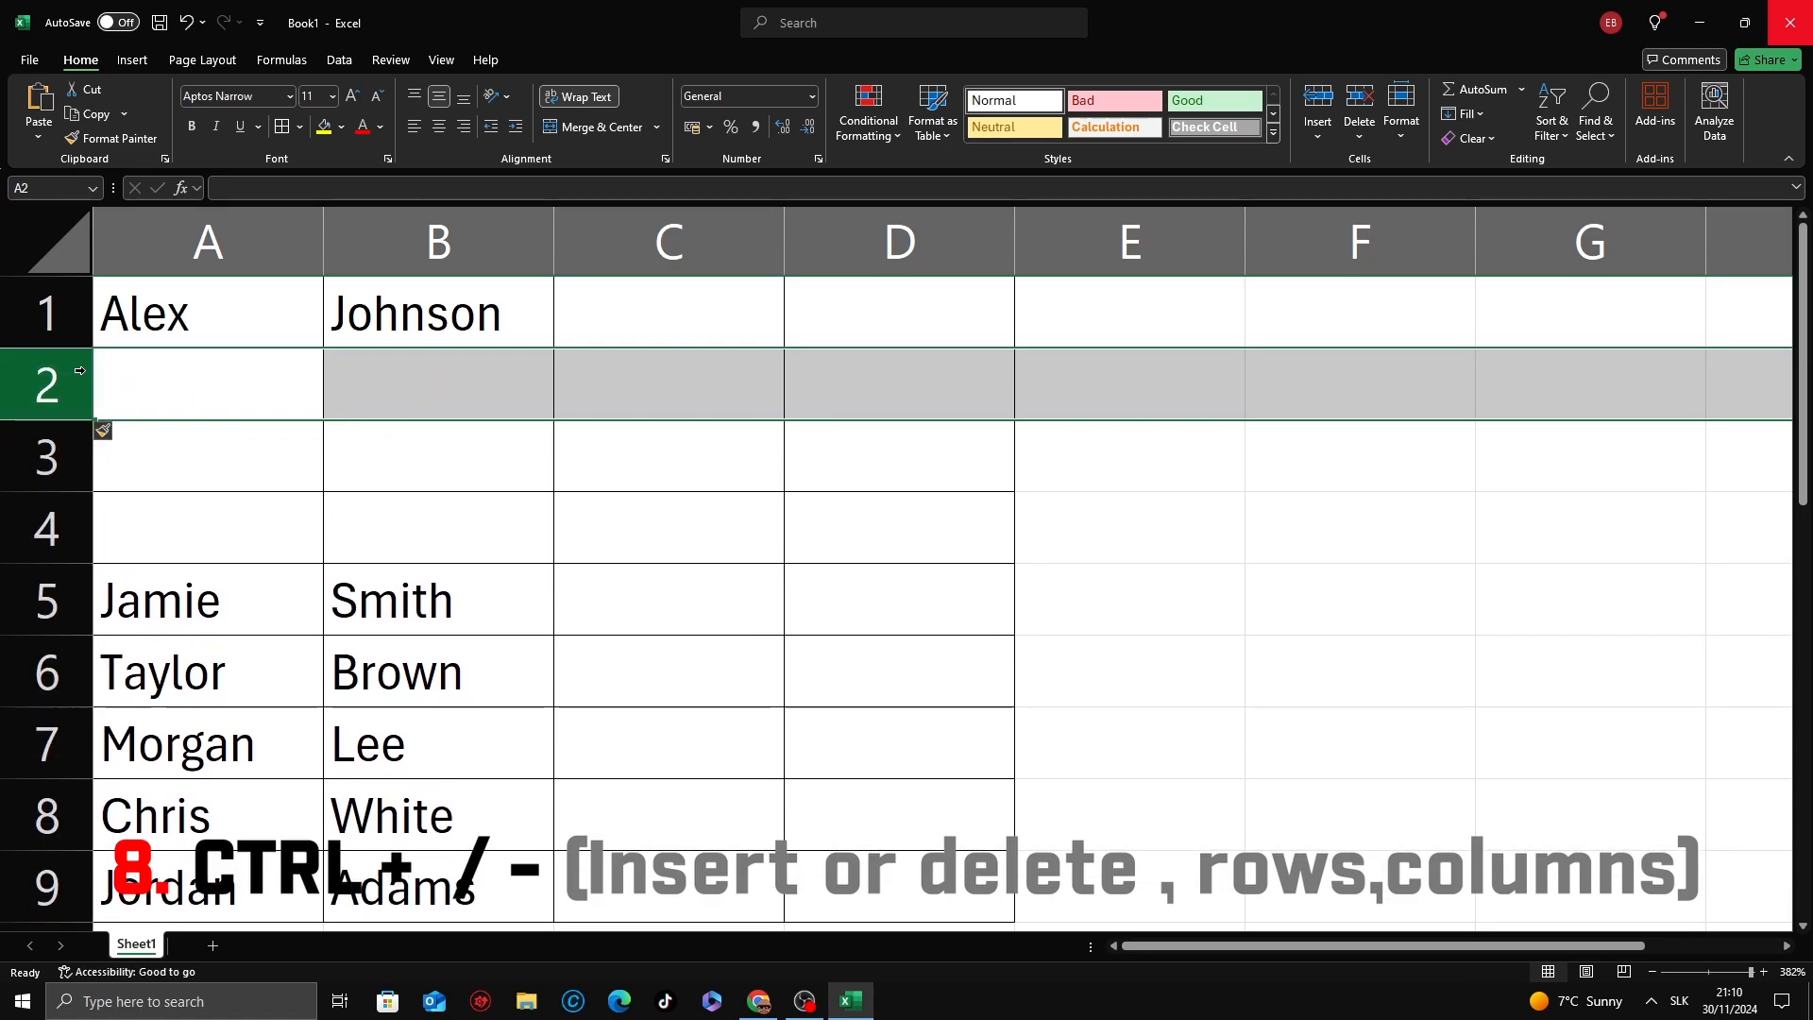
key("ctrl+minus")
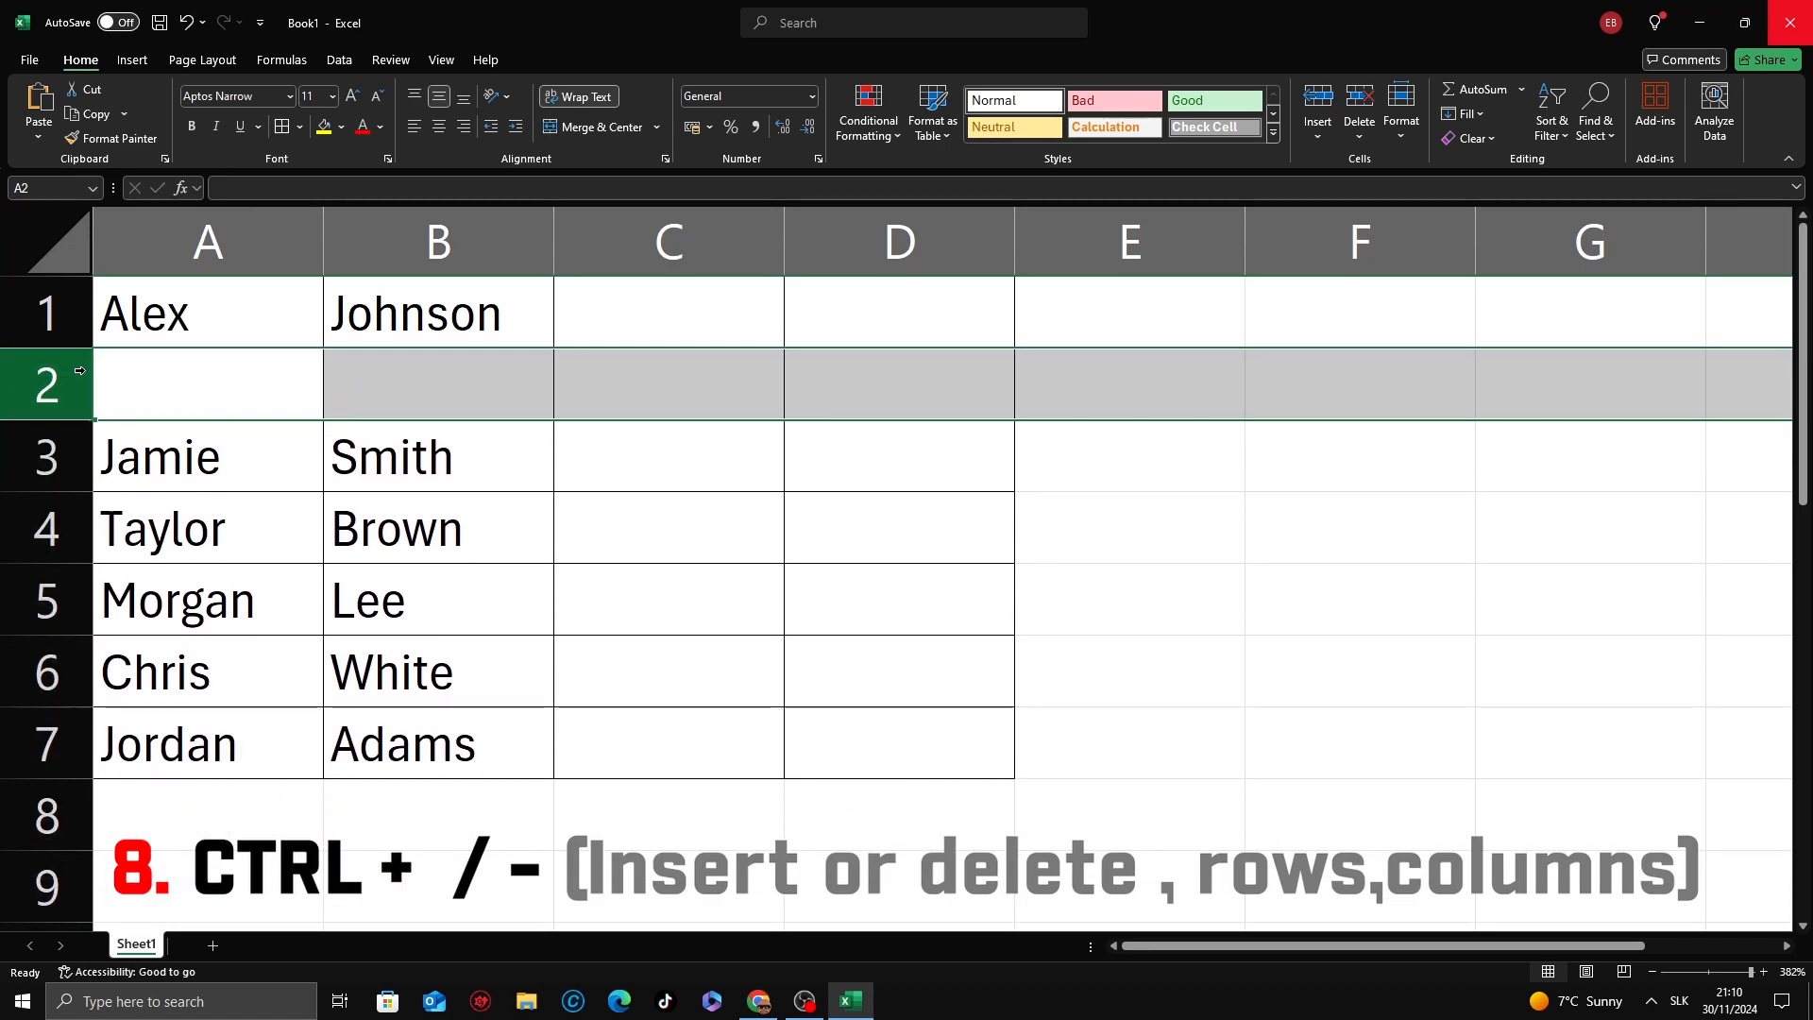
key("ctrl+minus")
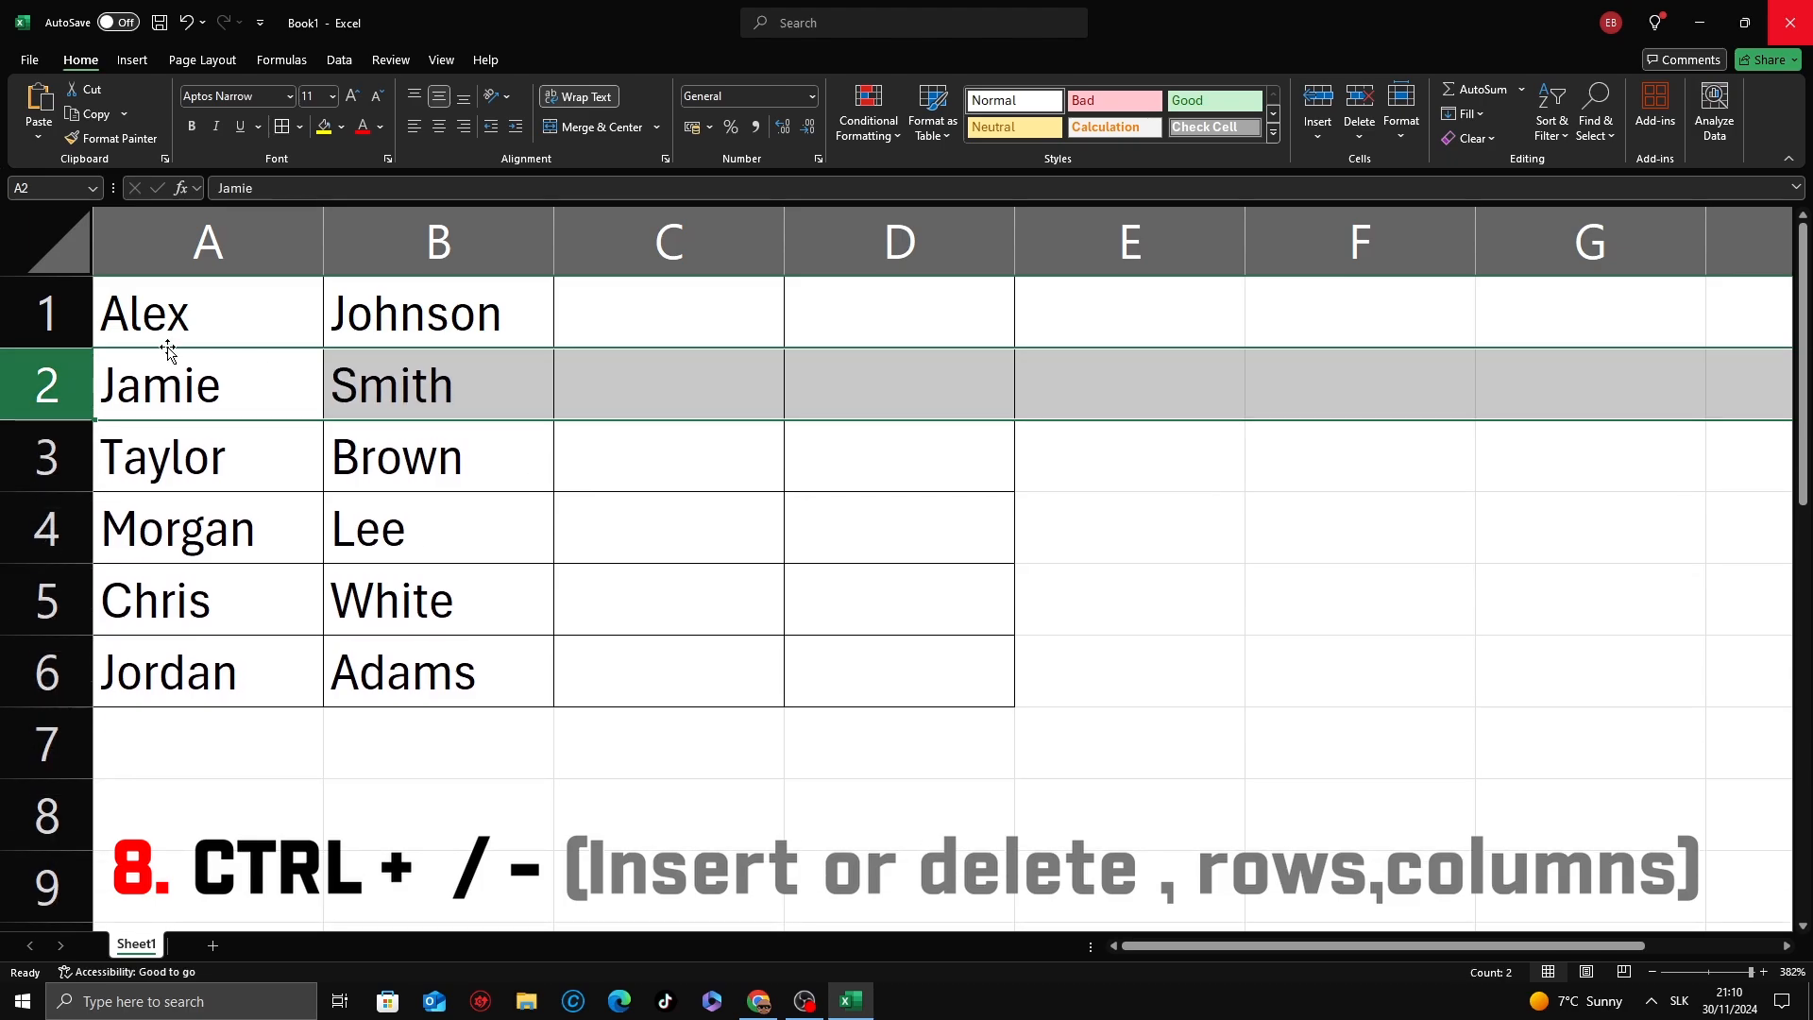
key("ctrl+plus")
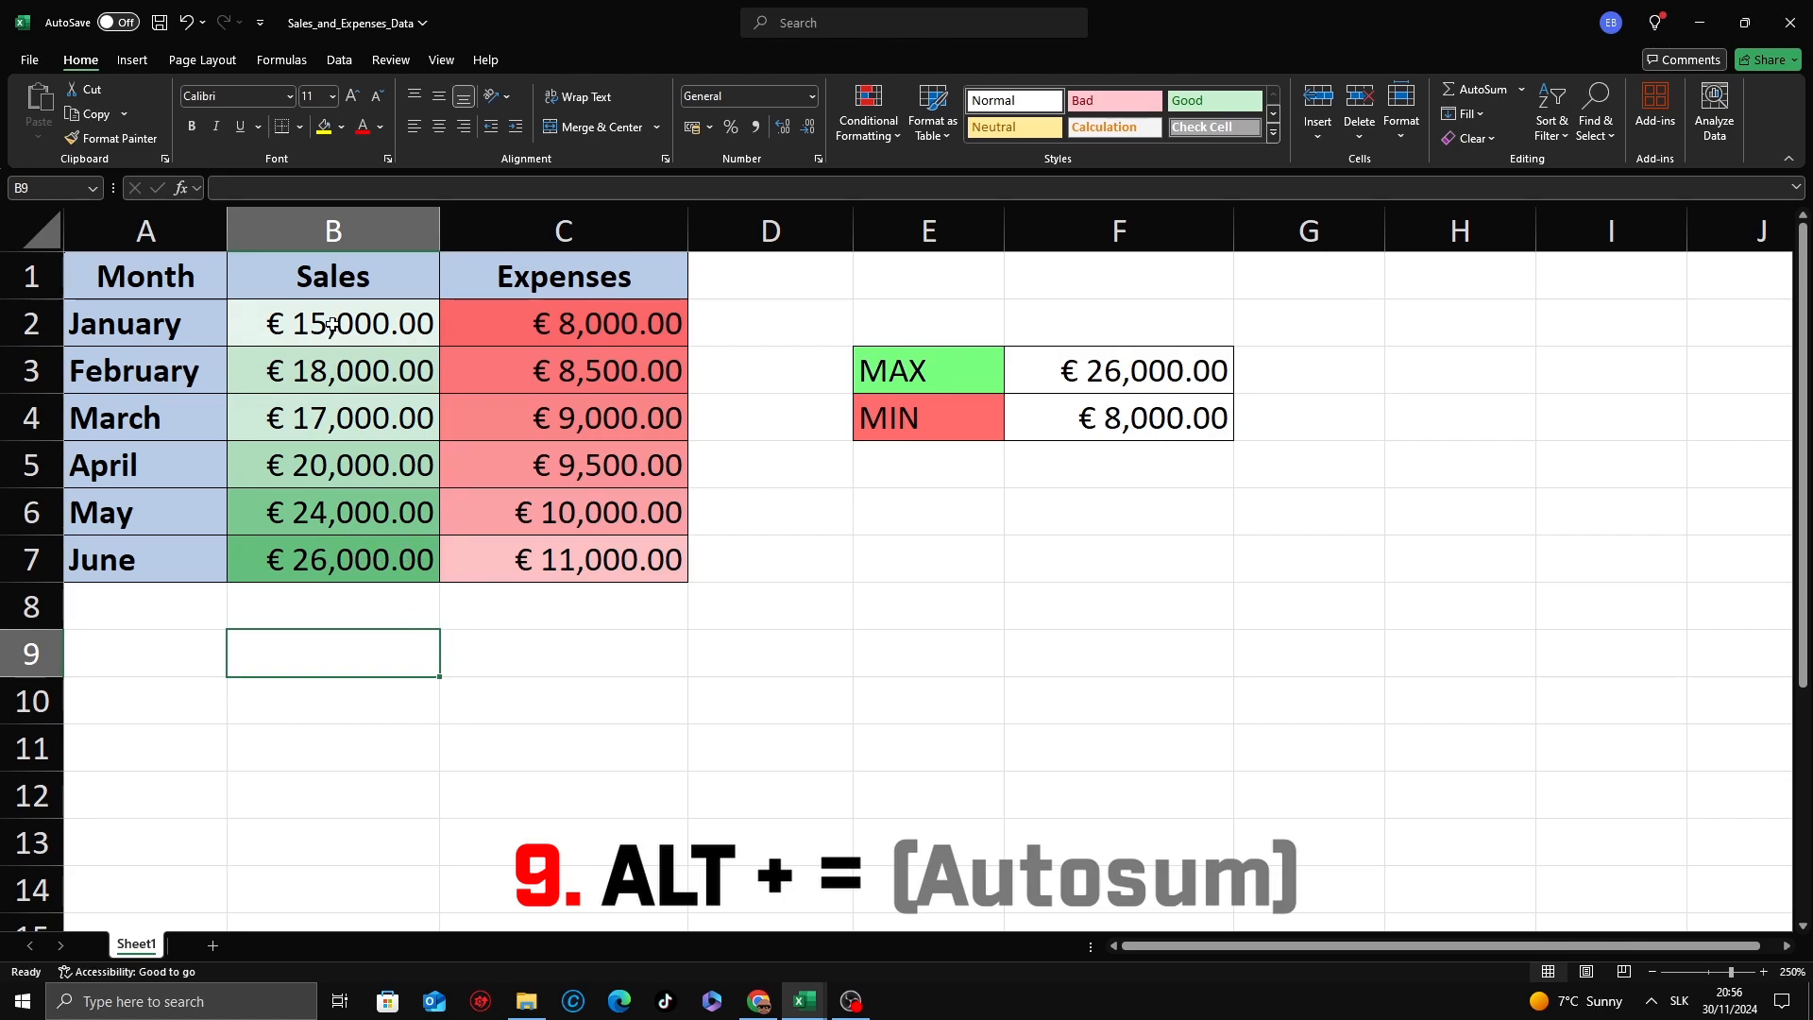
- AutoSum the Sales and Expenses columns to €120,000.00 and €56,000.00
left_click(332, 604)
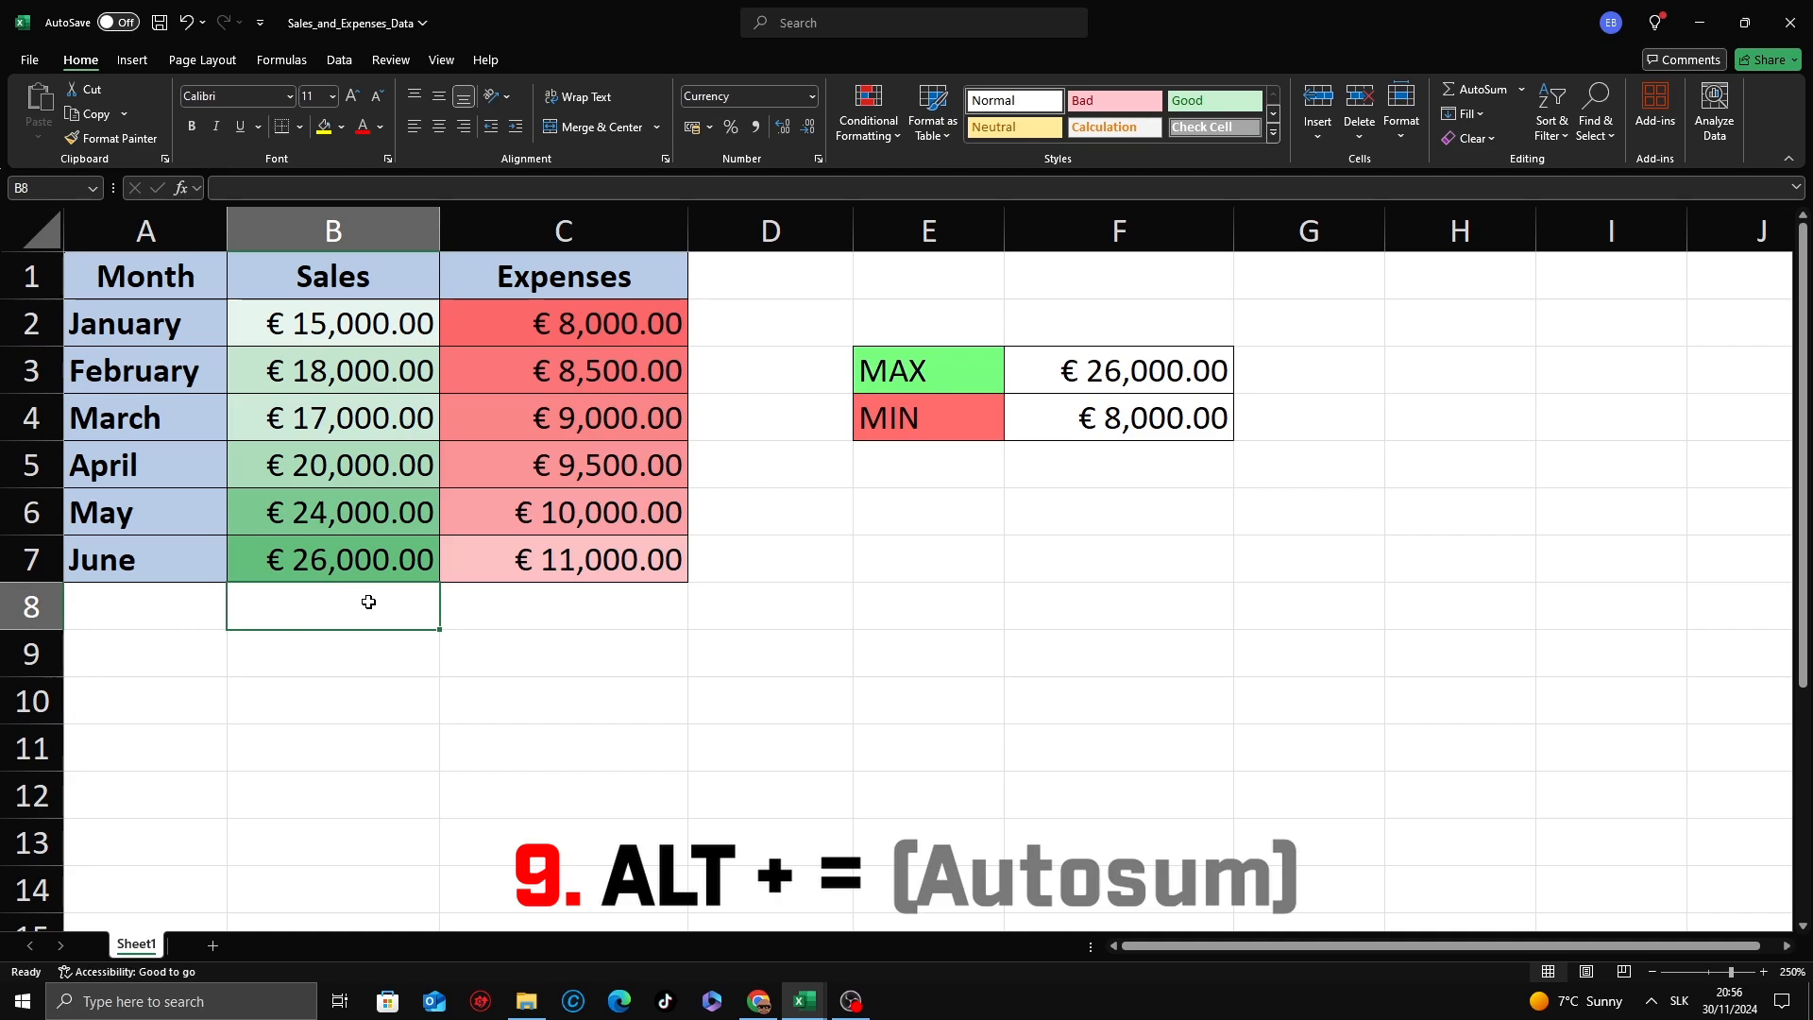
mouse_move(344, 612)
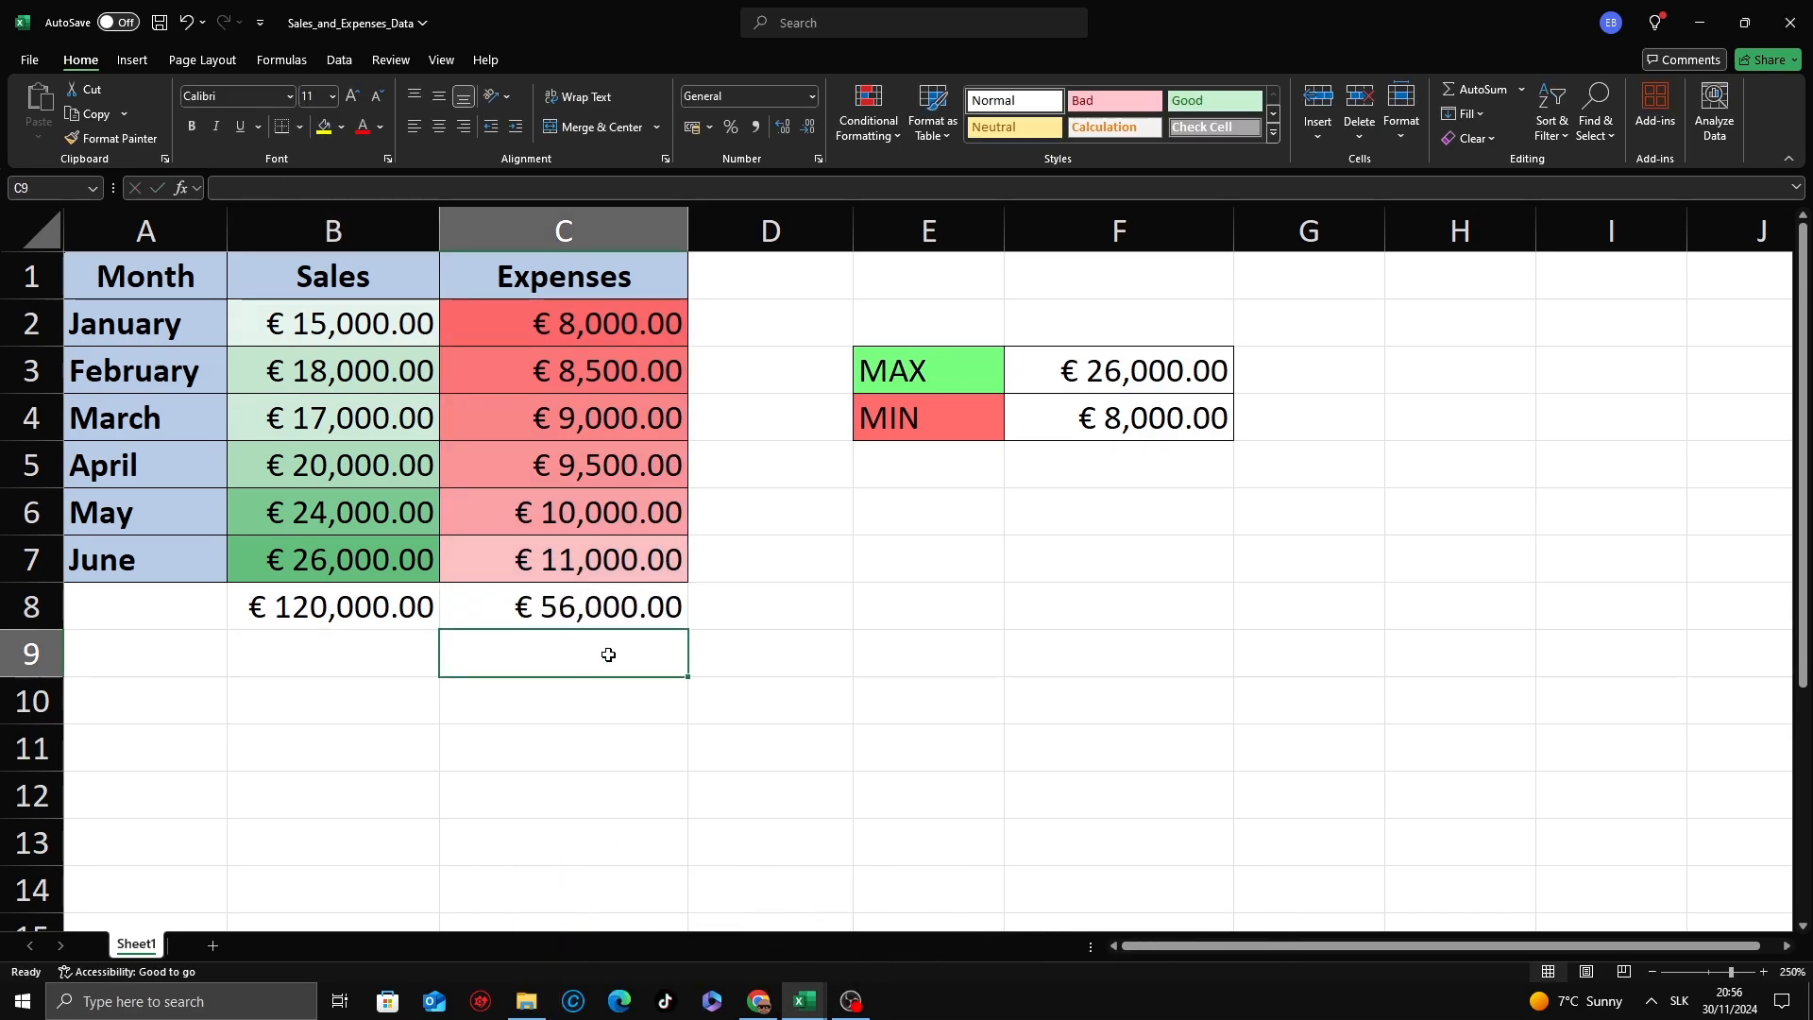
left_click(768, 653)
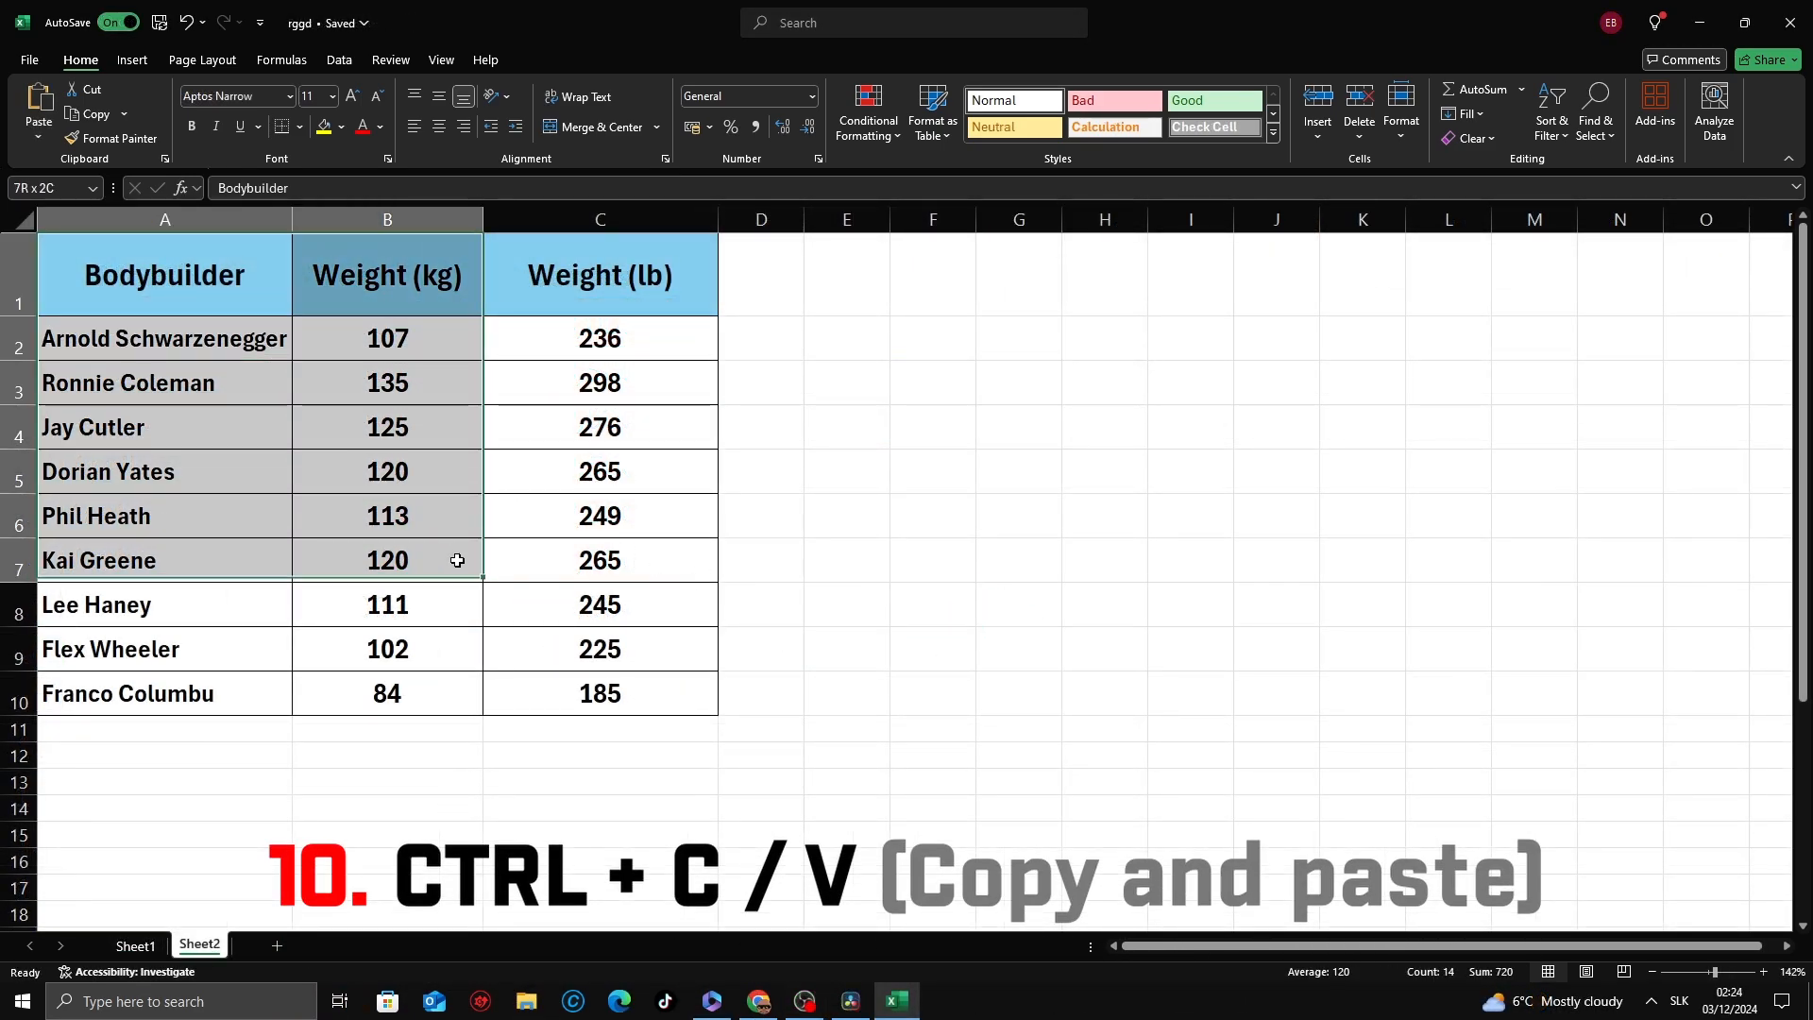
- Copy the bodybuilder table A1:C10 and paste it at H2 beside the original
key("ctrl+c")
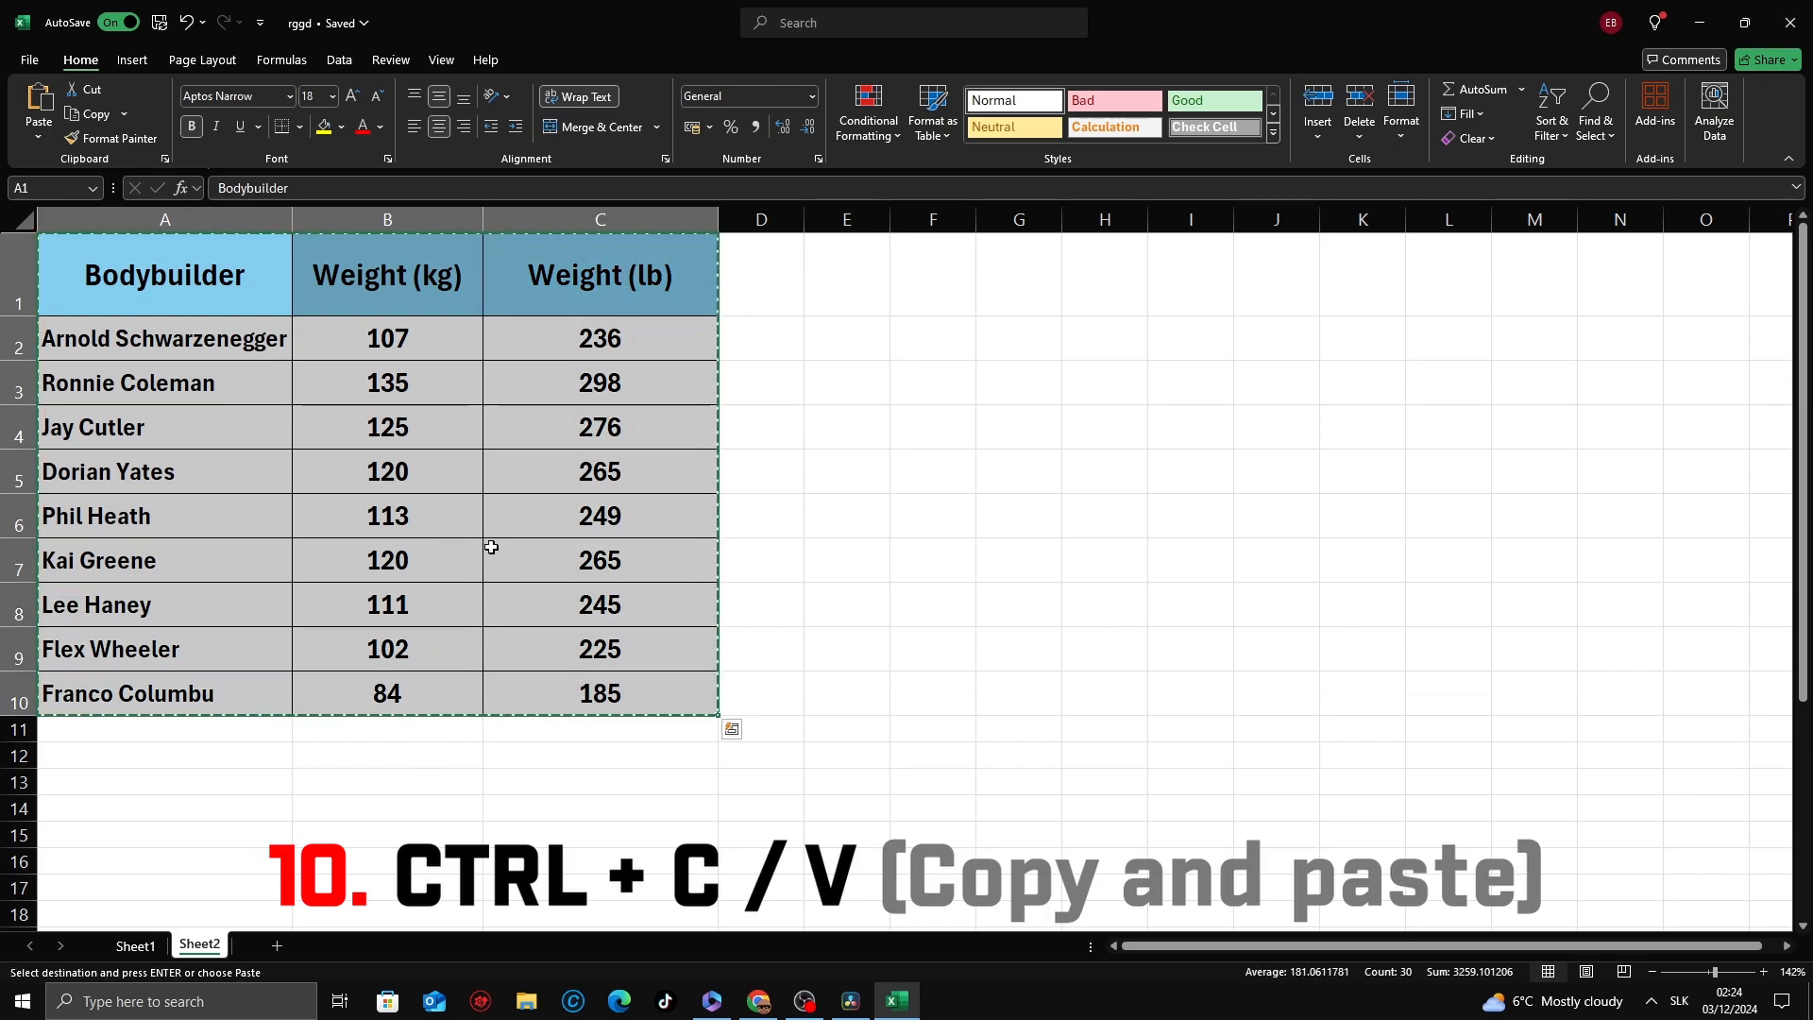
left_click(1102, 338)
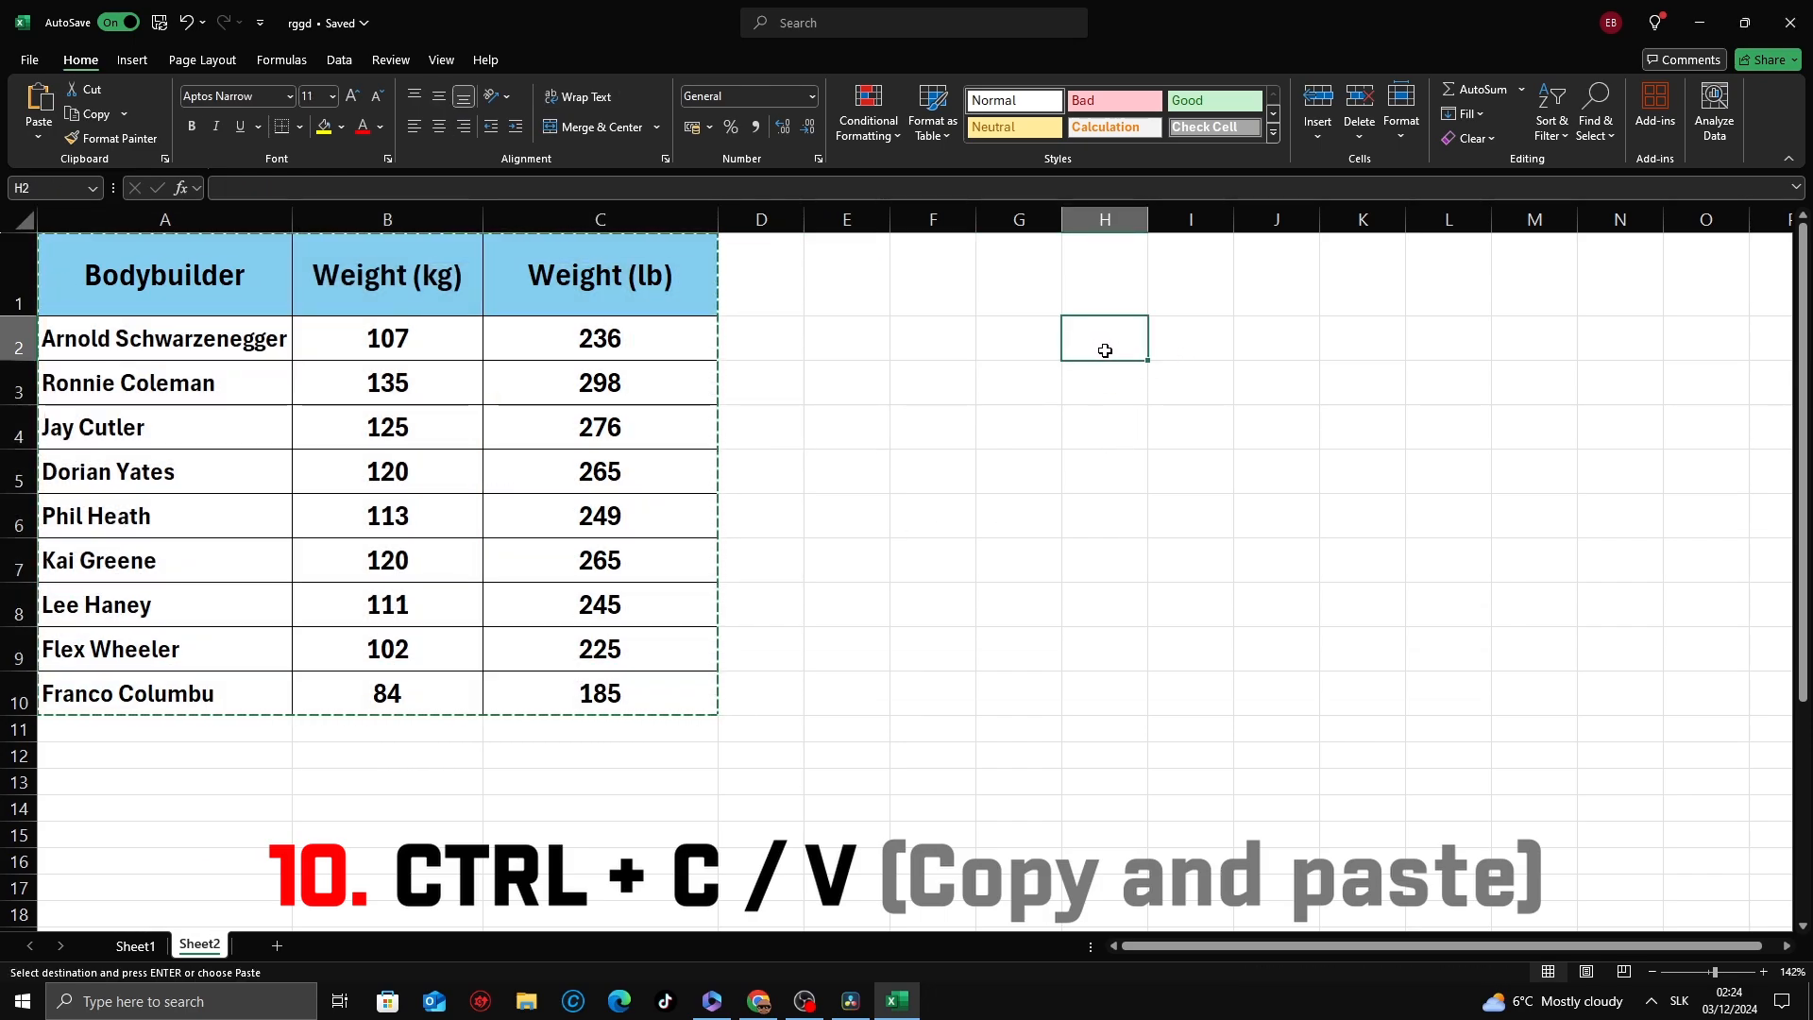
key("ctrl+v")
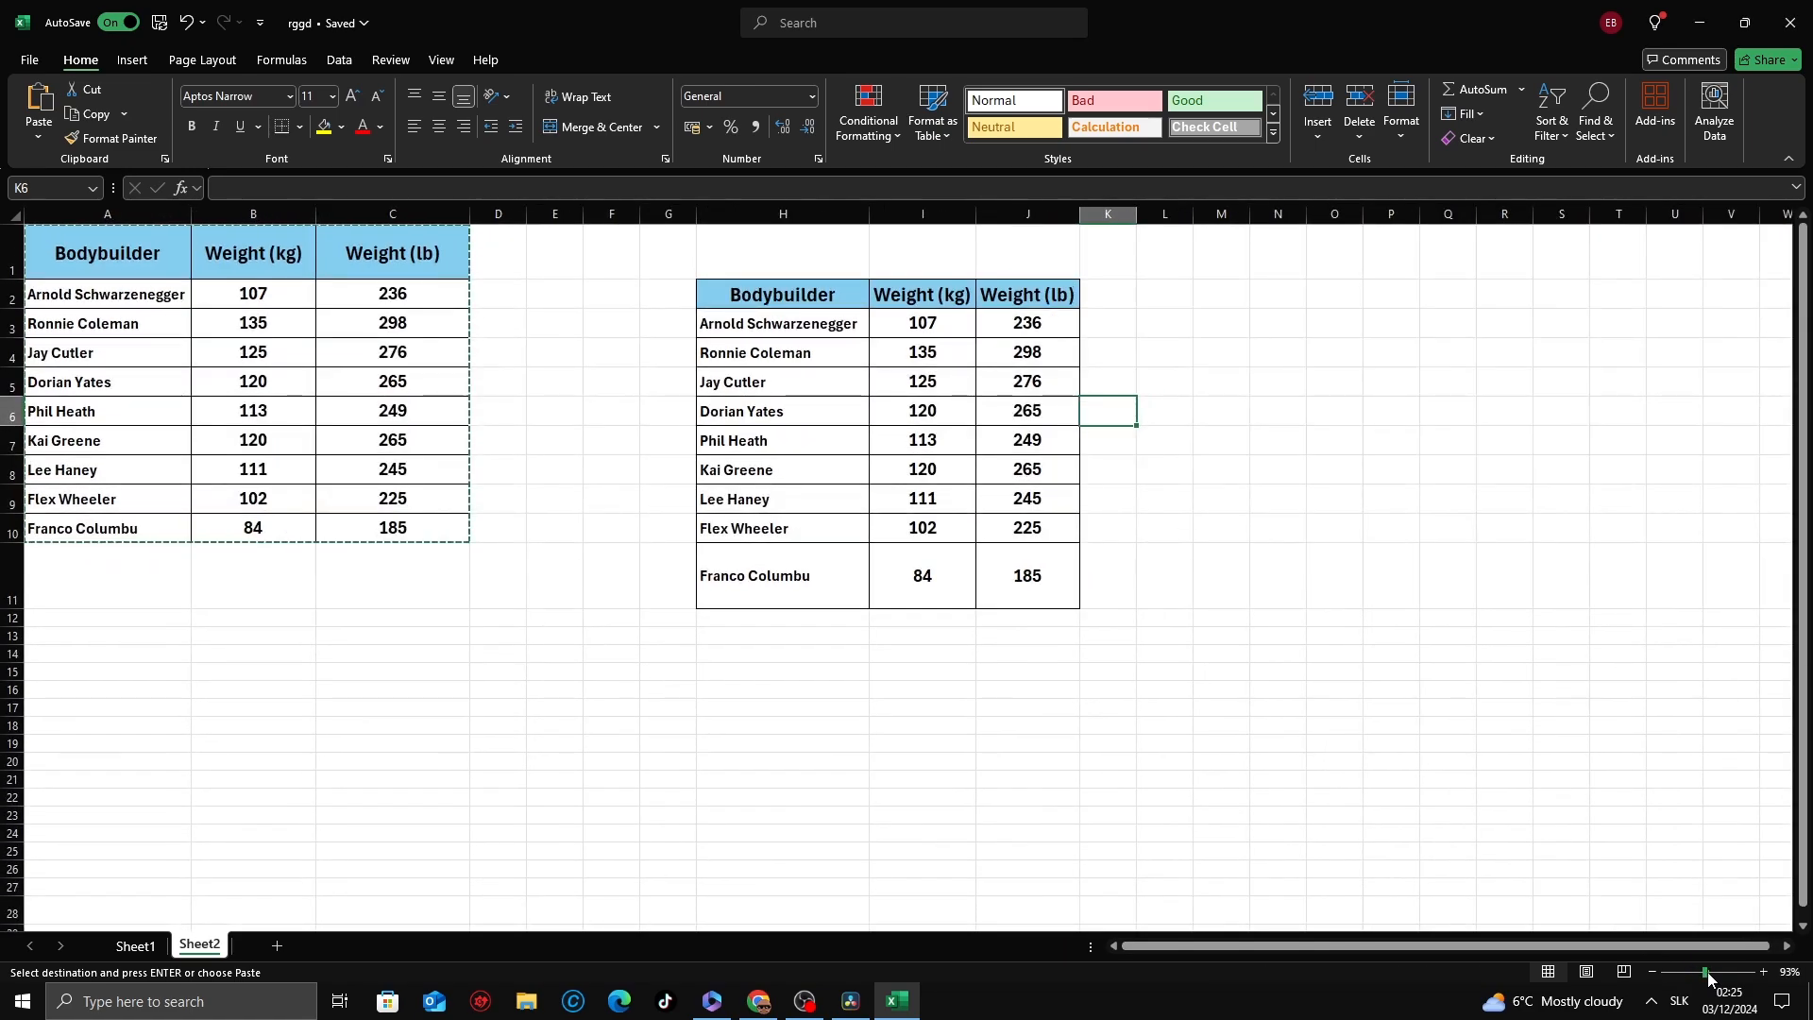
left_click(1277, 440)
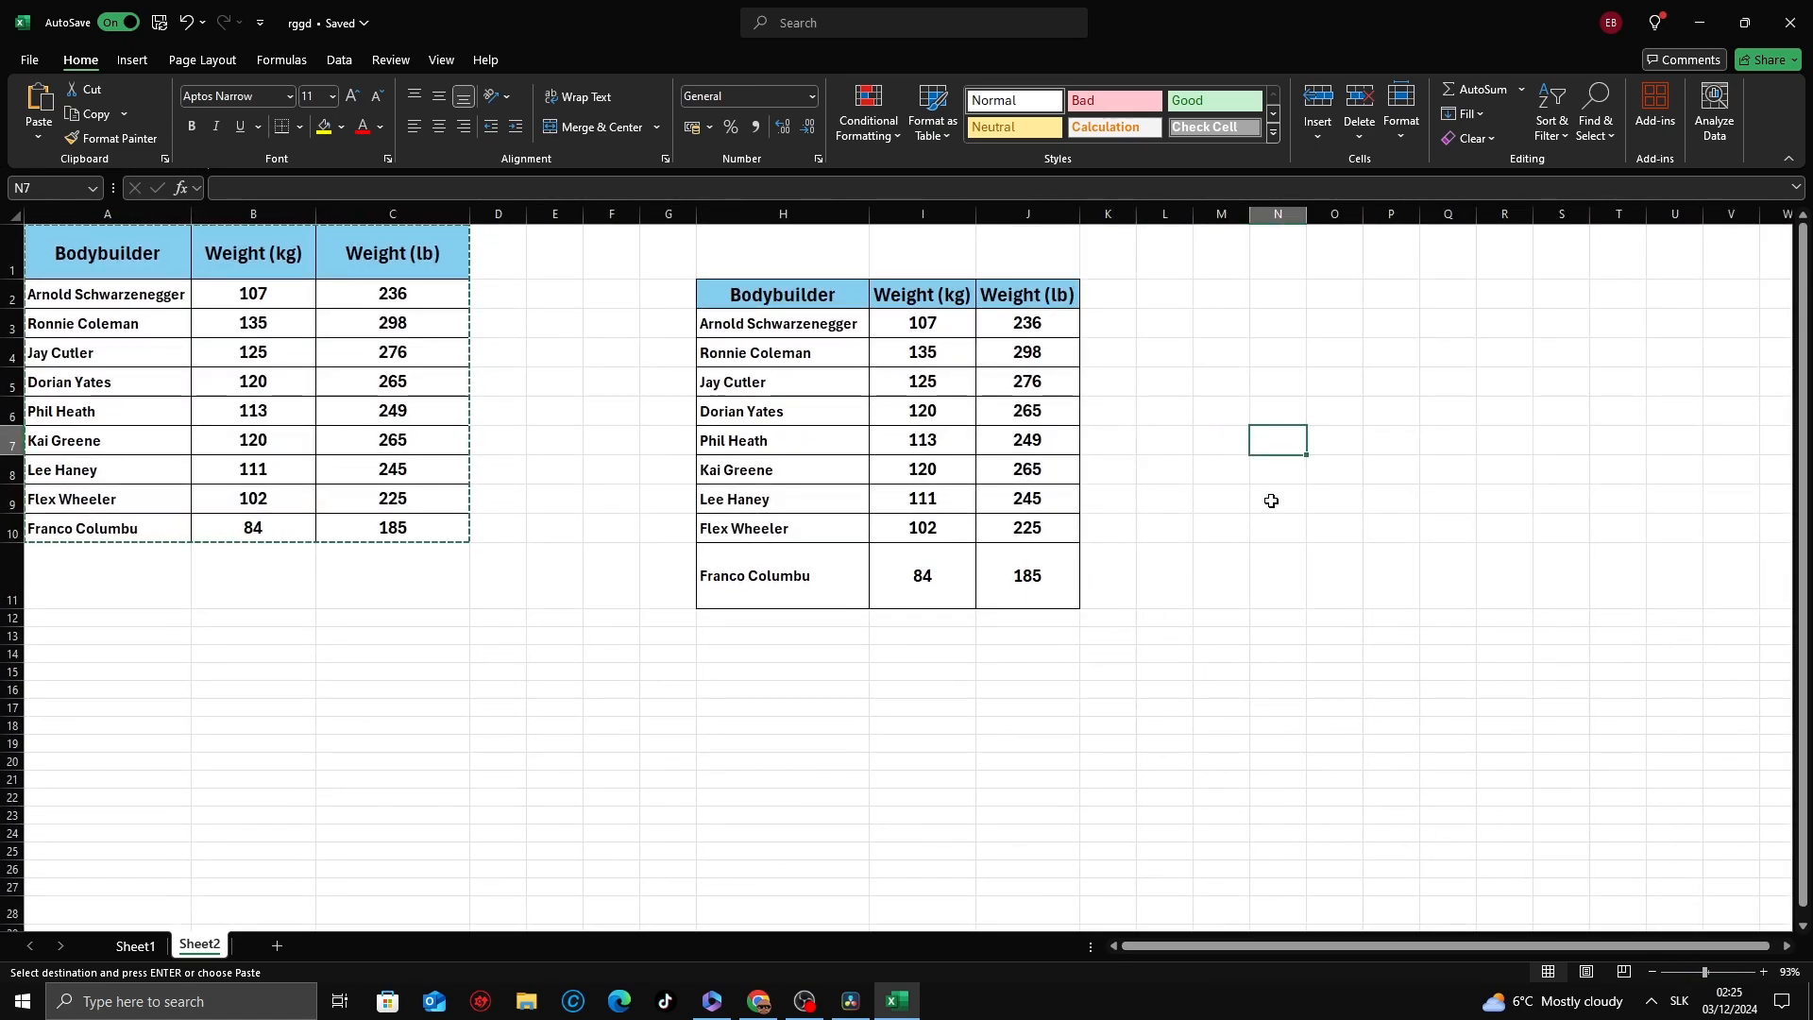
- Paste further table copies, then undo them all with Ctrl+Z, leaving only the original
key("ctrl+v")
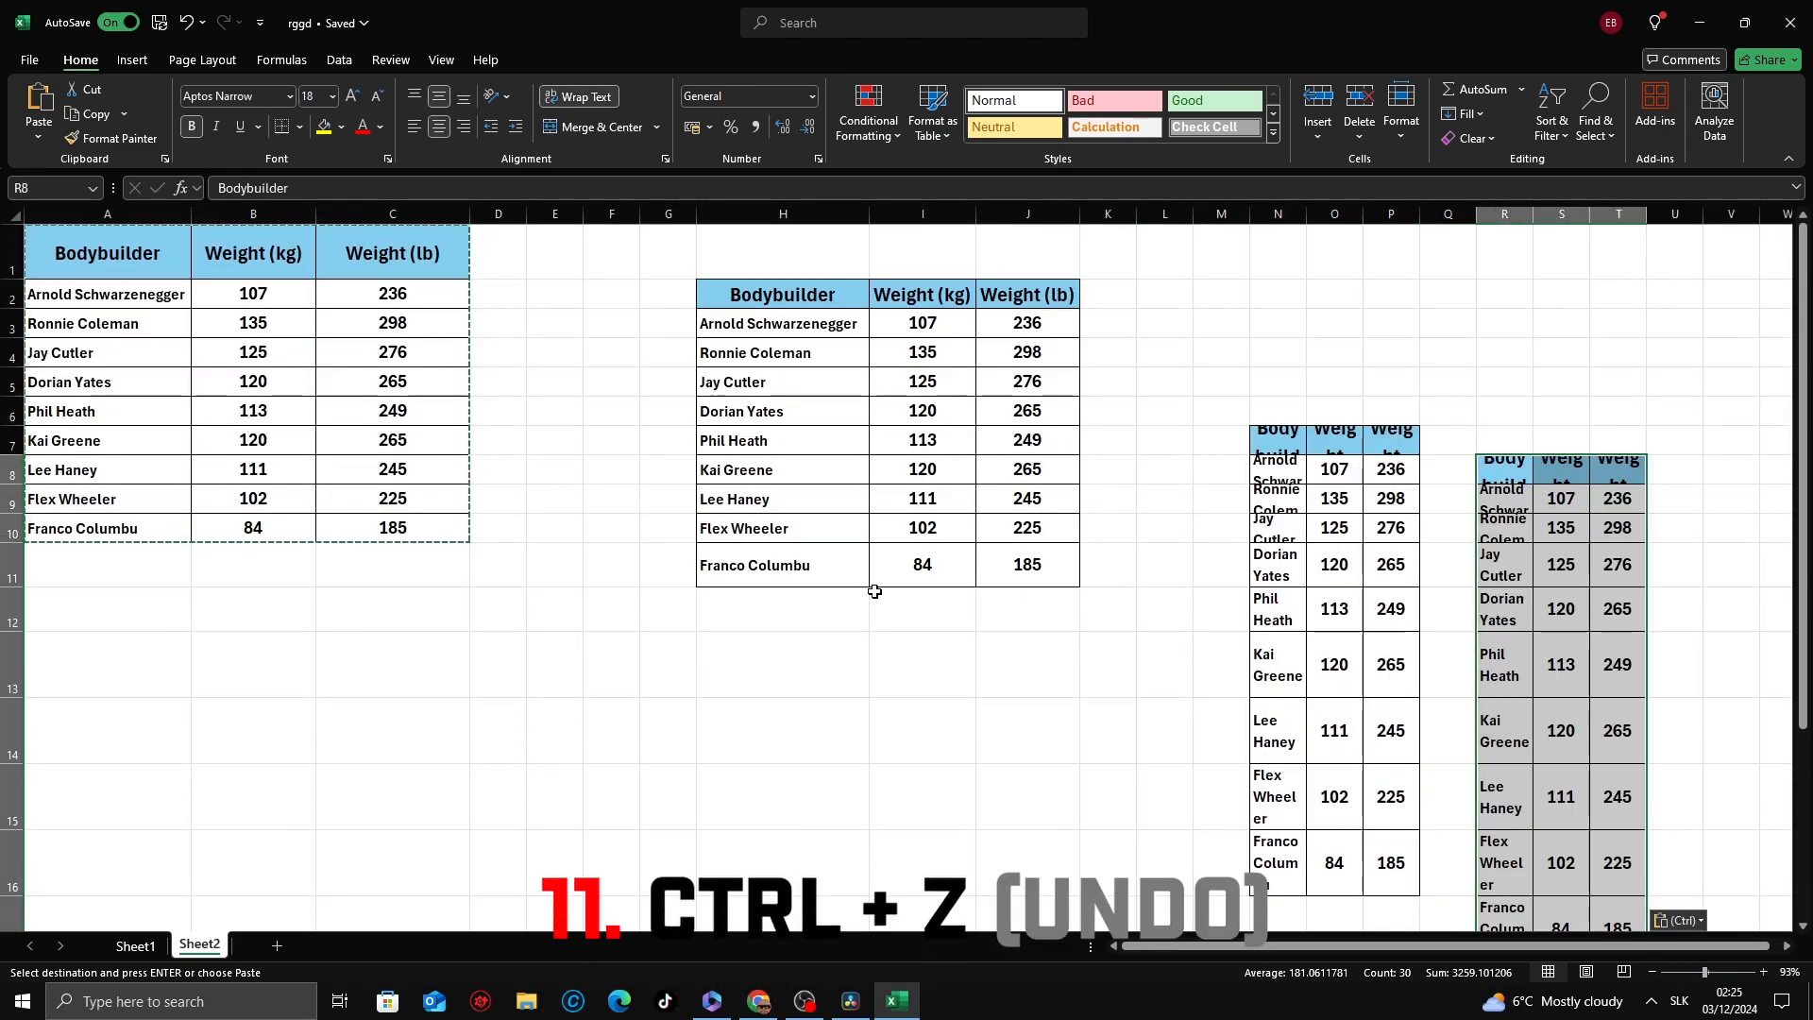
left_click(1027, 608)
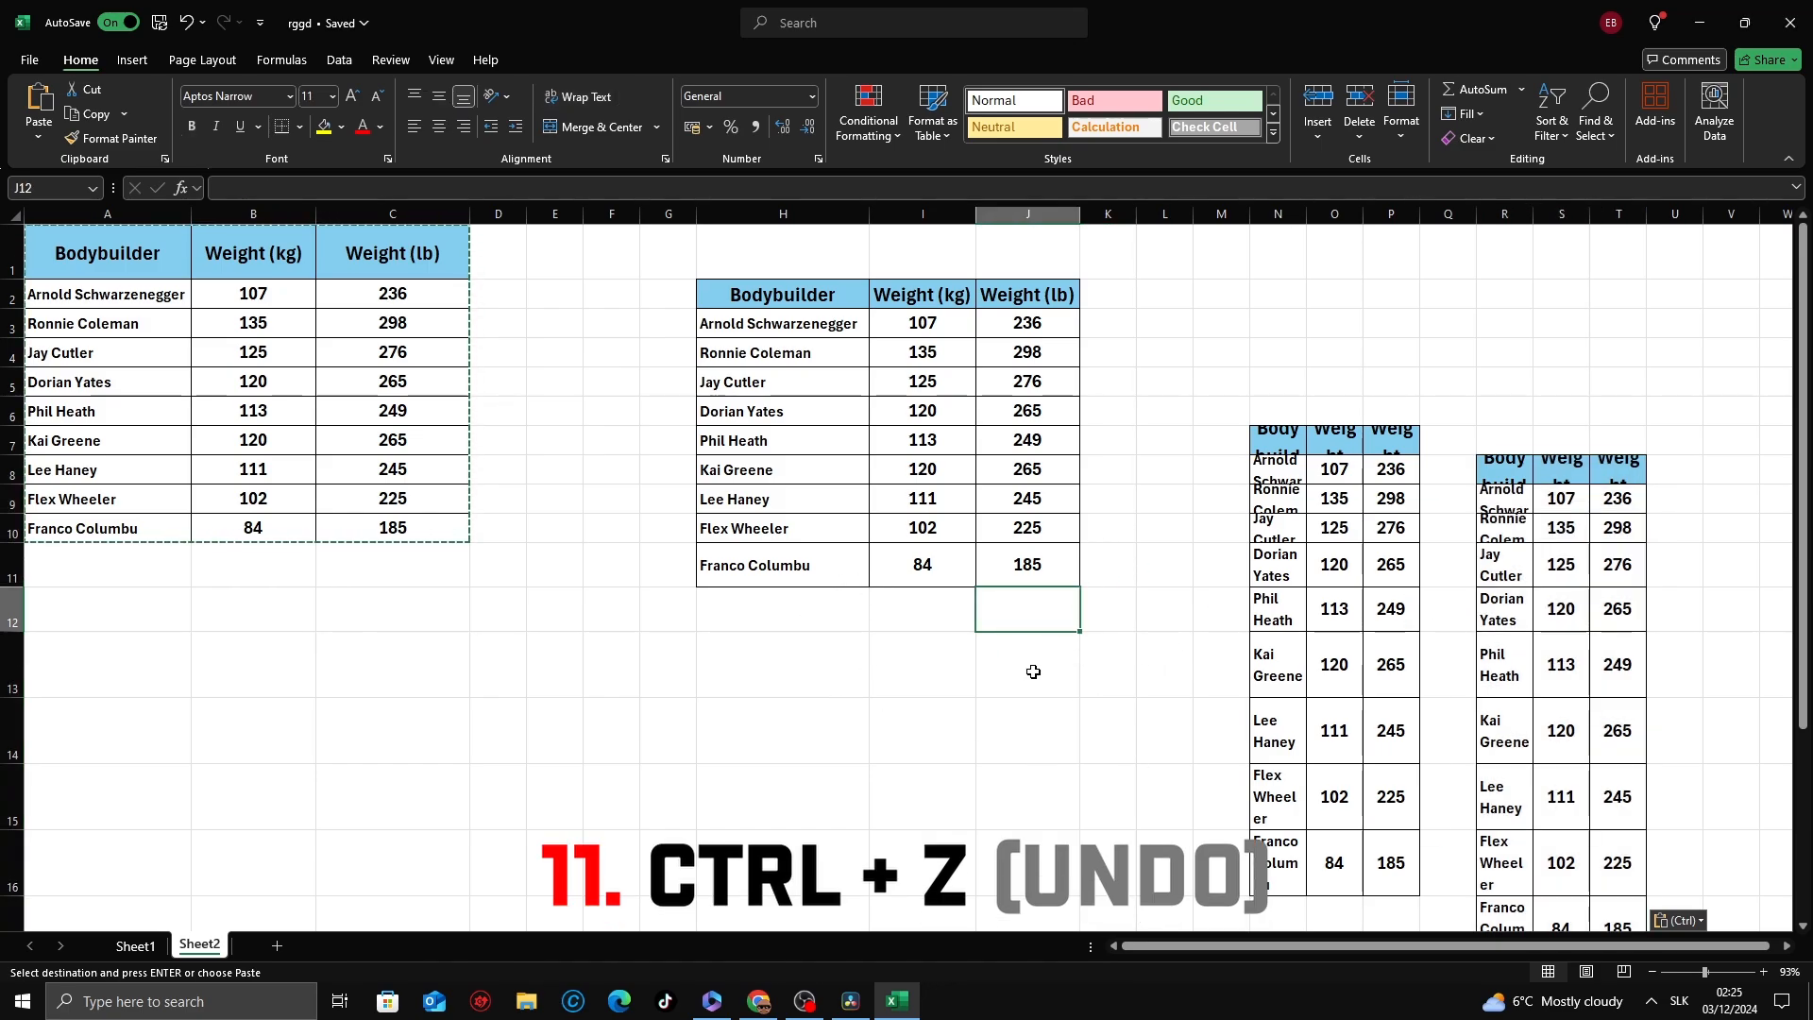
key("ctrl+z")
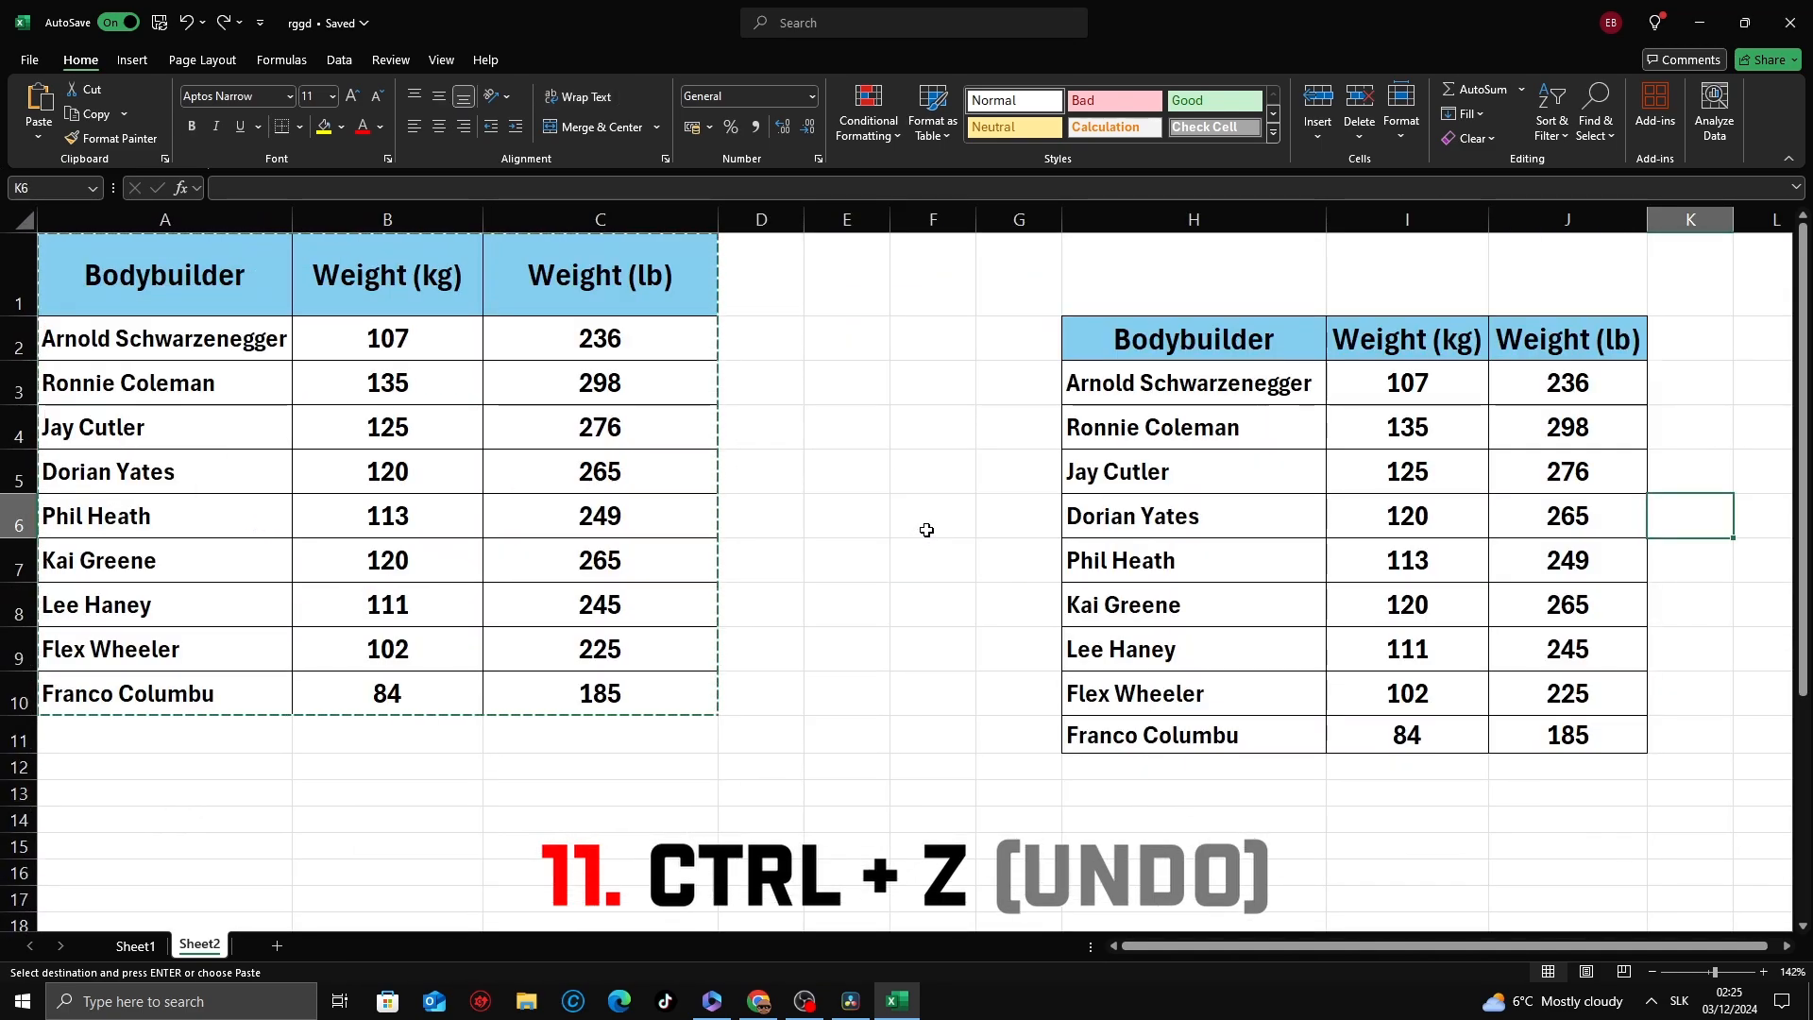
key("ctrl+z")
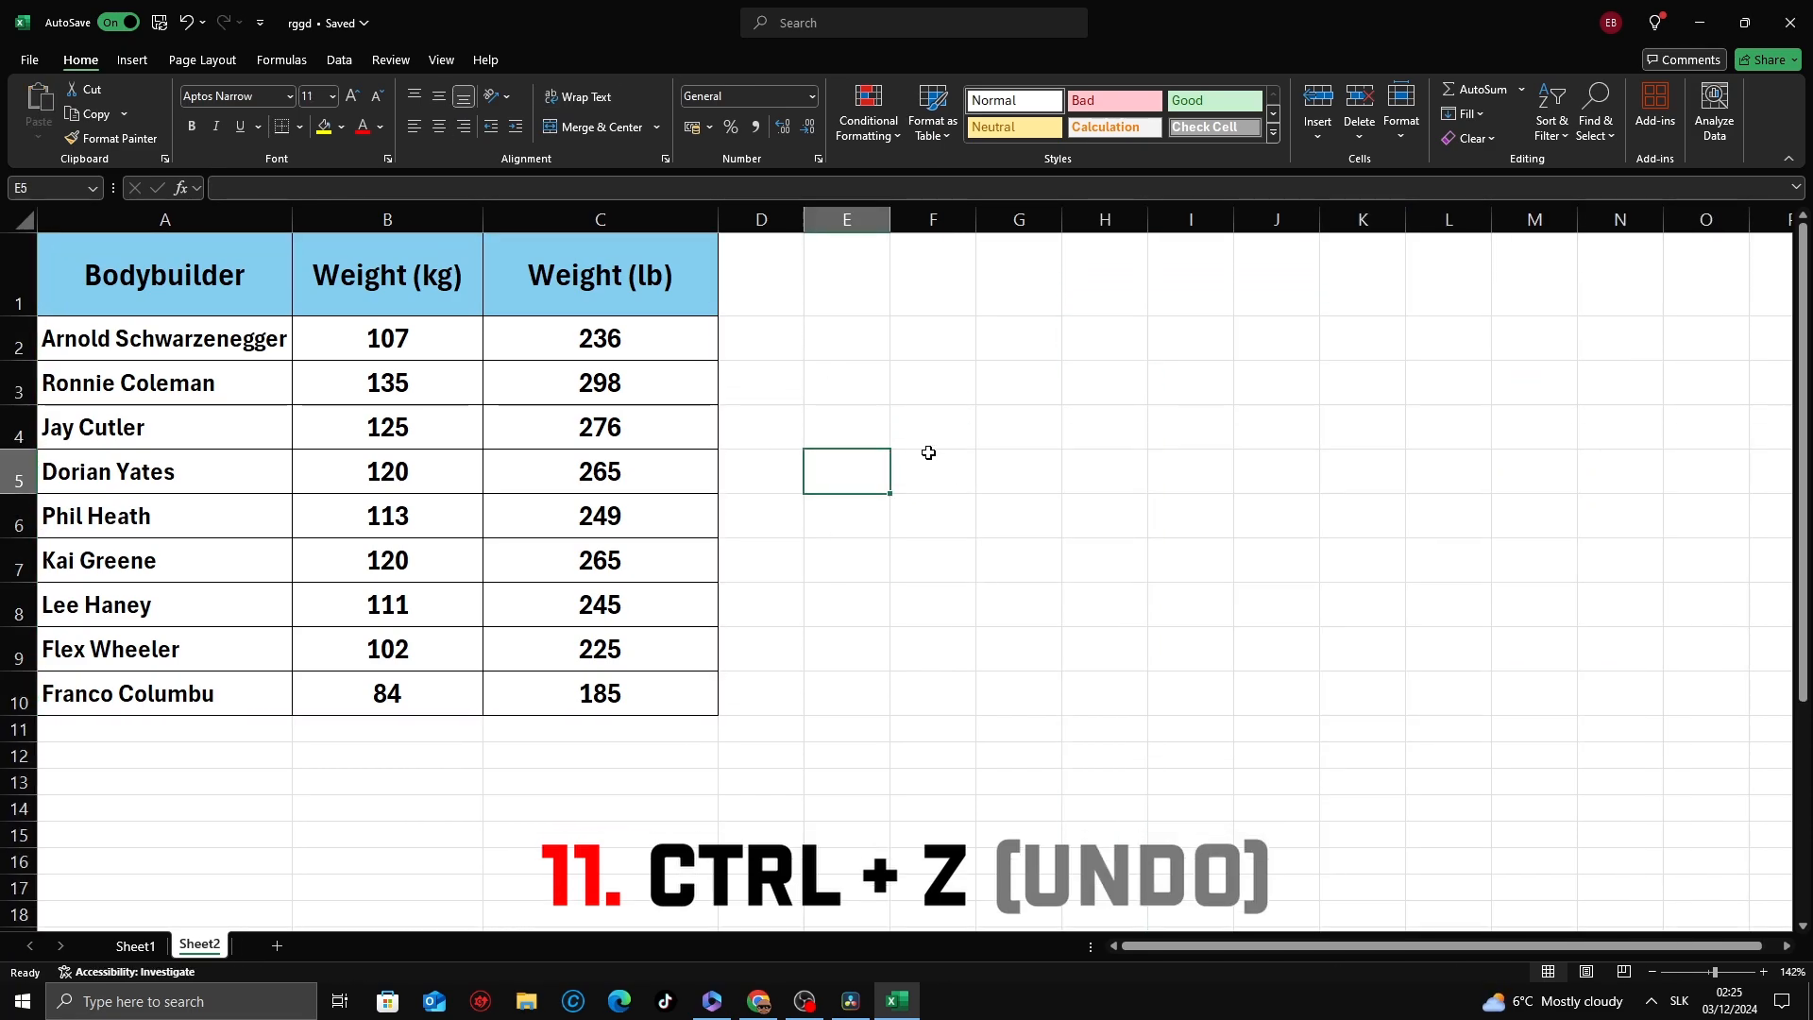
mouse_move(1016, 519)
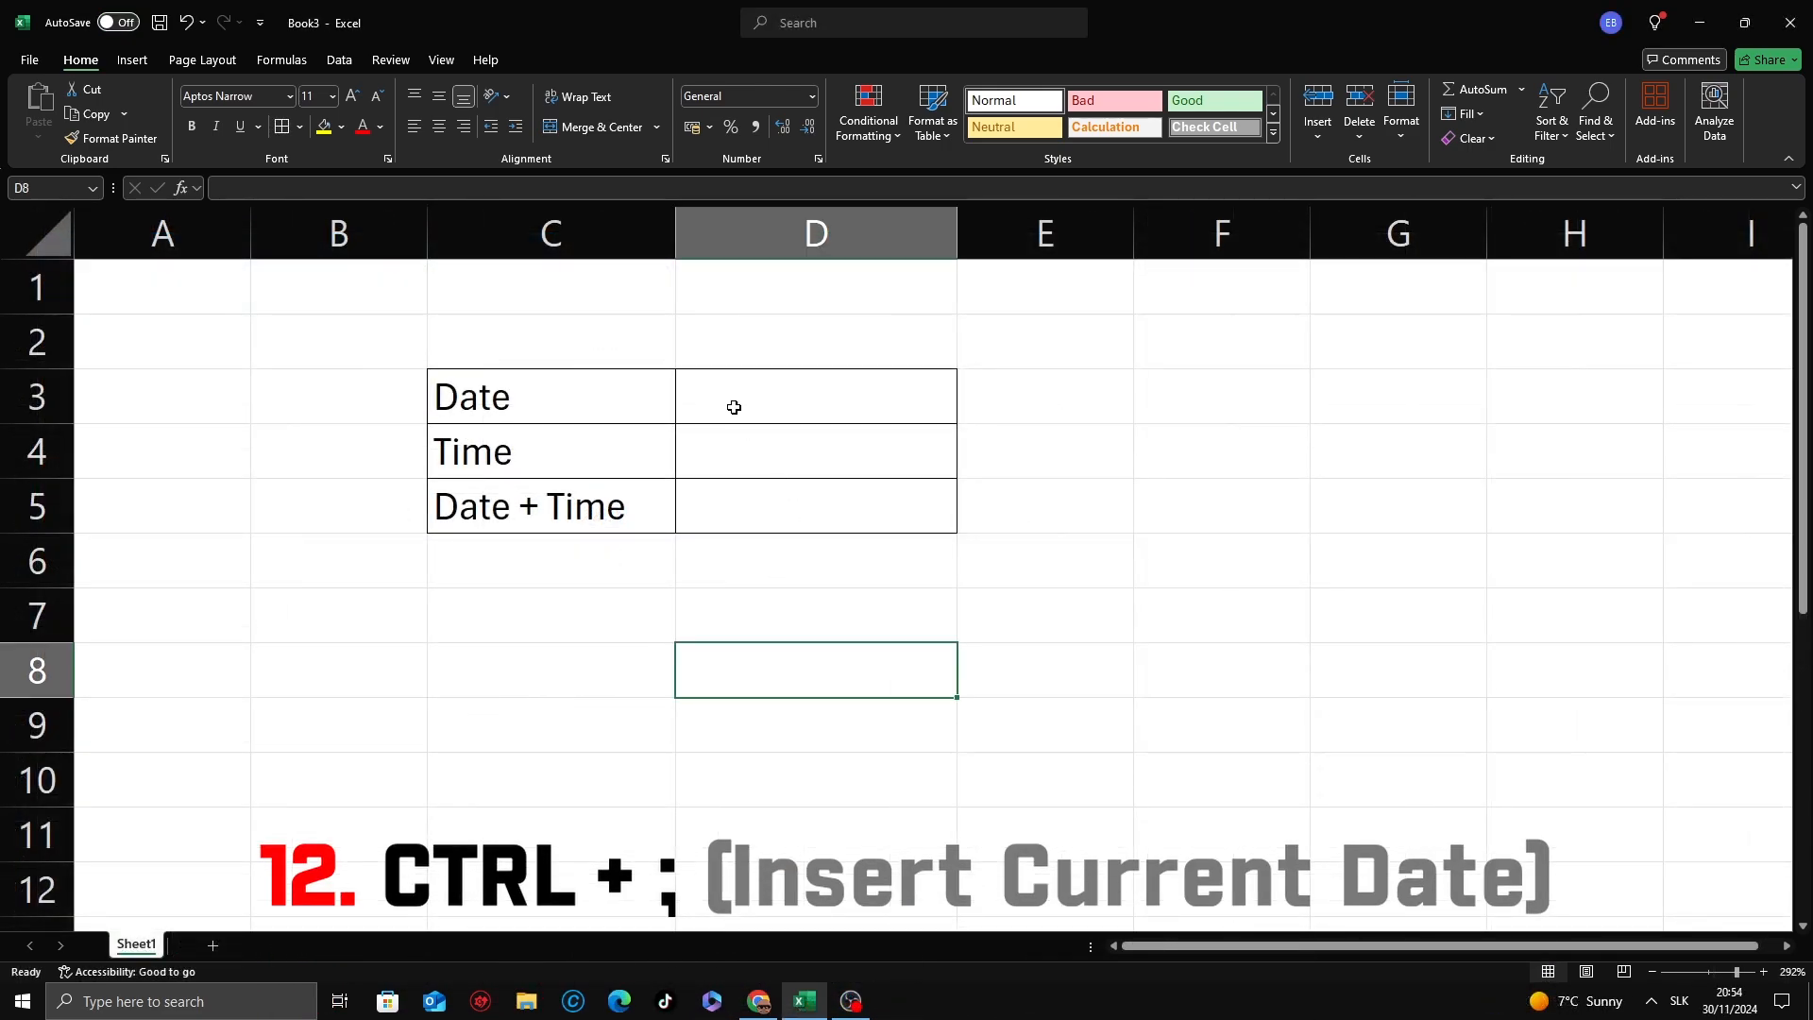
- Insert today's date, 30/11/2024, in D3 beside the Date label with Ctrl+;
left_click(549, 394)
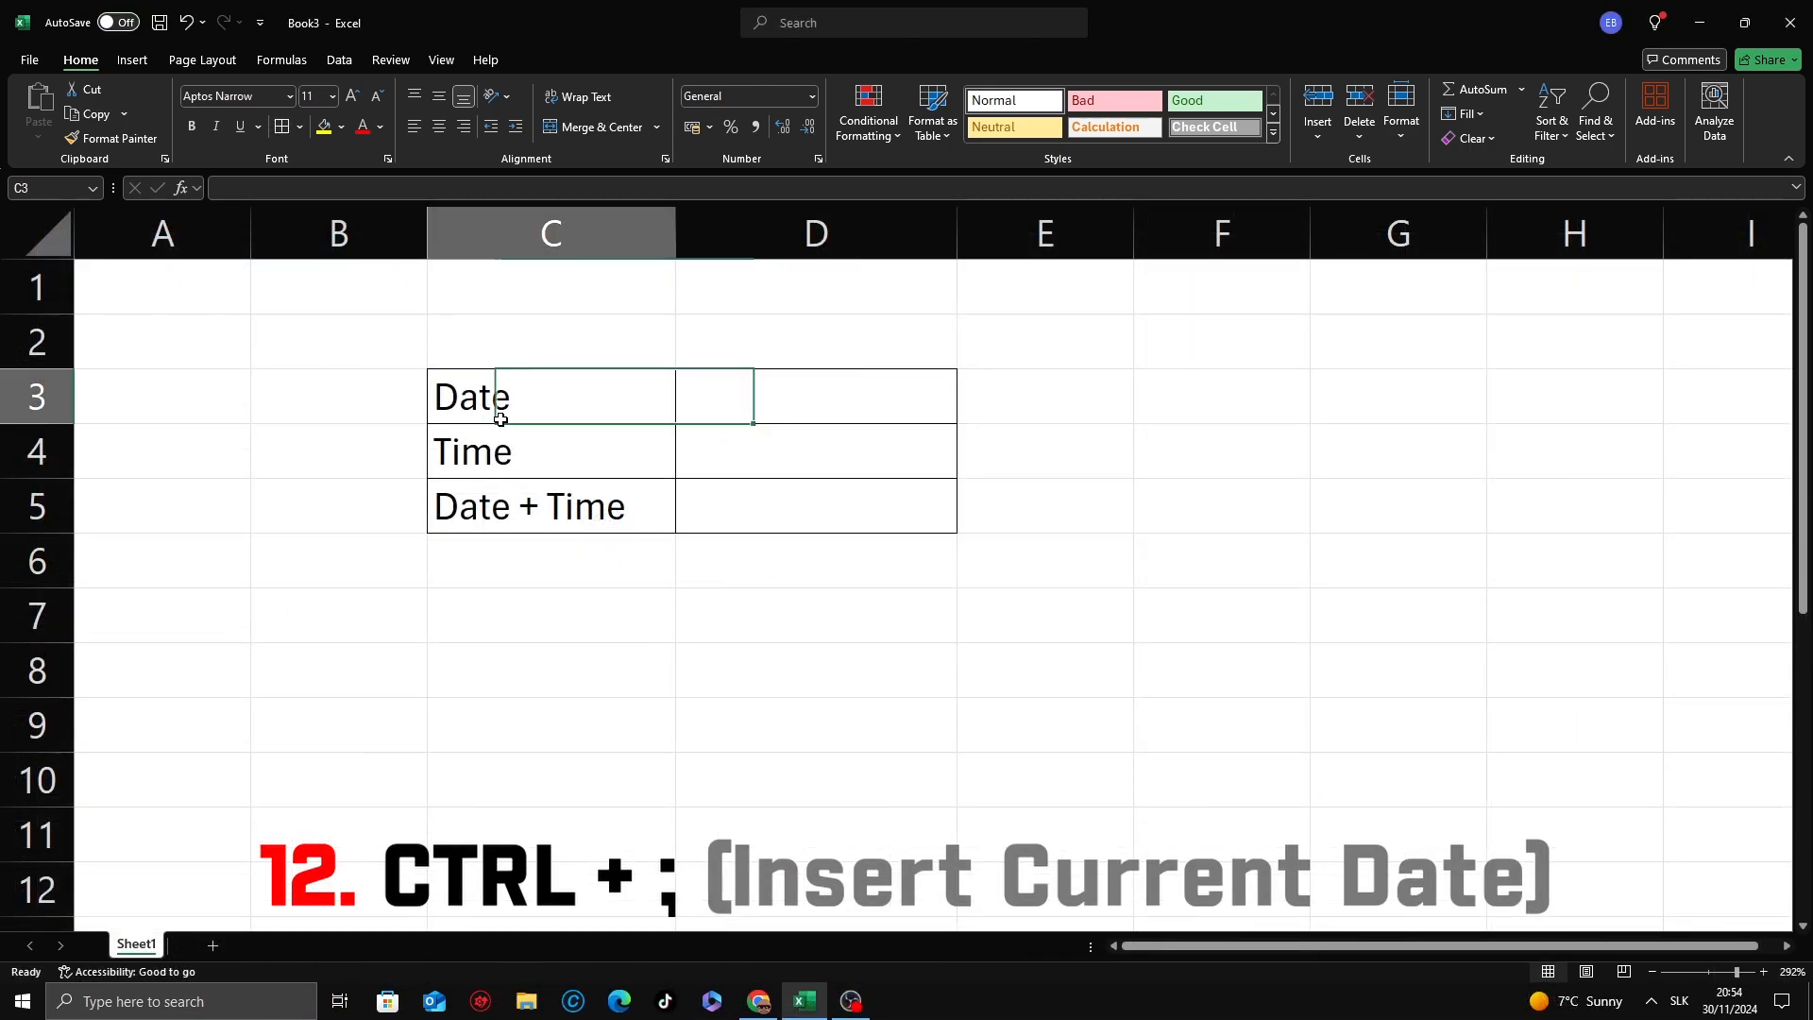
left_click(814, 395)
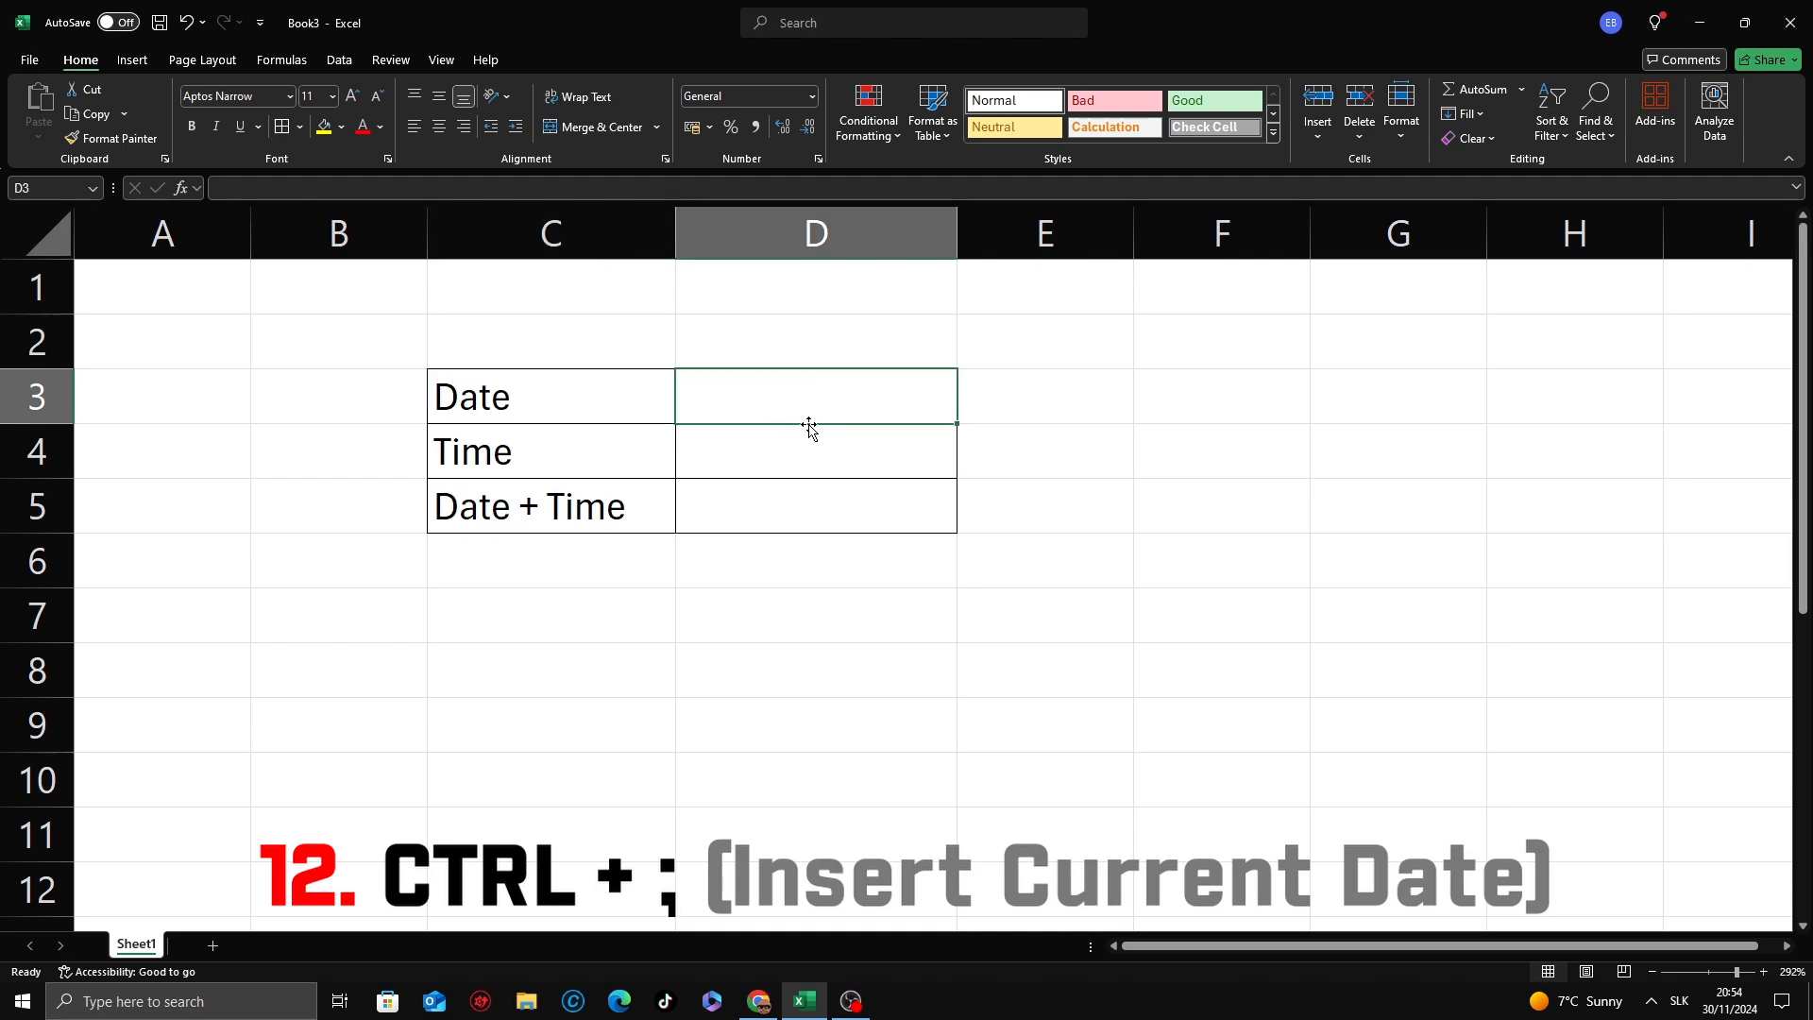
key("ctrl+;")
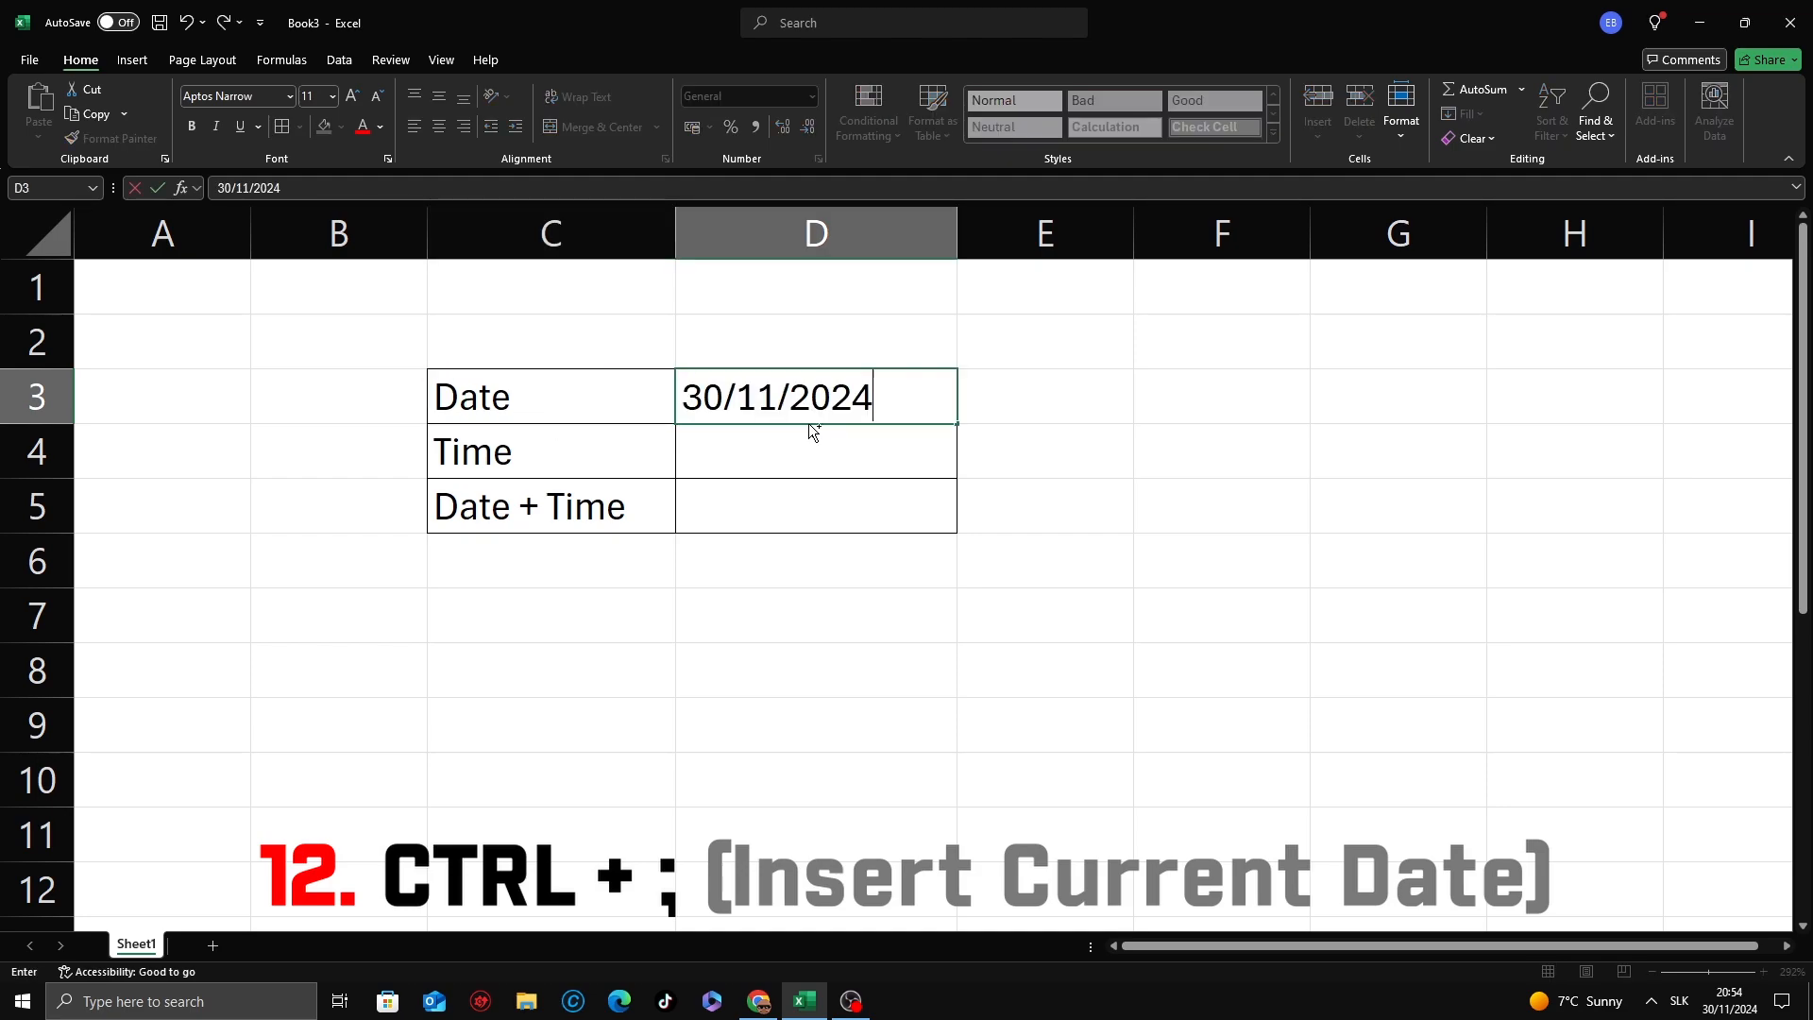
mouse_move(819, 466)
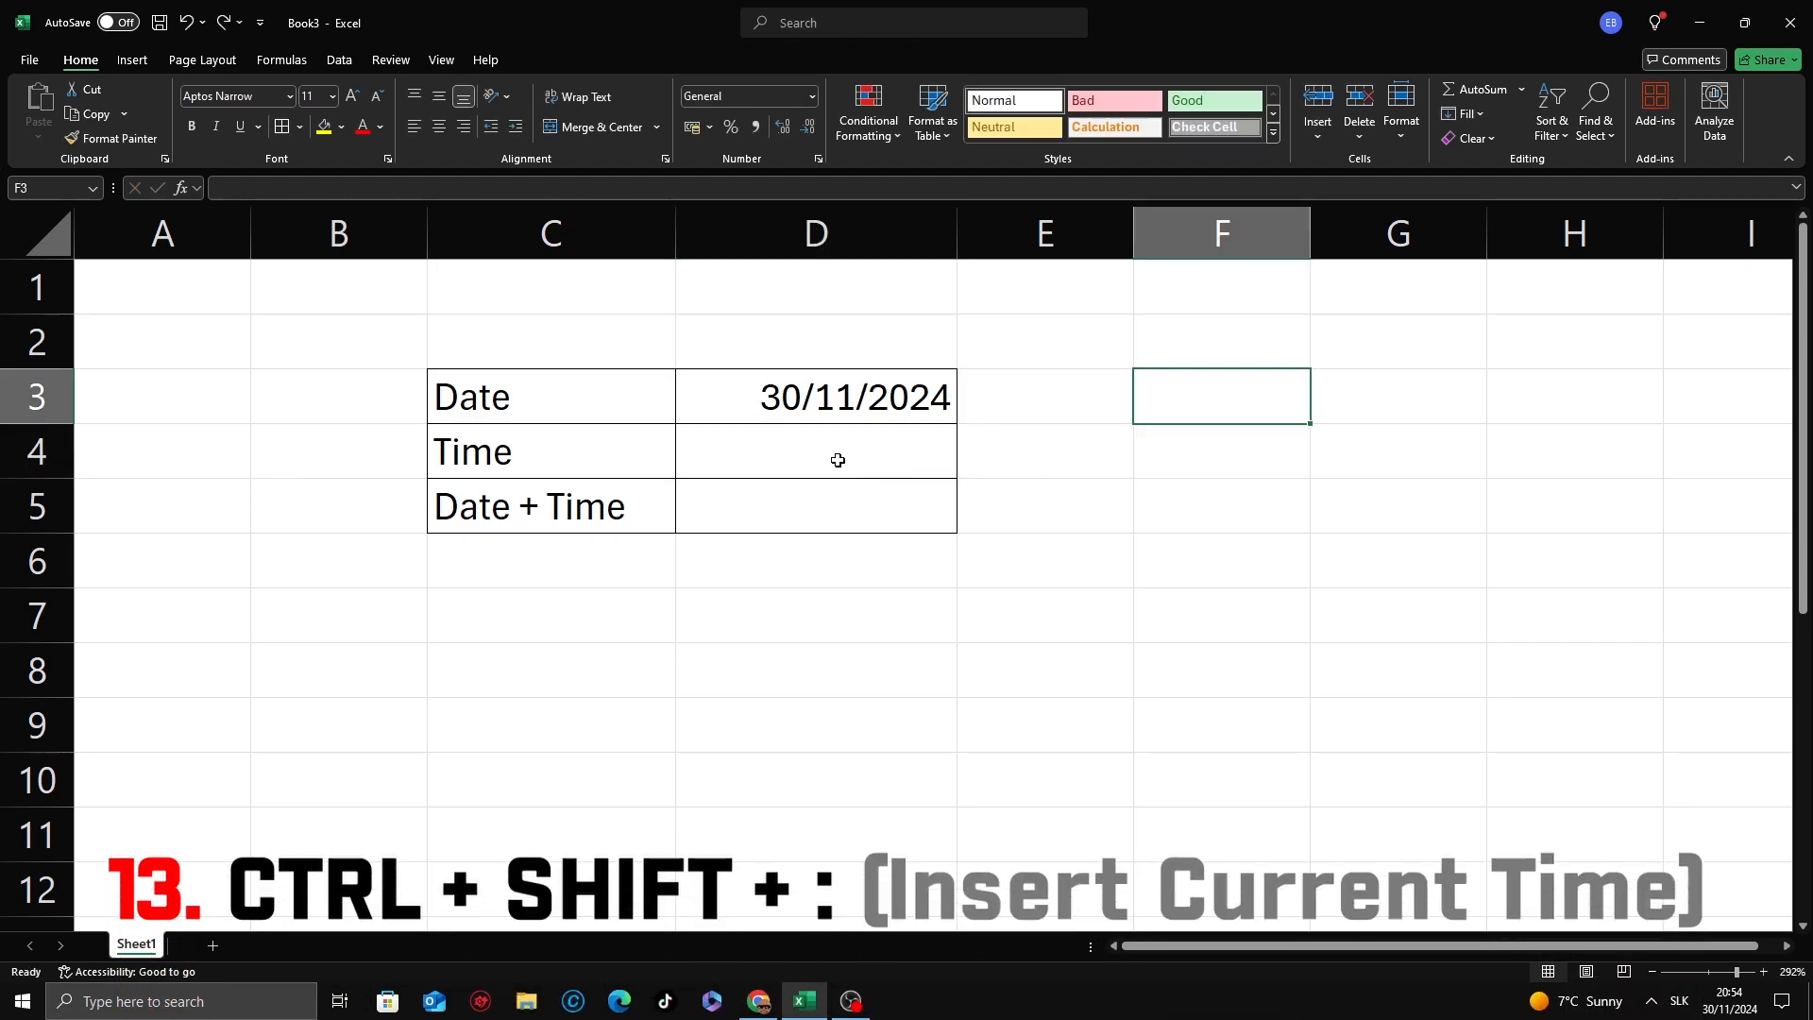
- Insert the current time, 20:54, in D4 beside the Time label and confirm it
left_click(814, 451)
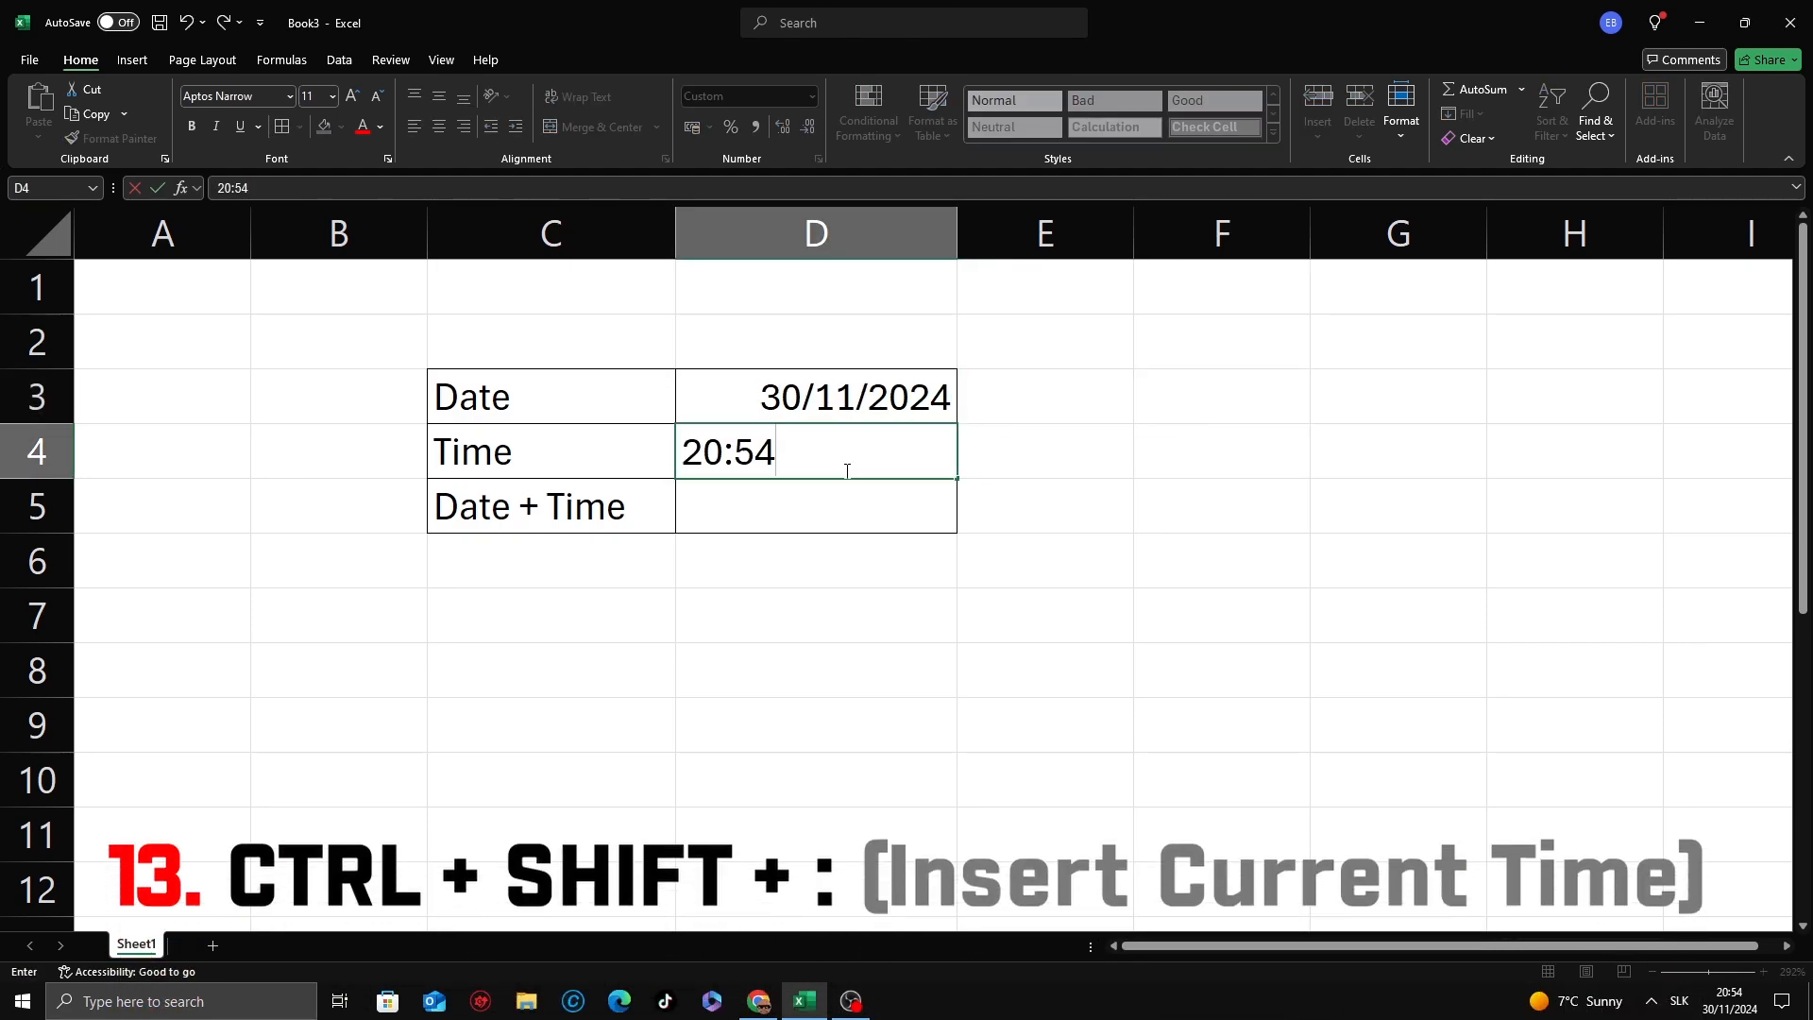
key("enter")
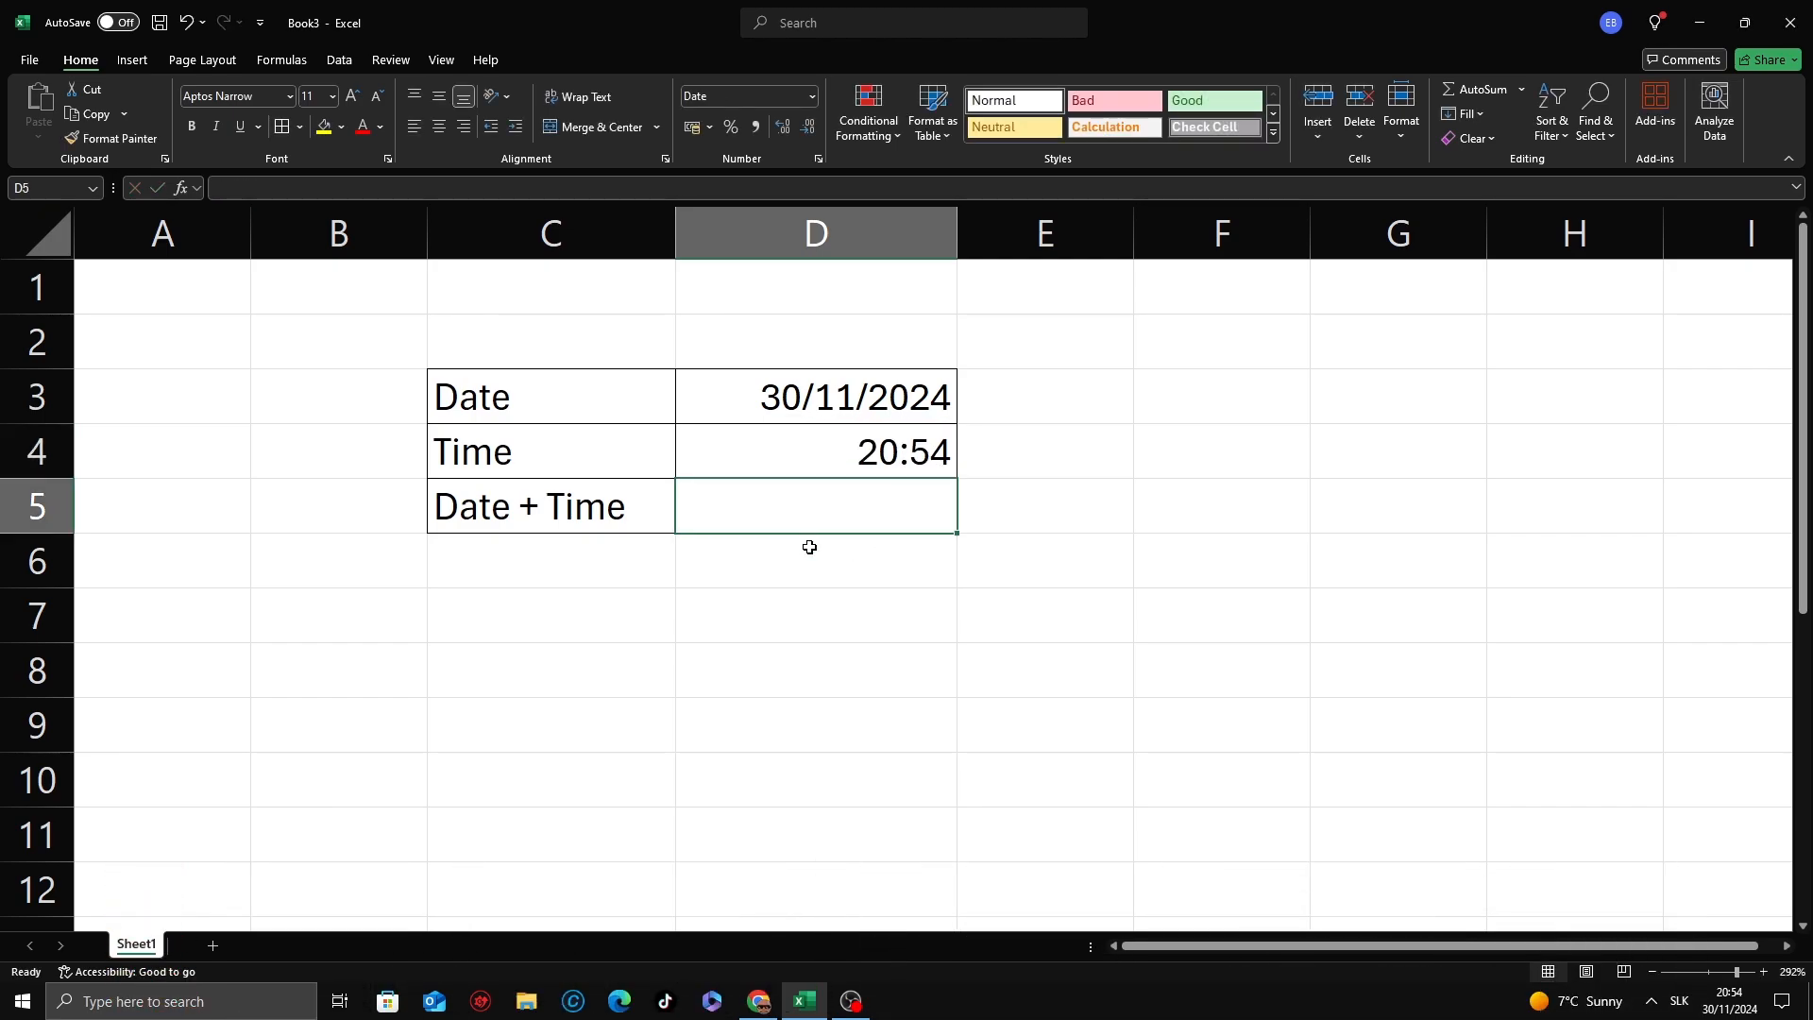
type("30/11/2024")
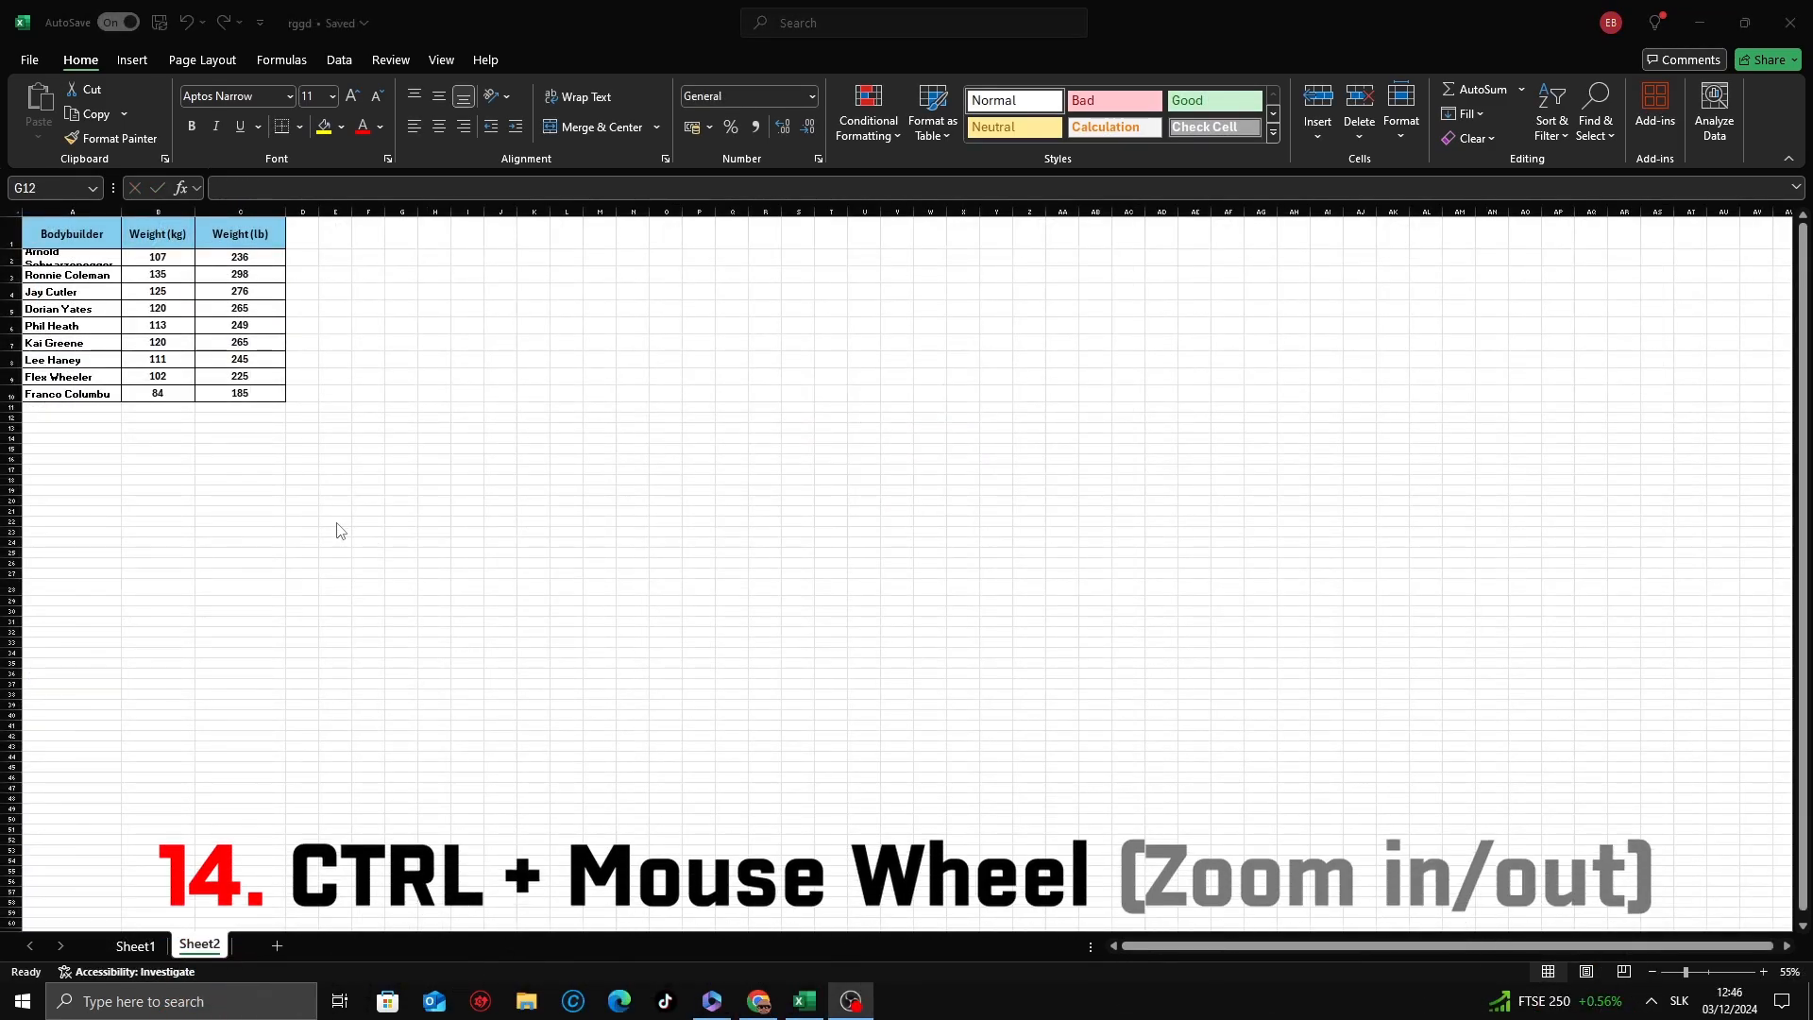
mouse_move(296, 487)
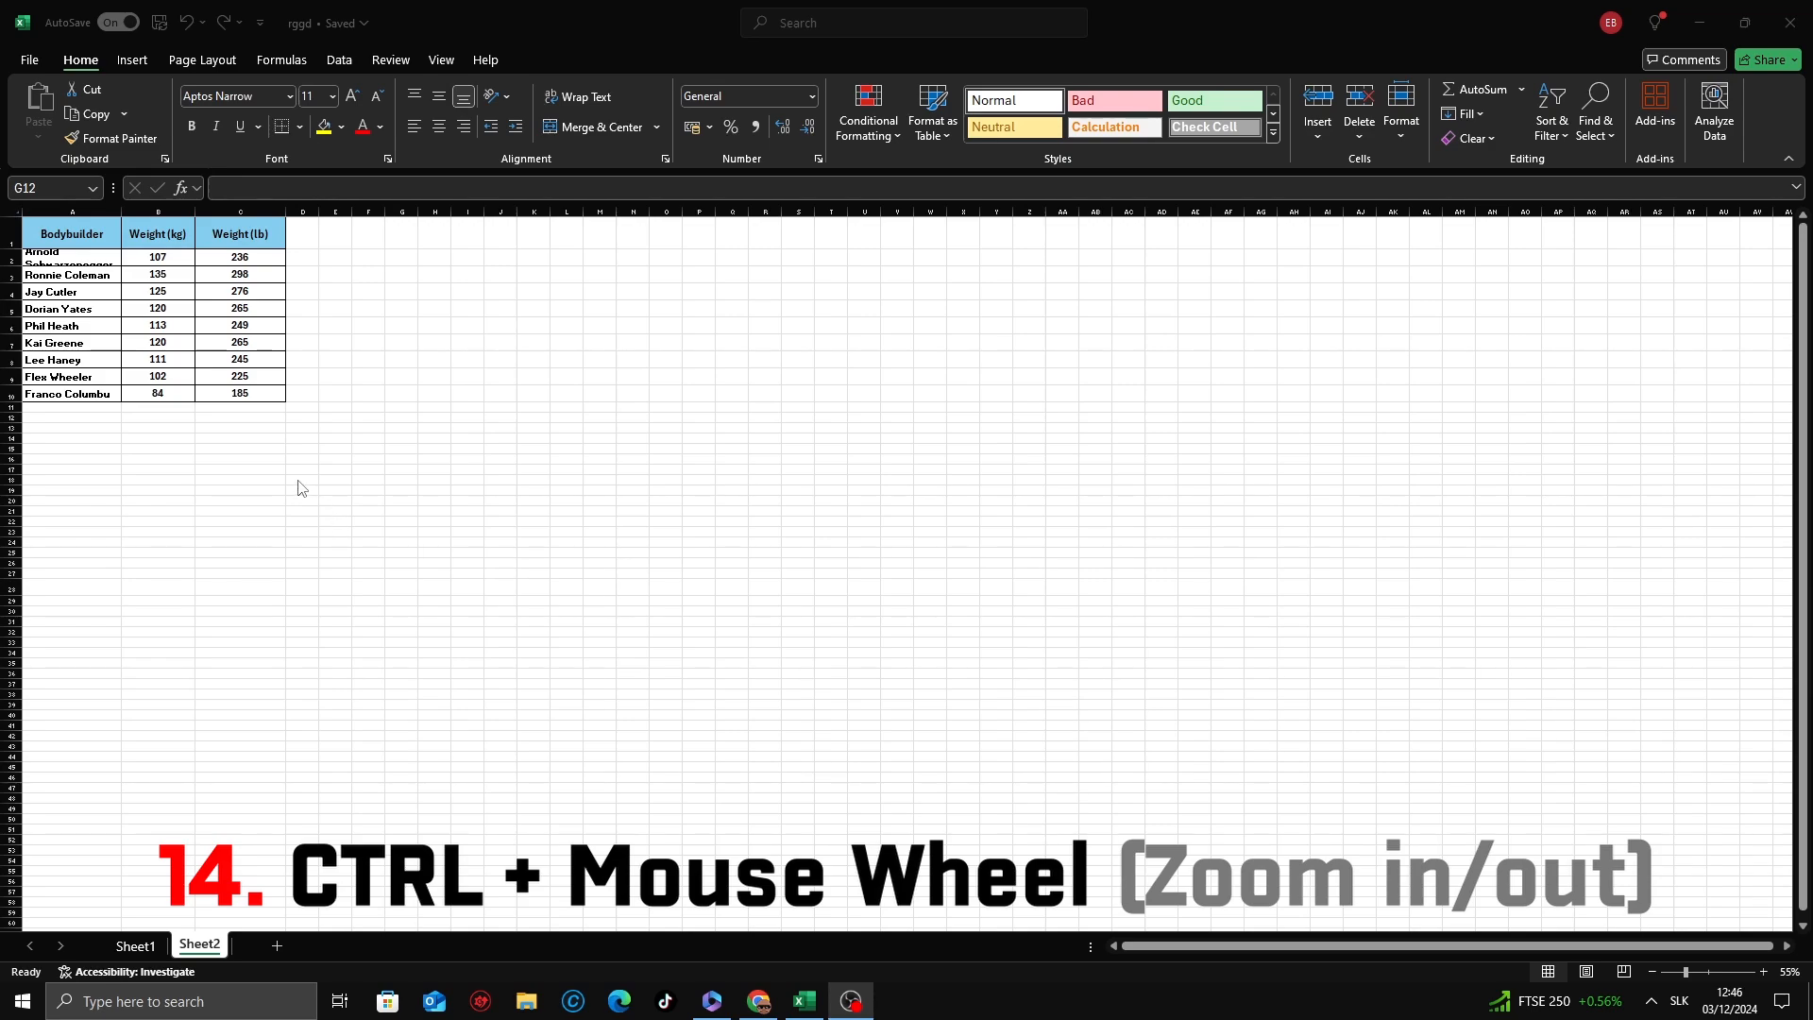
mouse_move(297, 417)
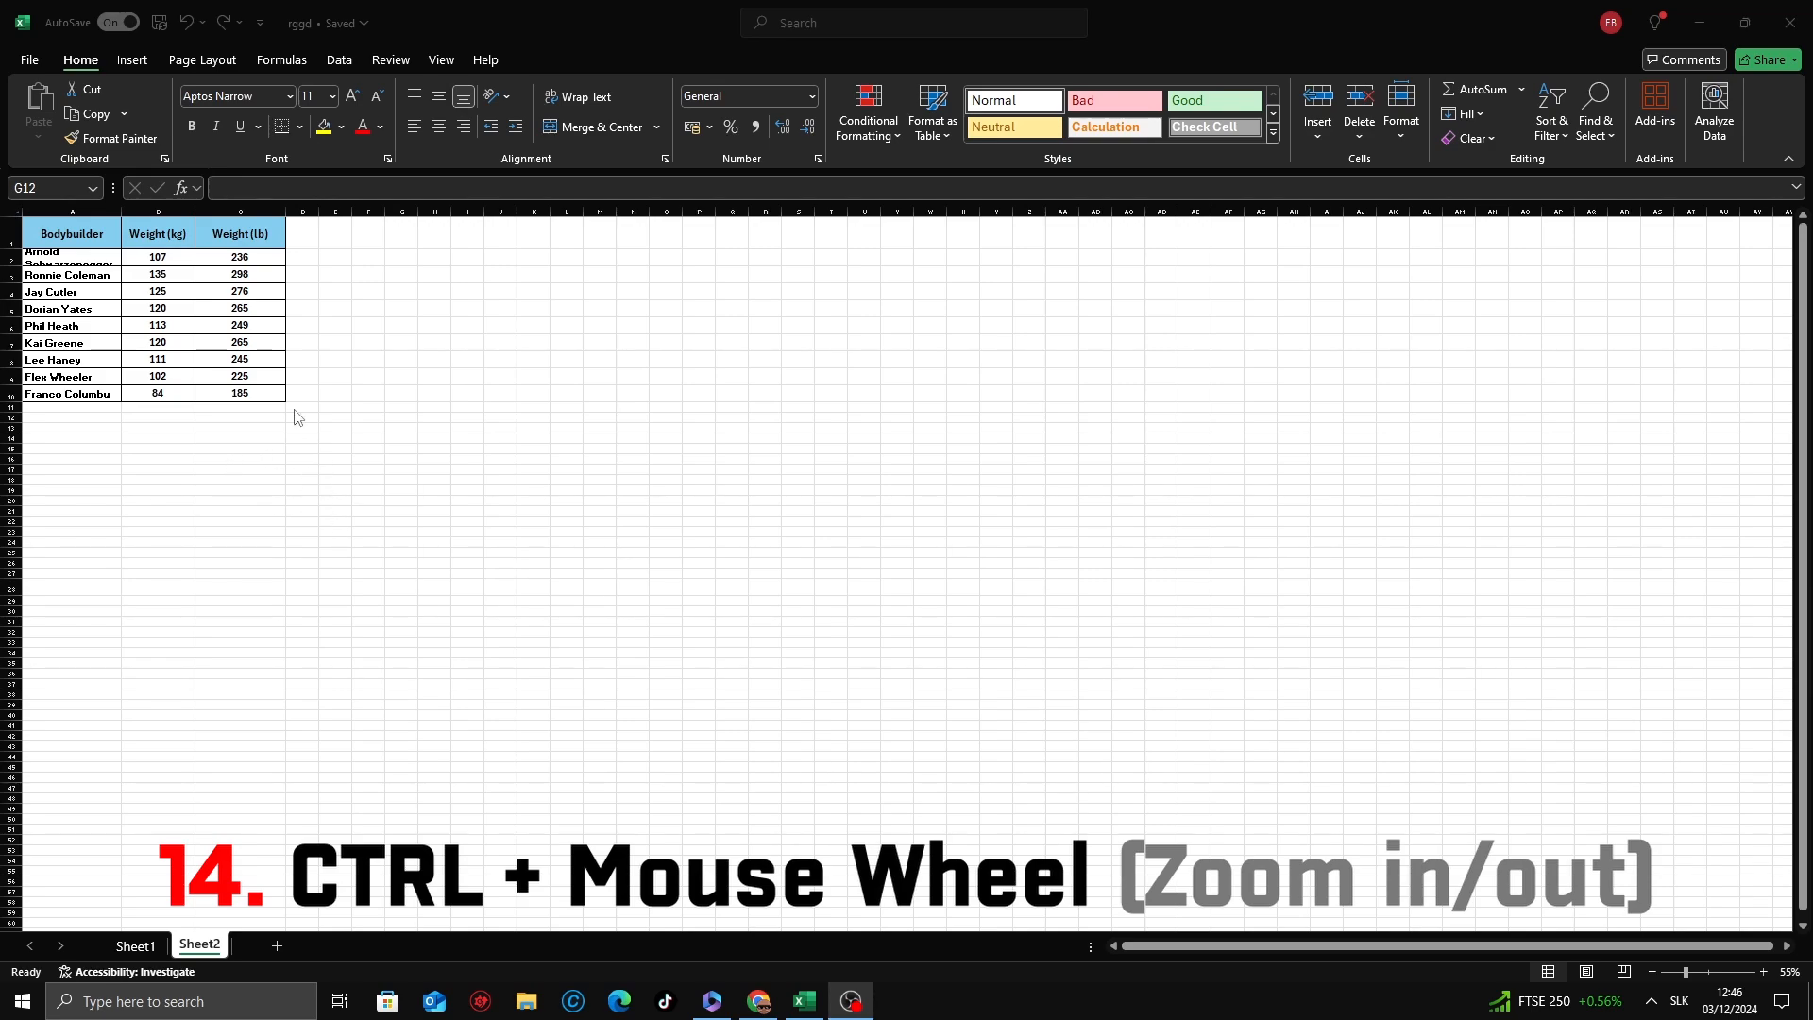
mouse_move(206, 351)
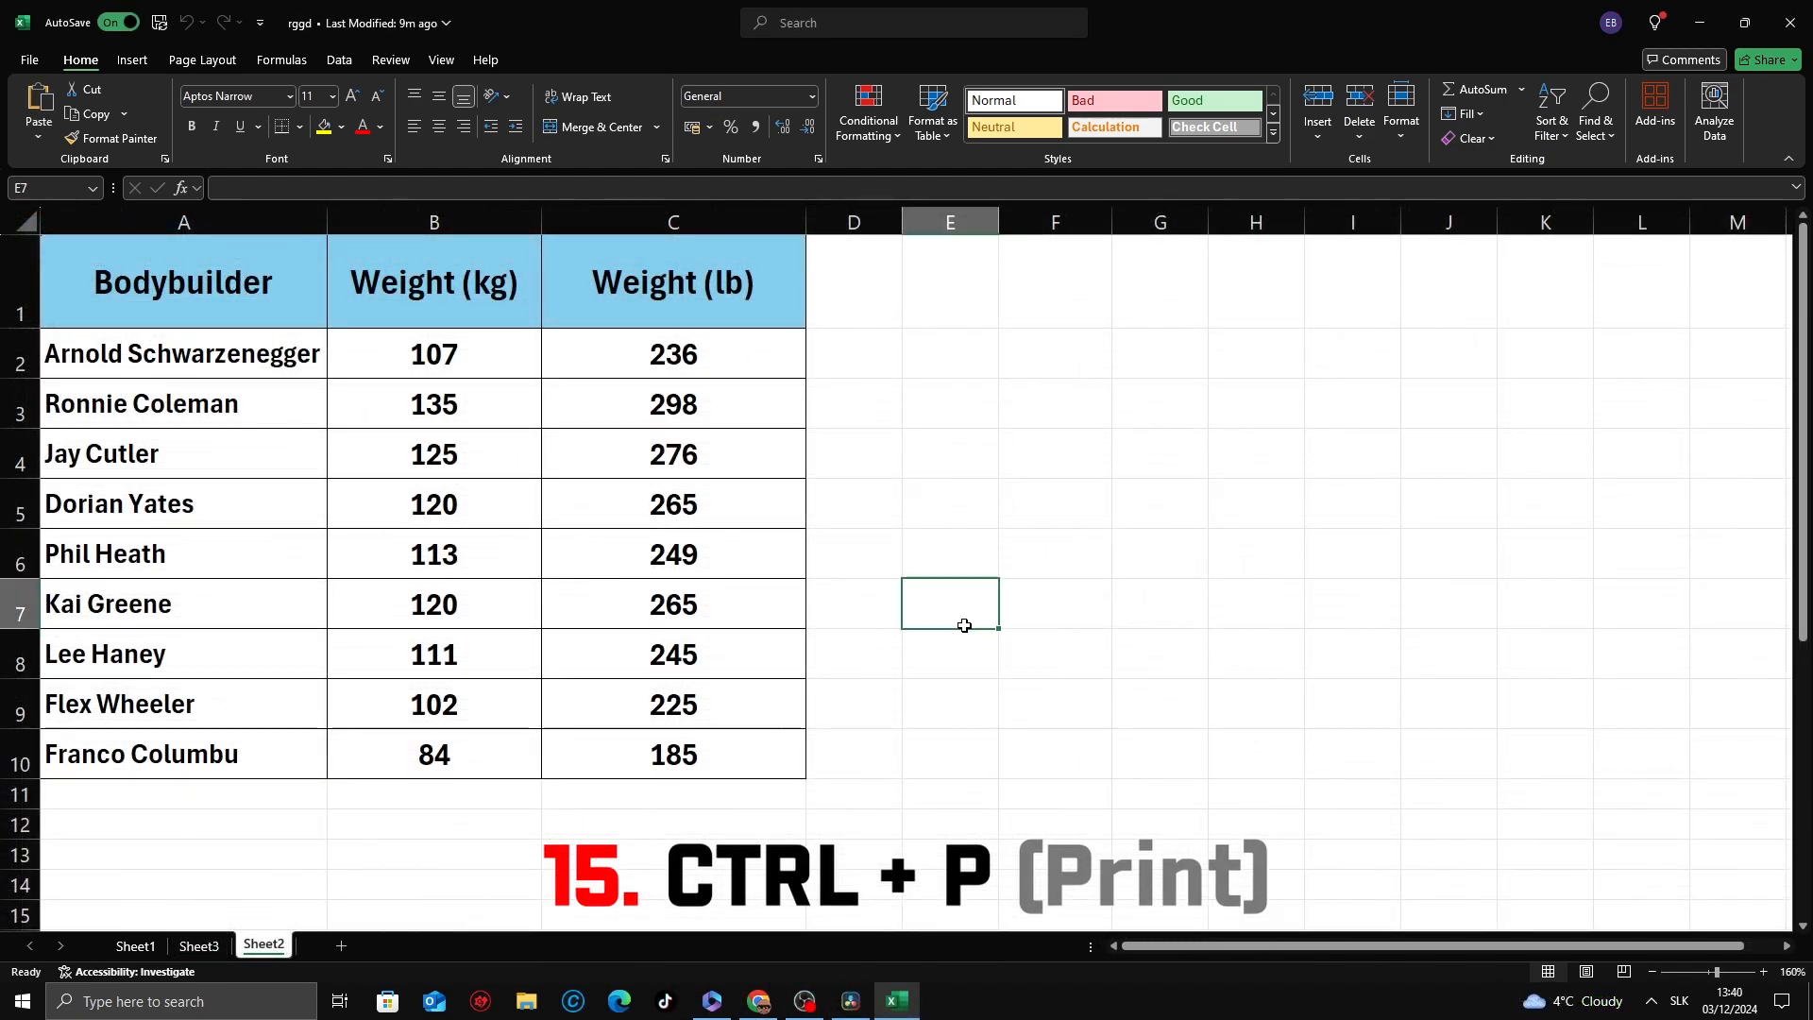
mouse_move(942, 650)
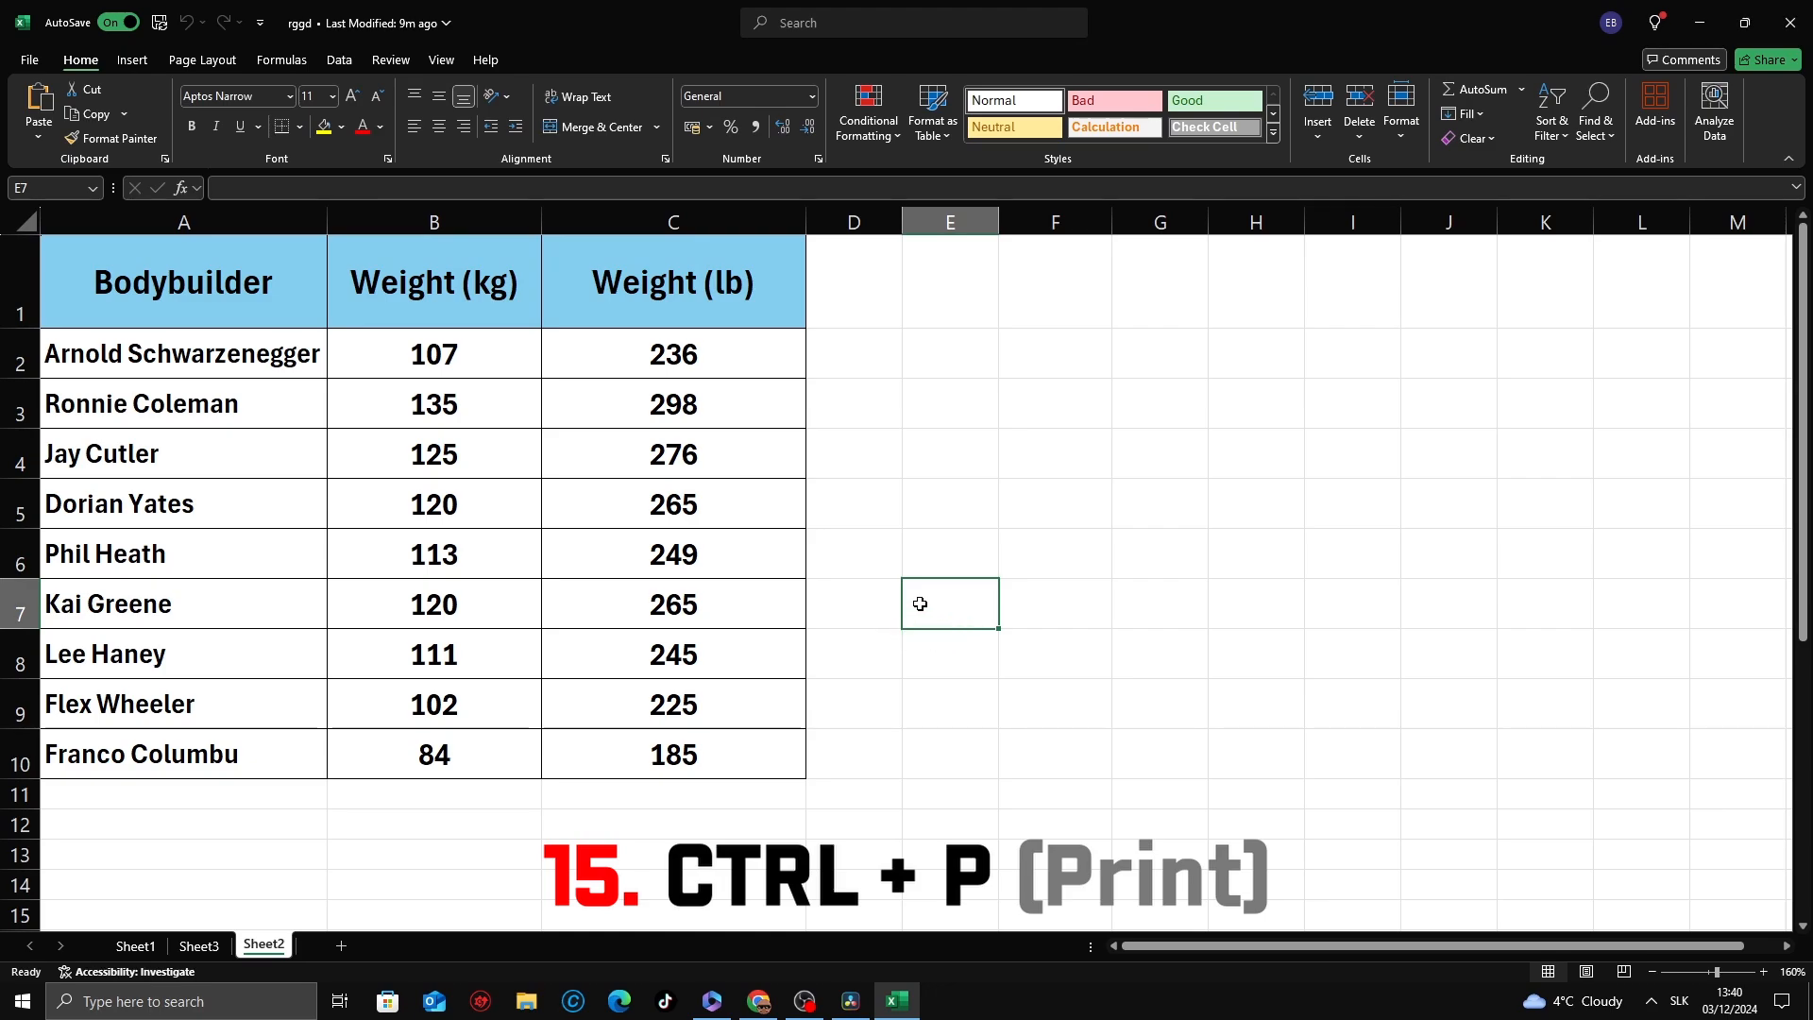
- Show the print preview of the bodybuilder weights table on one A4 page with Ctrl+P
key("ctrl+p")
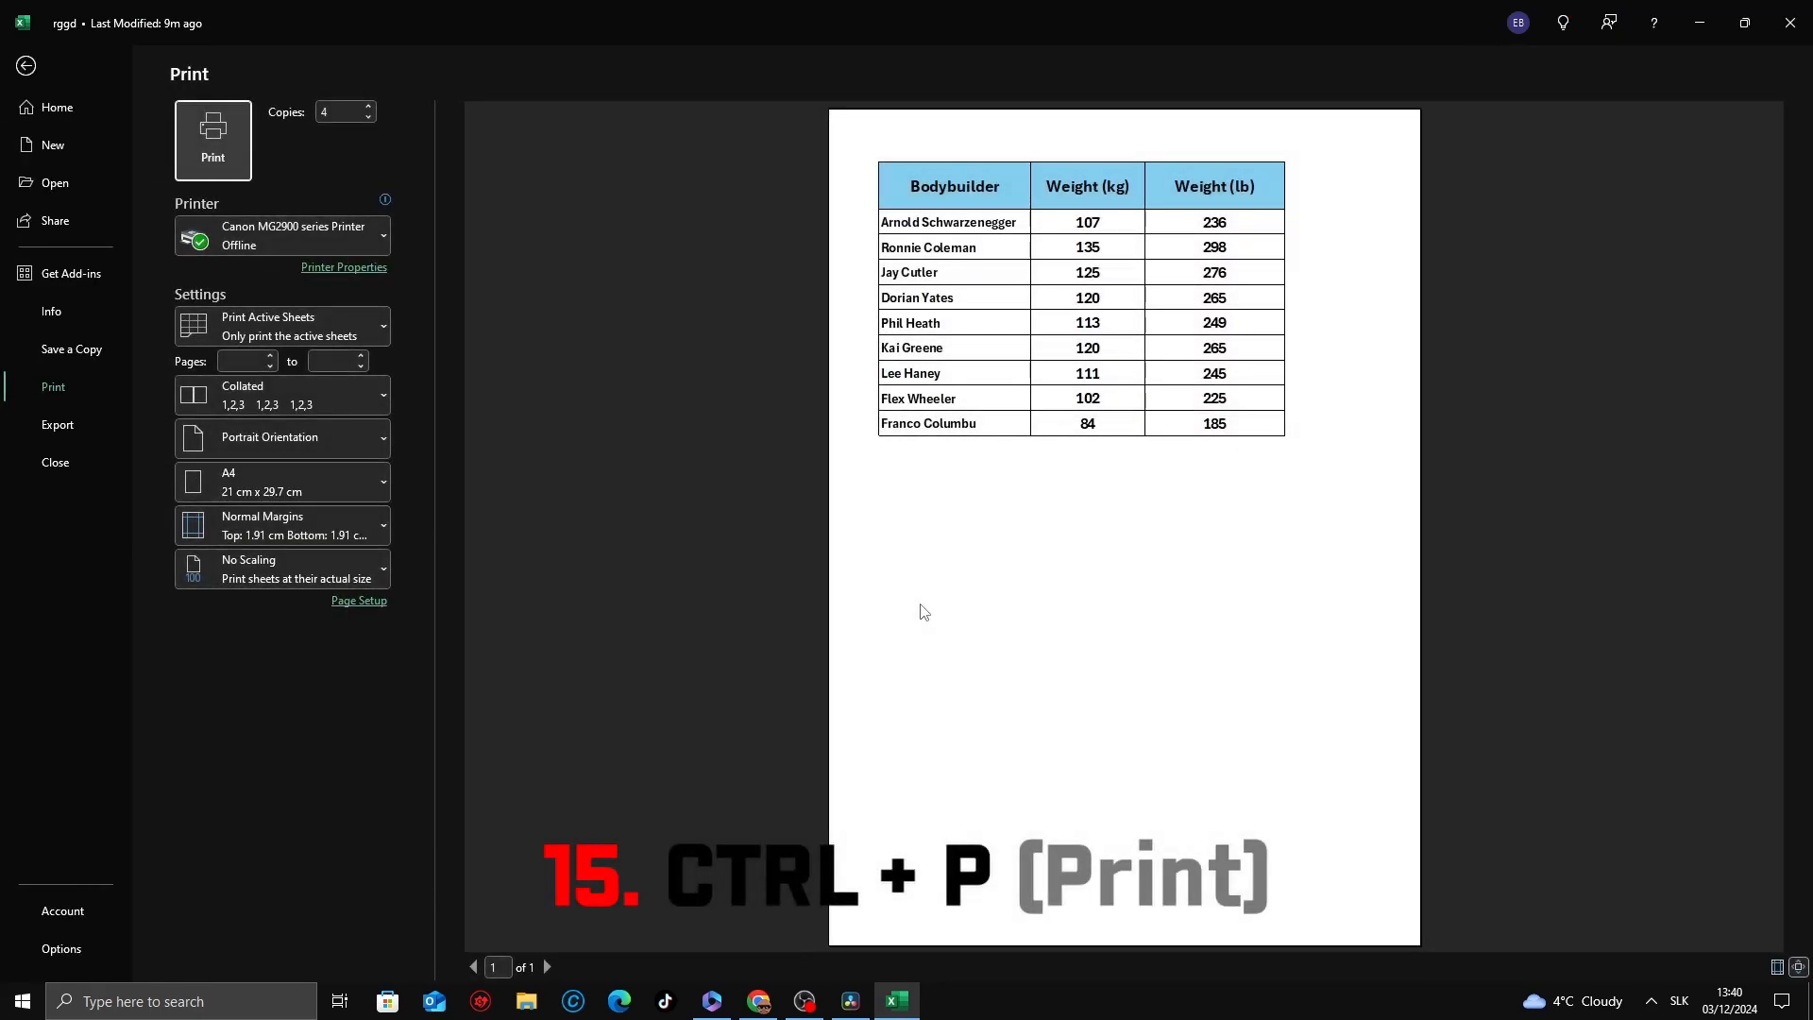